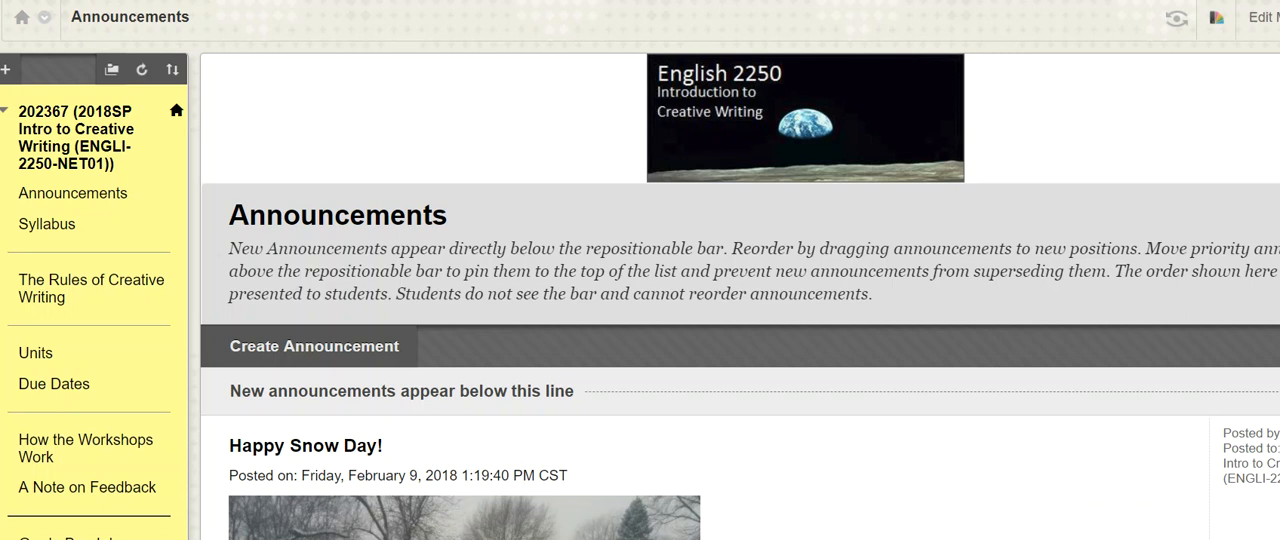
pyautogui.moveTo(1088, 236)
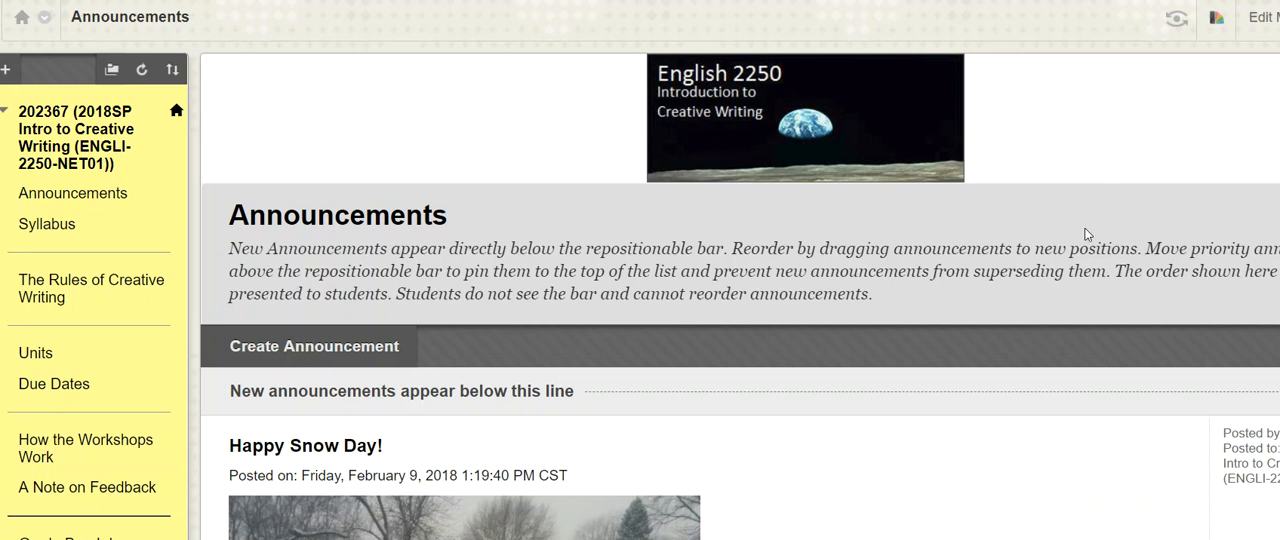
pyautogui.moveTo(314, 152)
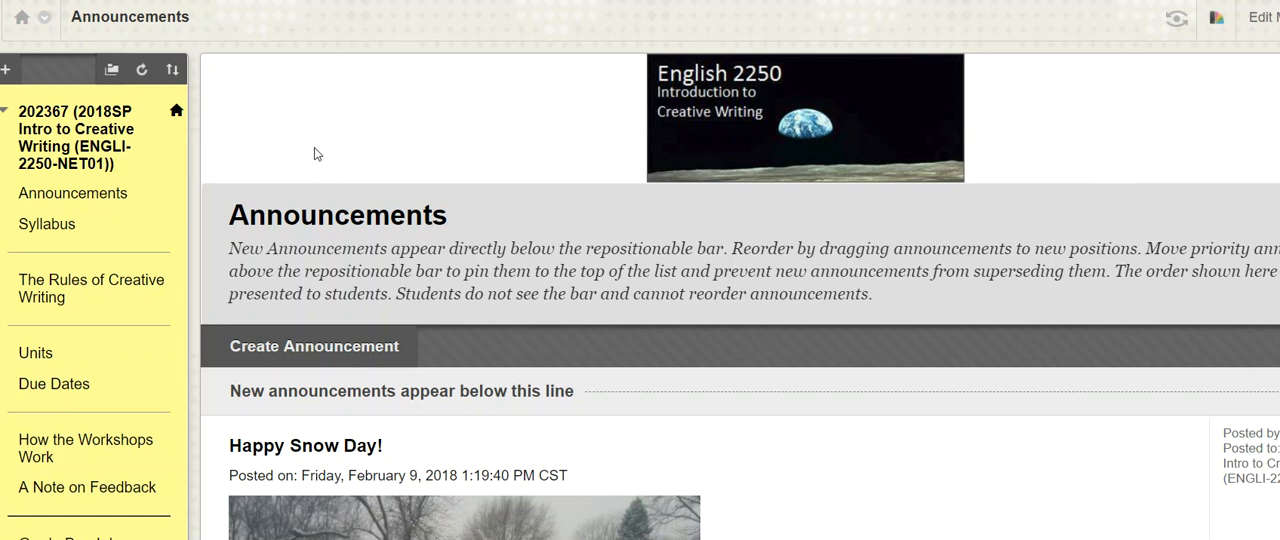
pyautogui.moveTo(318, 132)
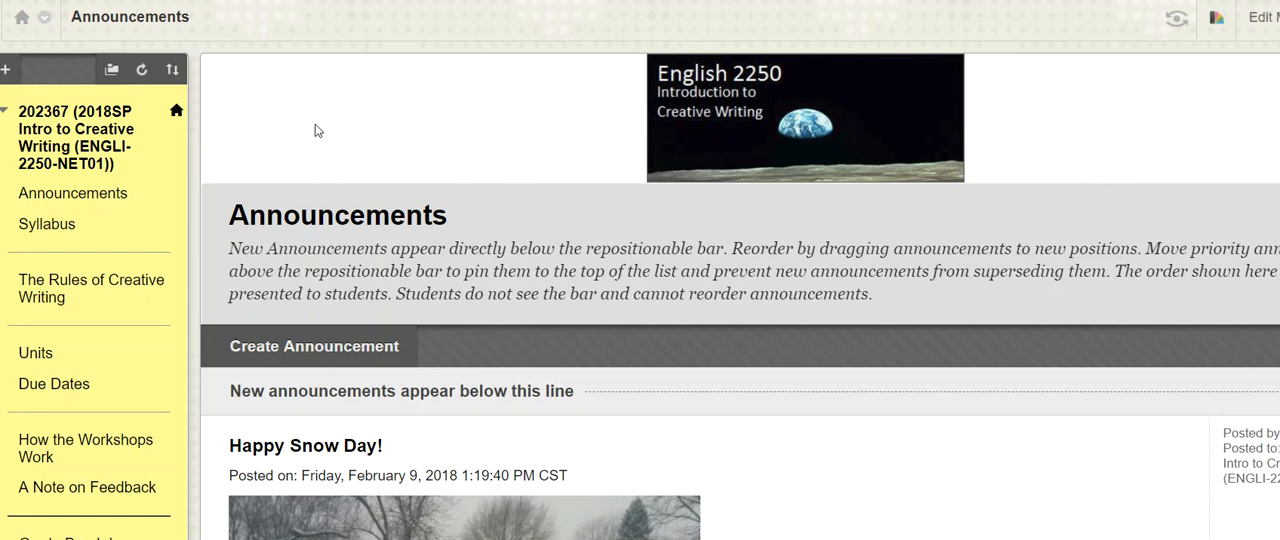
pyautogui.moveTo(364, 128)
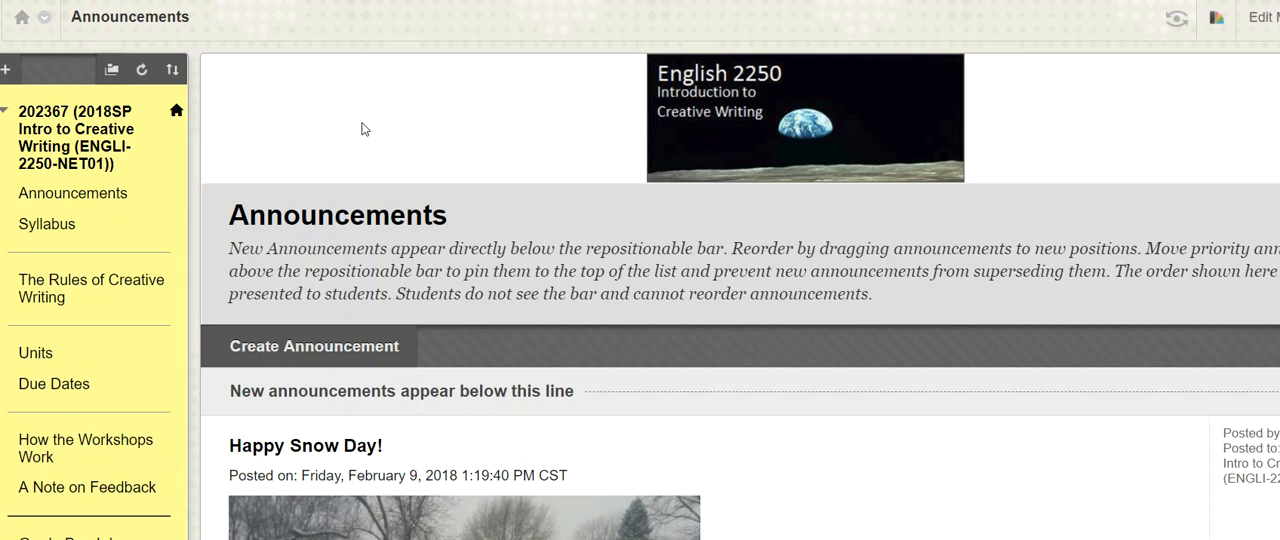
pyautogui.moveTo(386, 130)
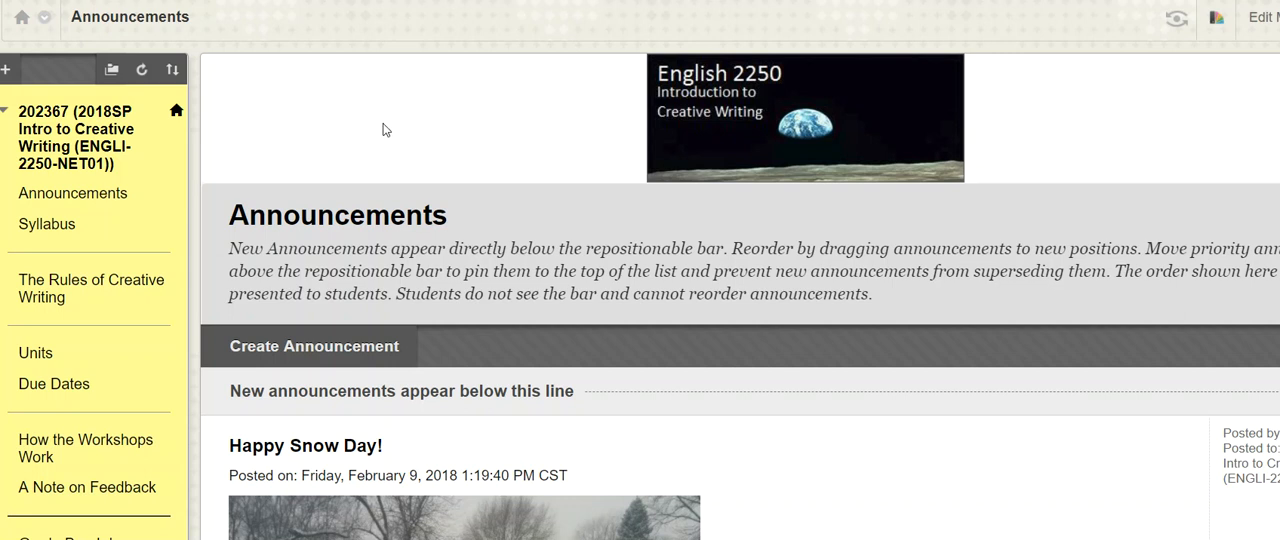
# Step: Scroll the Due Dates page down through the unit list to the Unit 4 and Unit 5 deadlines
pyautogui.scroll(-3)
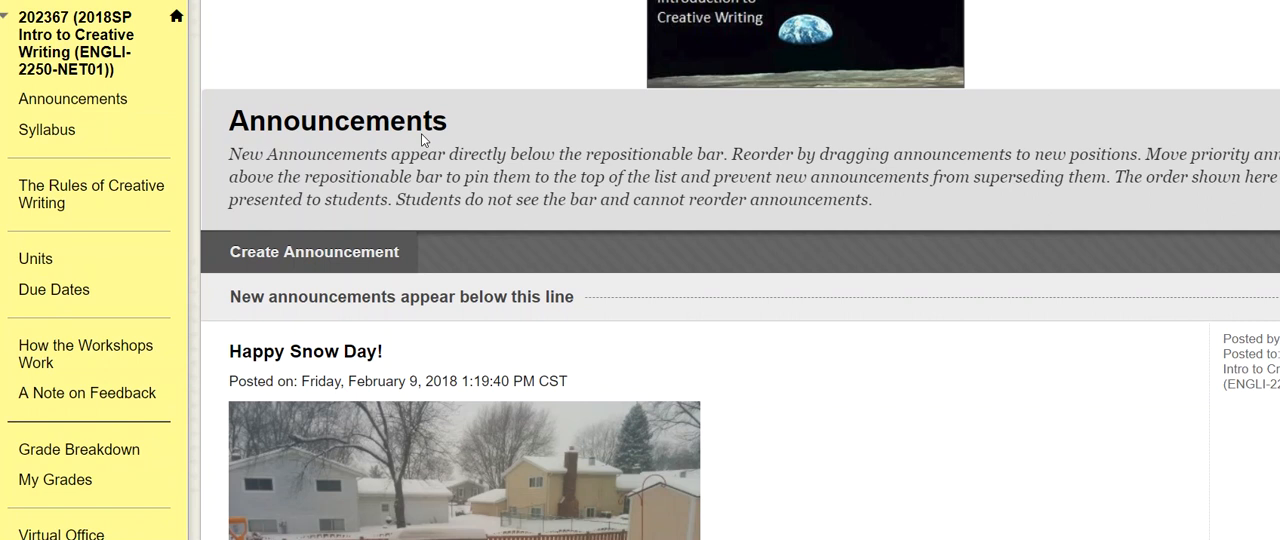
pyautogui.moveTo(472, 82)
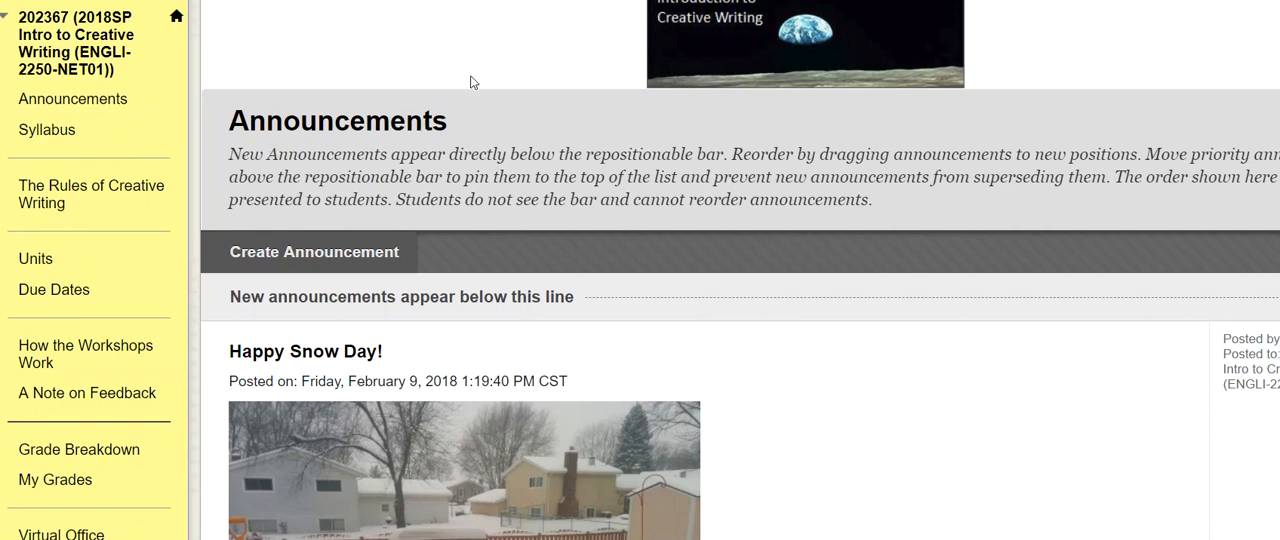
pyautogui.moveTo(458, 94)
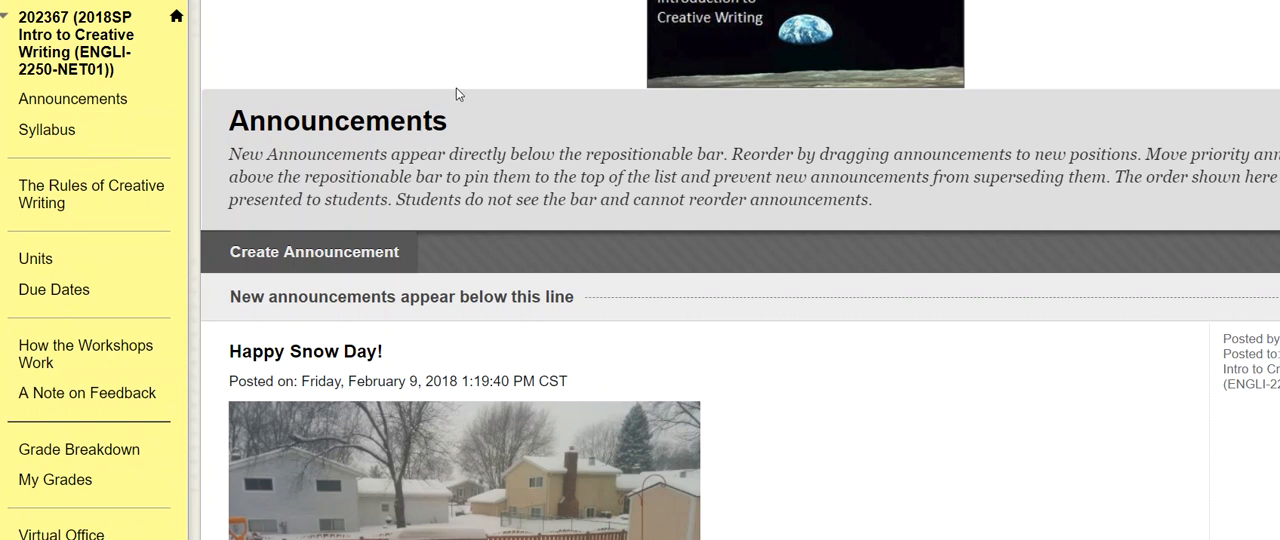
pyautogui.scroll(-3)
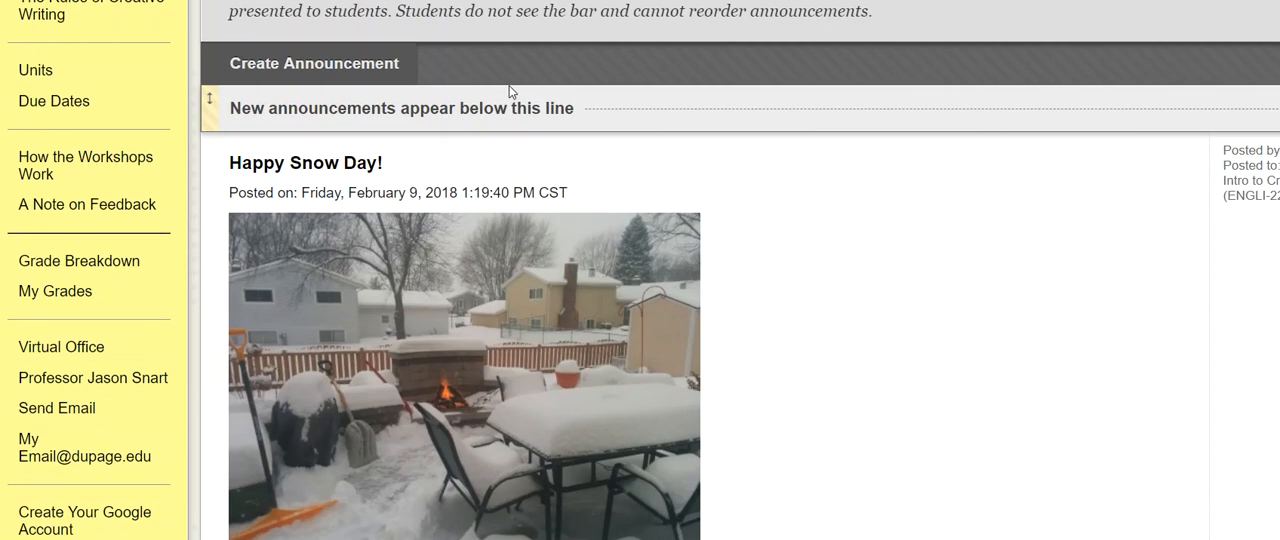
pyautogui.scroll(-3)
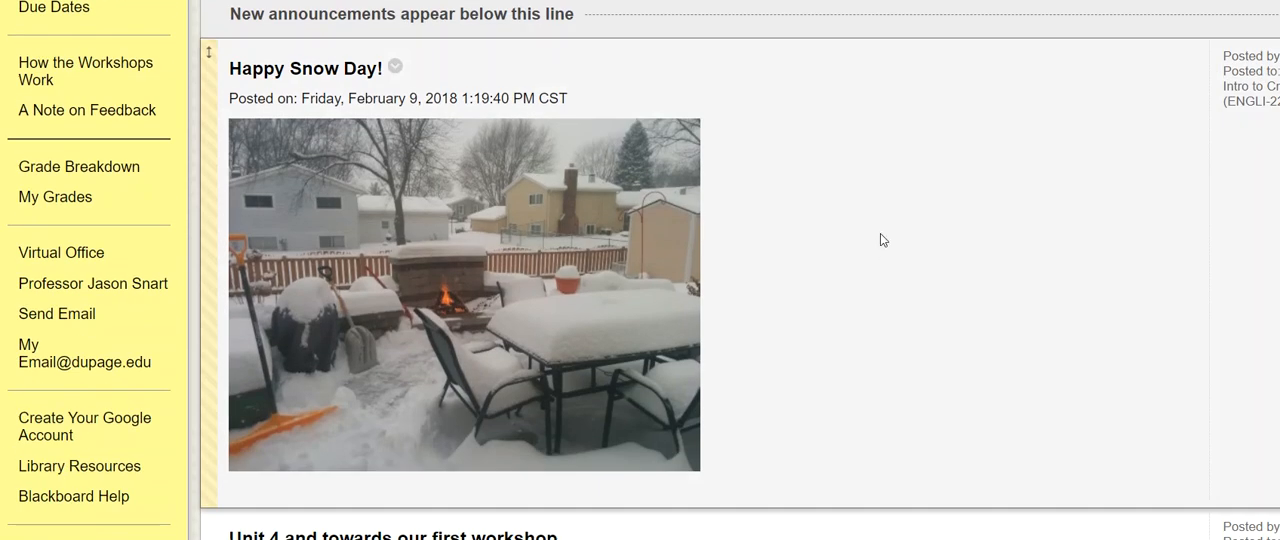
pyautogui.moveTo(370, 328)
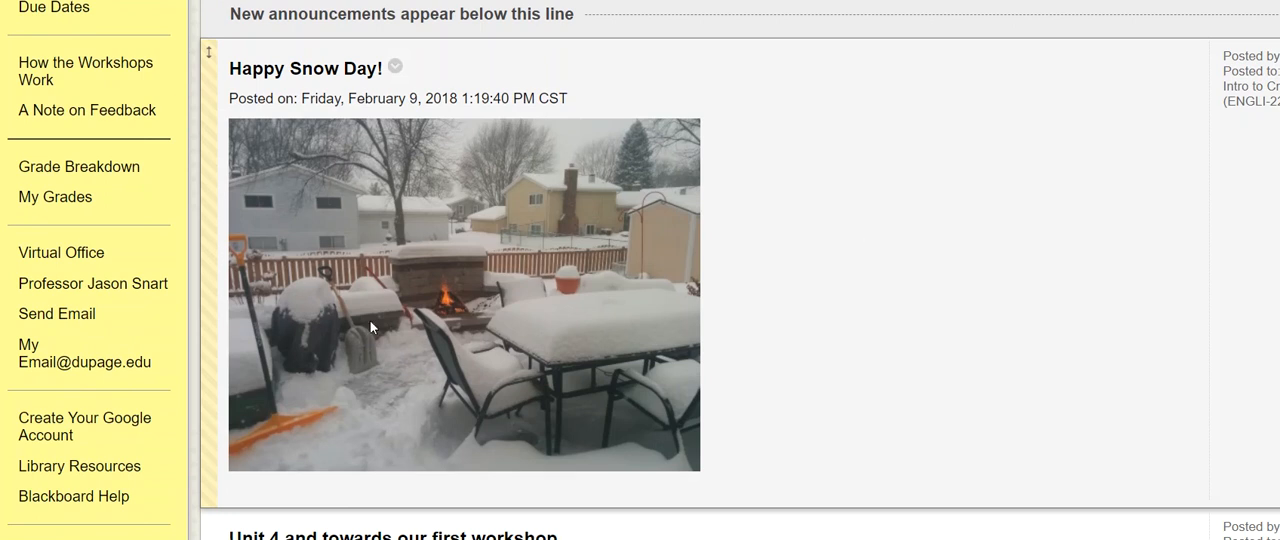
pyautogui.moveTo(888, 210)
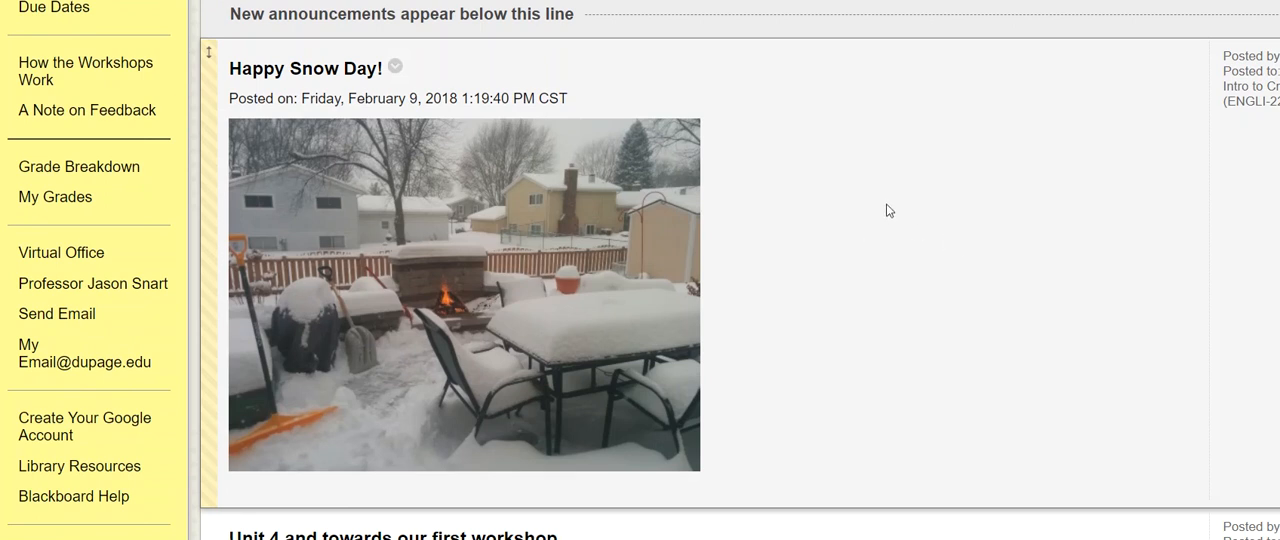
pyautogui.scroll(-3)
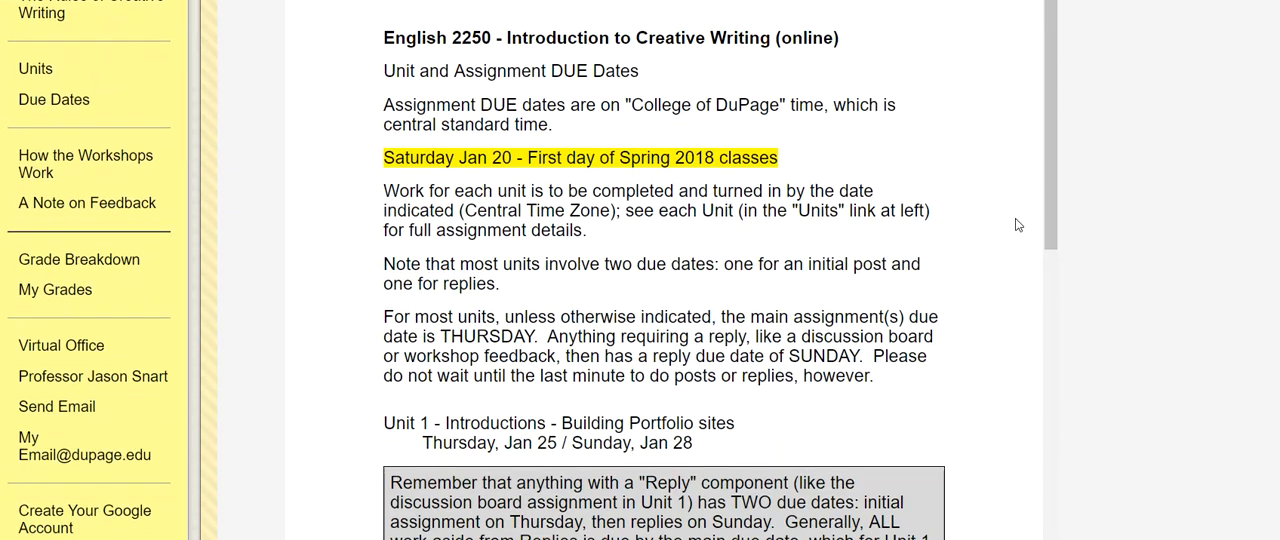
pyautogui.scroll(-3)
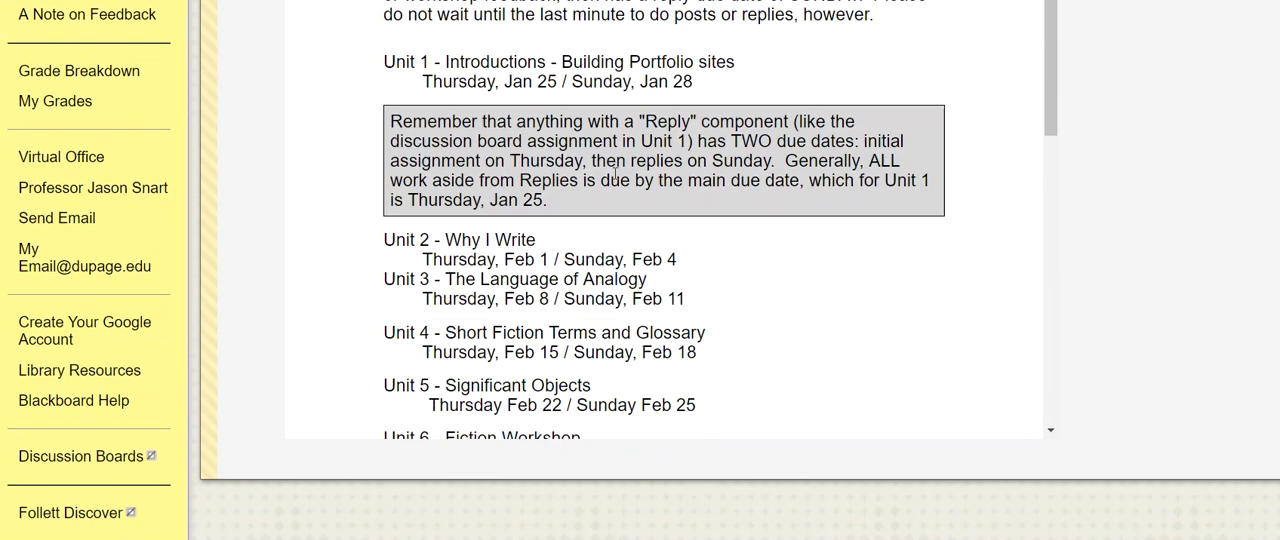
pyautogui.scroll(-3)
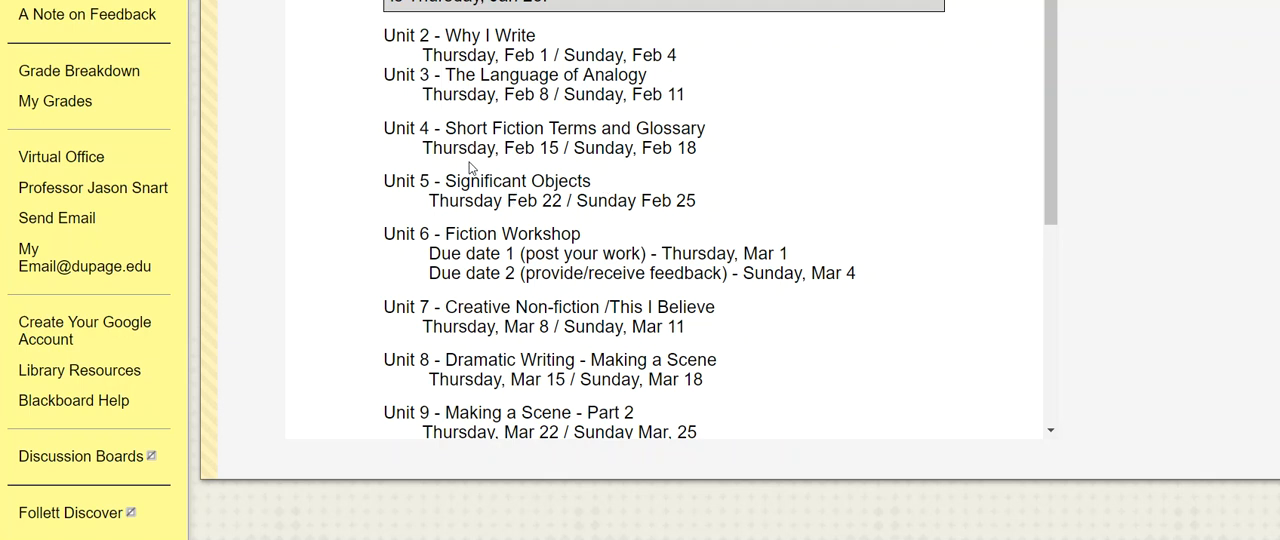
# Step: Highlight the Unit 4 Thursday due date, then clear the highlights on the Sunday date and Significant Objects
pyautogui.doubleClick(490, 148)
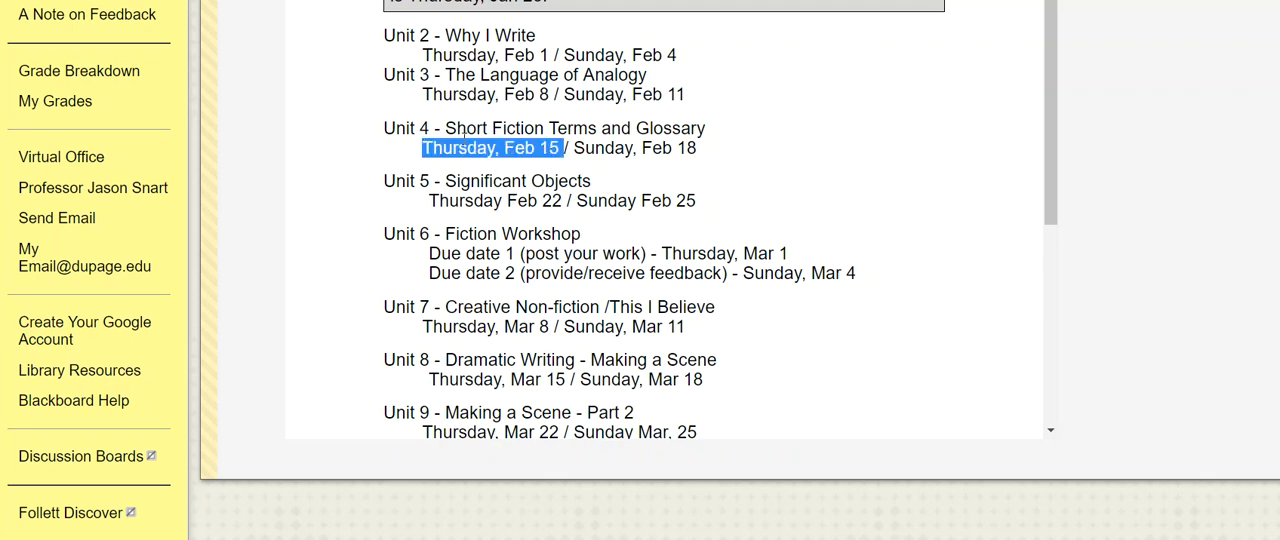
pyautogui.moveTo(602, 148)
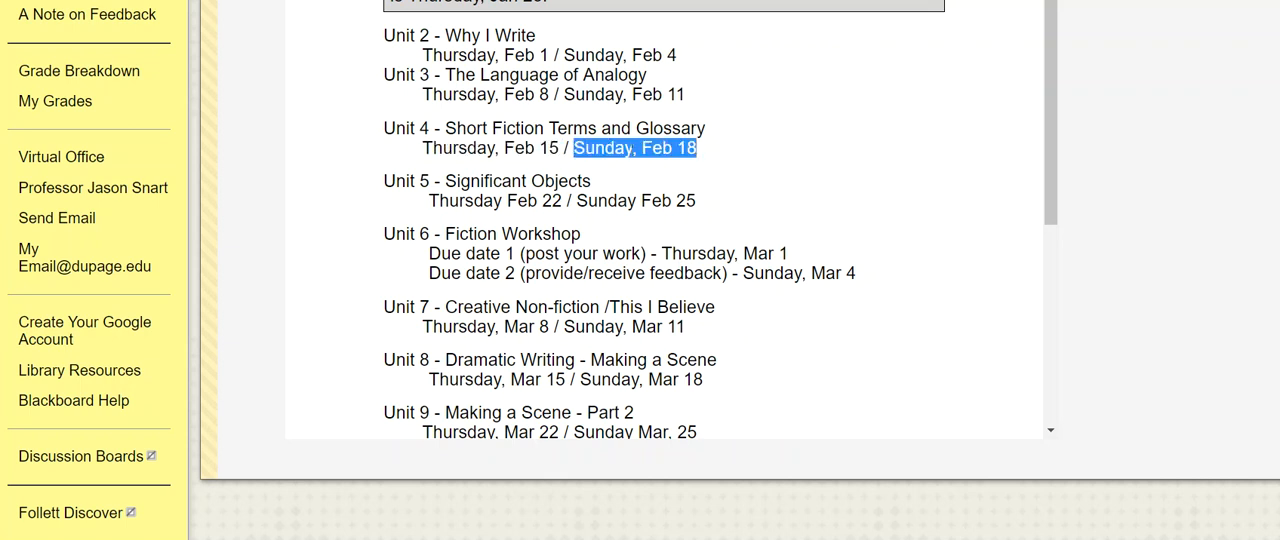
pyautogui.click(430, 200)
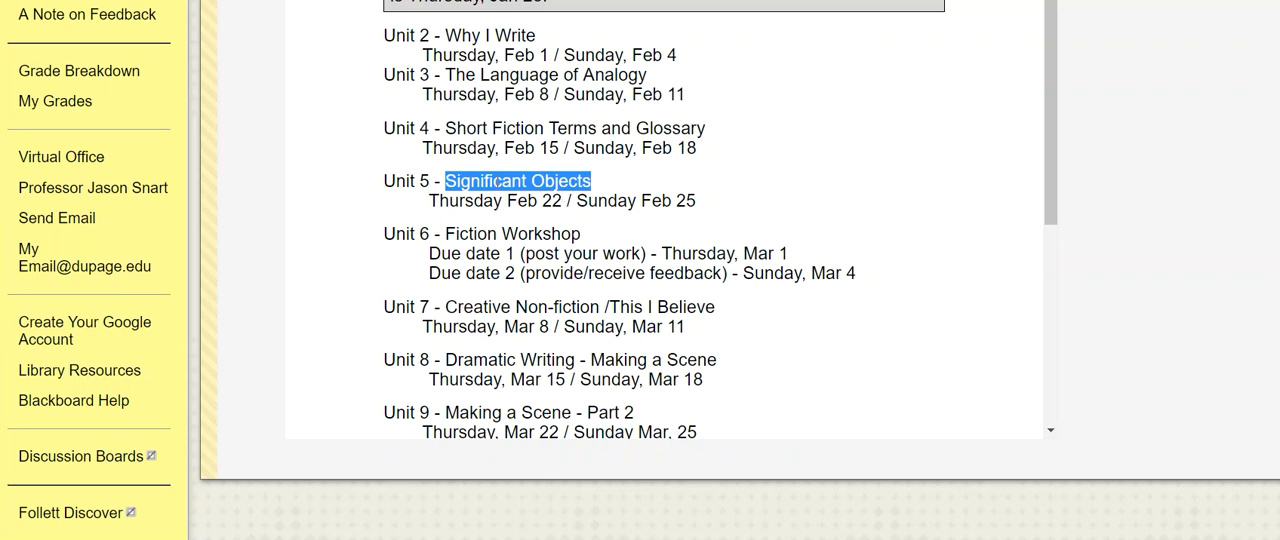
pyautogui.click(234, 172)
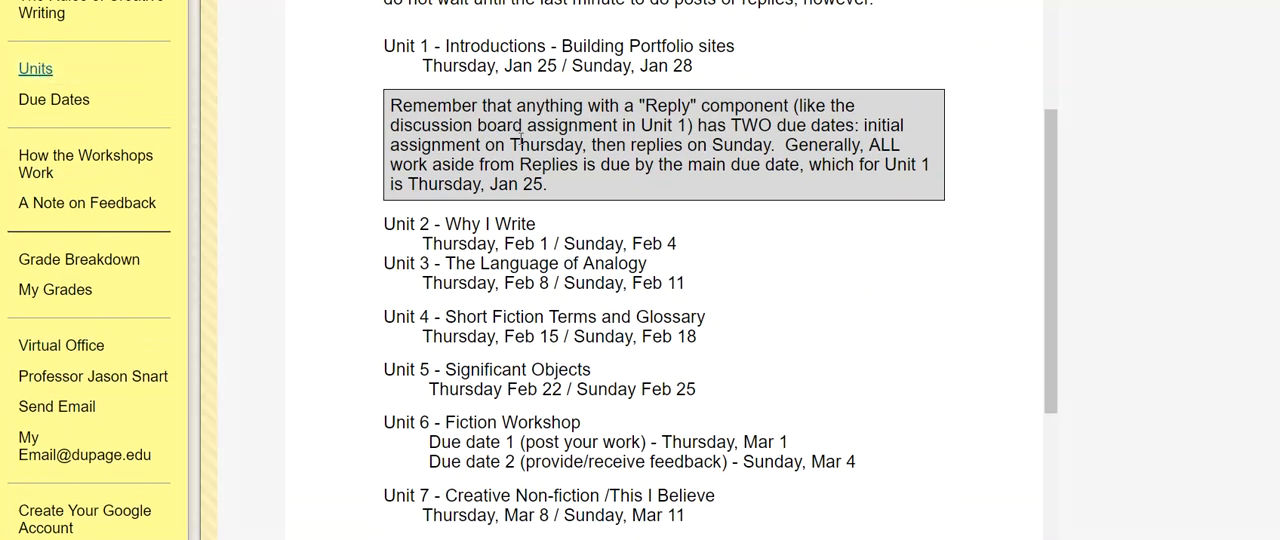
# Step: Open the Units content and scroll the Unit 4 Definitions item down to the embedded Short Story Terms slide deck
pyautogui.click(36, 68)
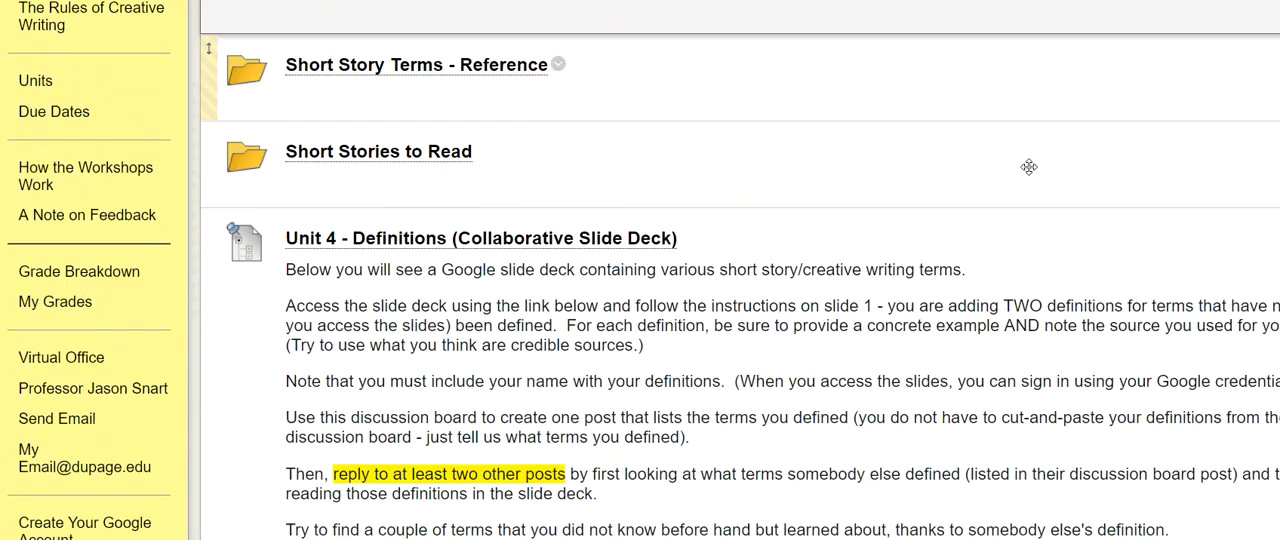
pyautogui.scroll(-3)
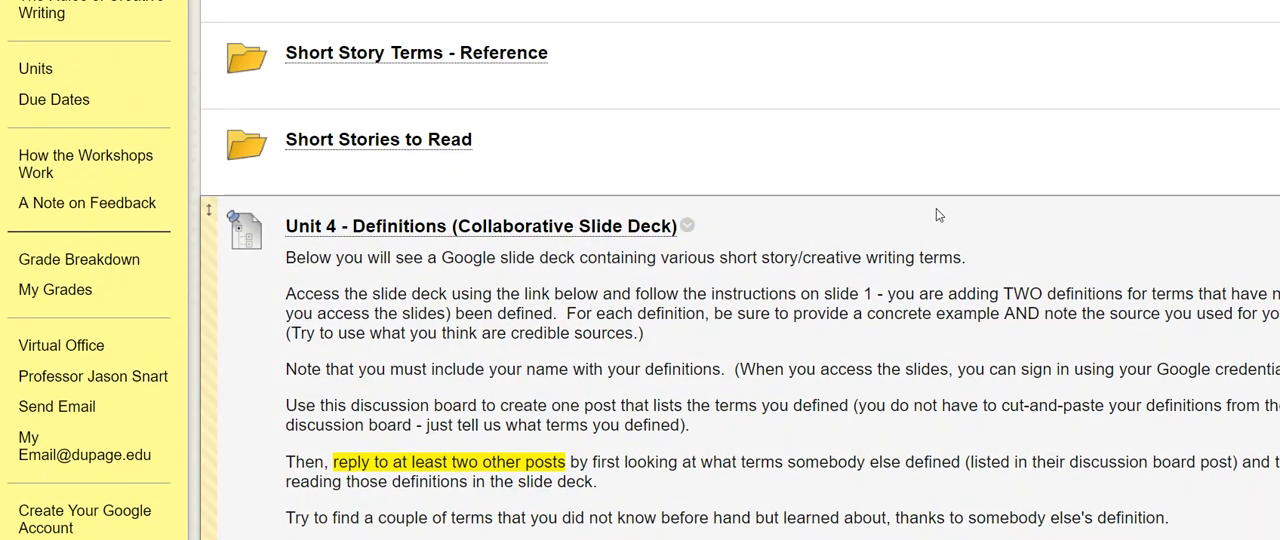
pyautogui.moveTo(944, 248)
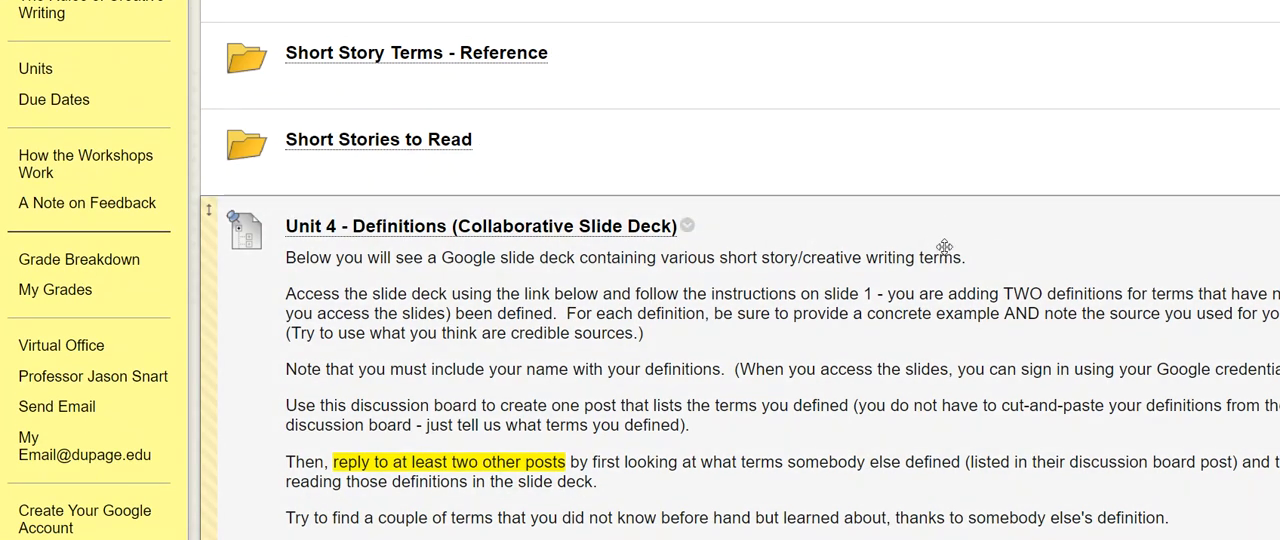
pyautogui.moveTo(928, 280)
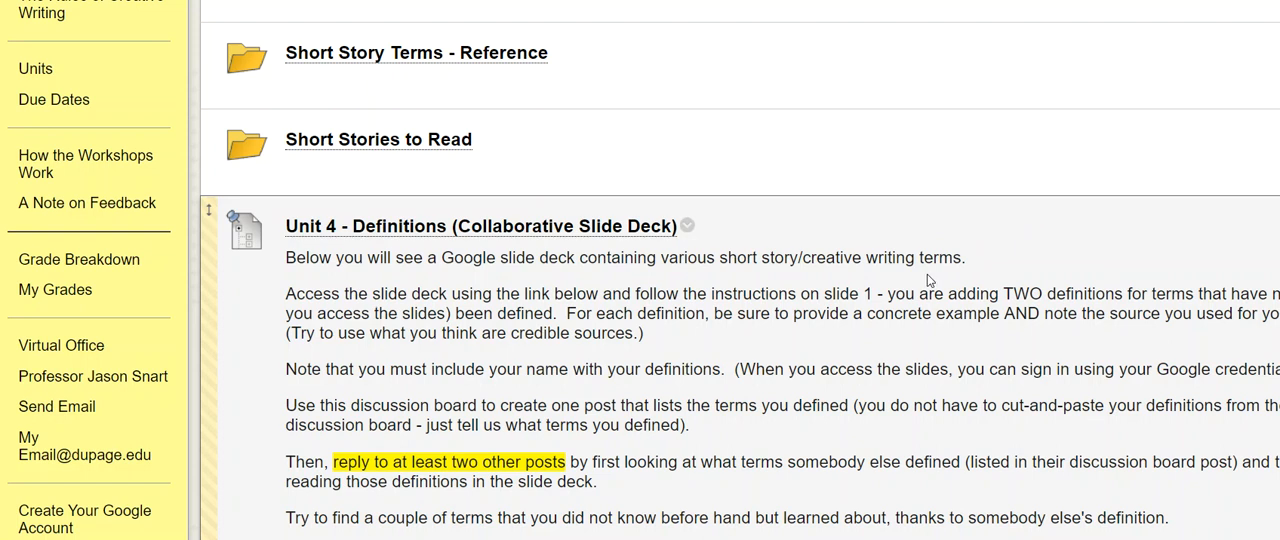
pyautogui.moveTo(904, 304)
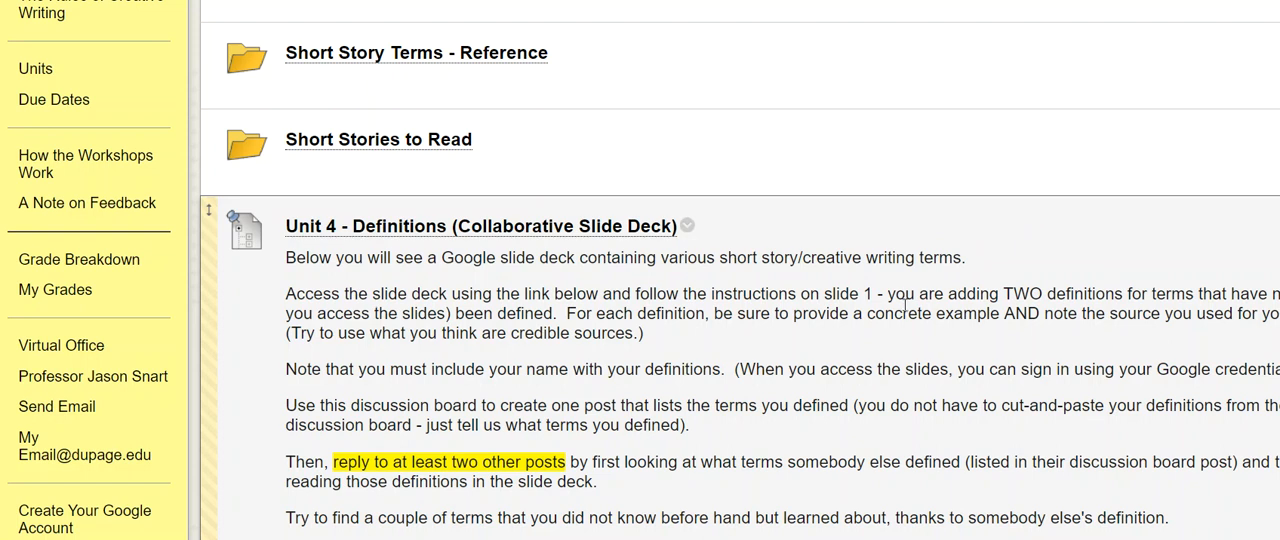
pyautogui.scroll(-3)
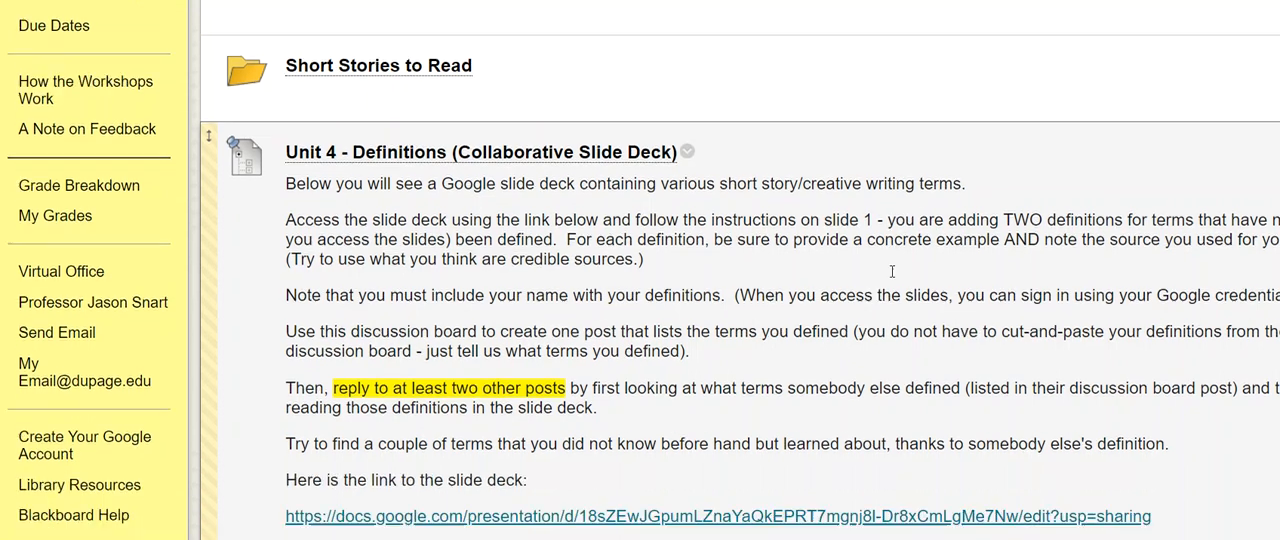
pyautogui.scroll(-3)
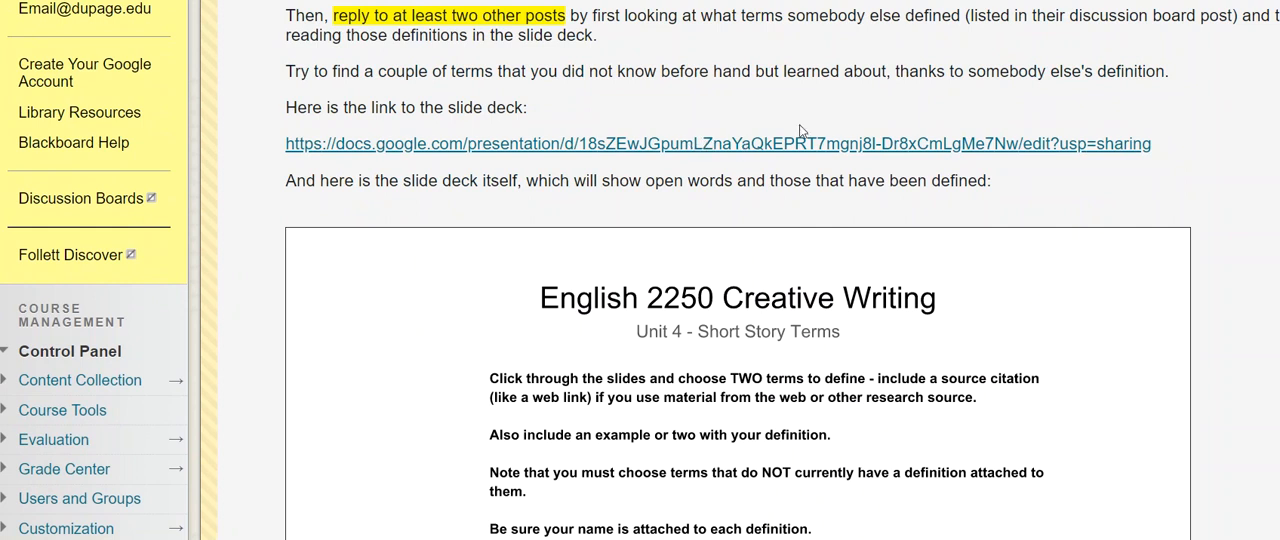
pyautogui.moveTo(854, 108)
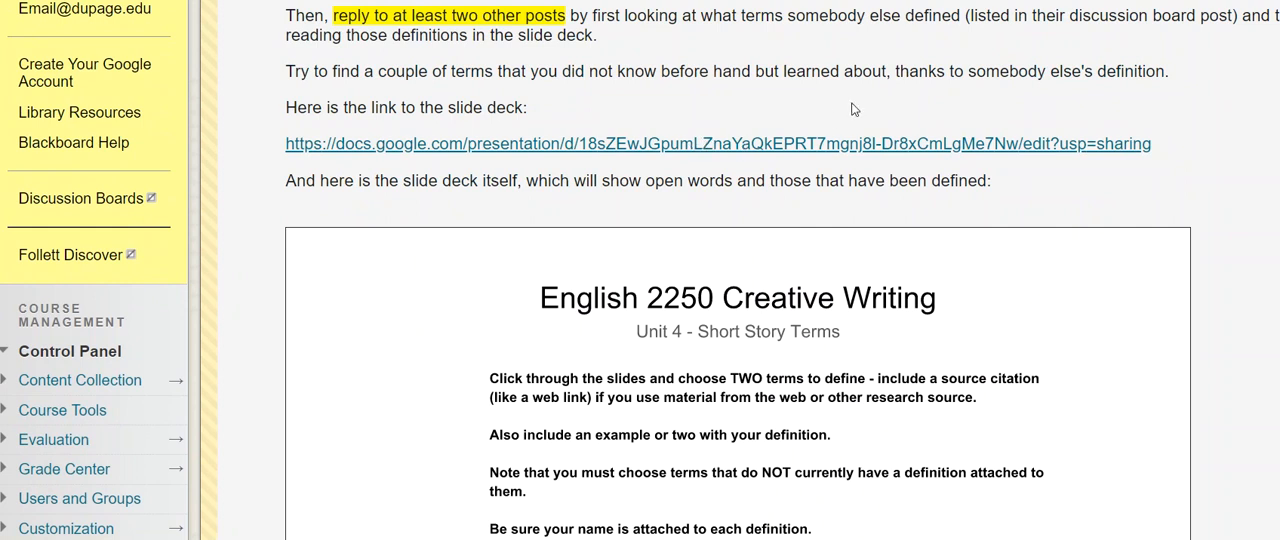
pyautogui.moveTo(770, 144)
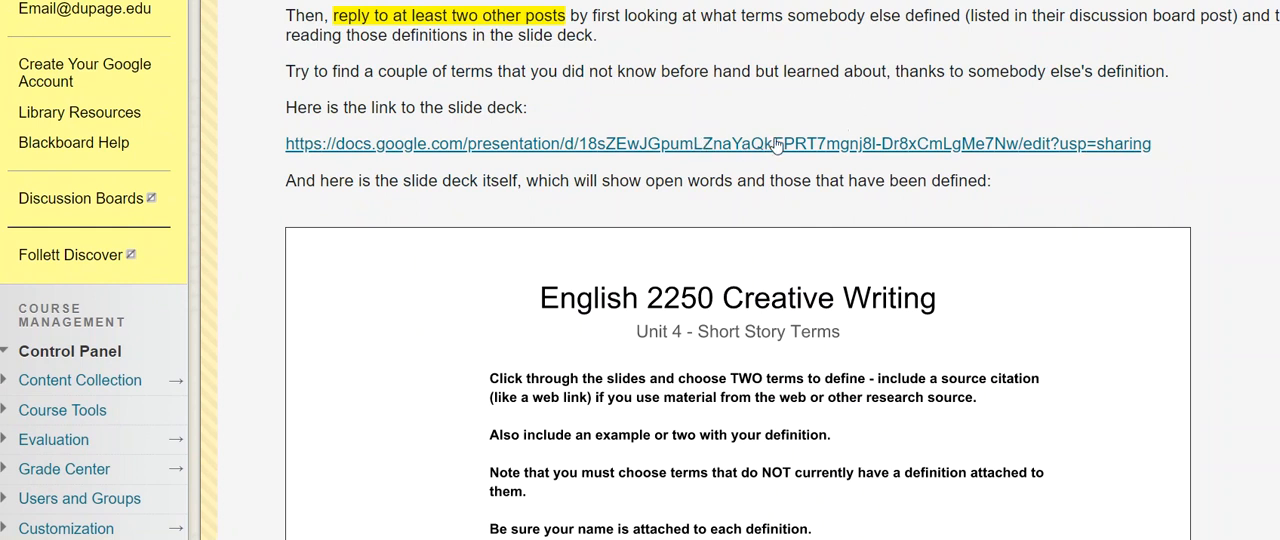
pyautogui.scroll(-3)
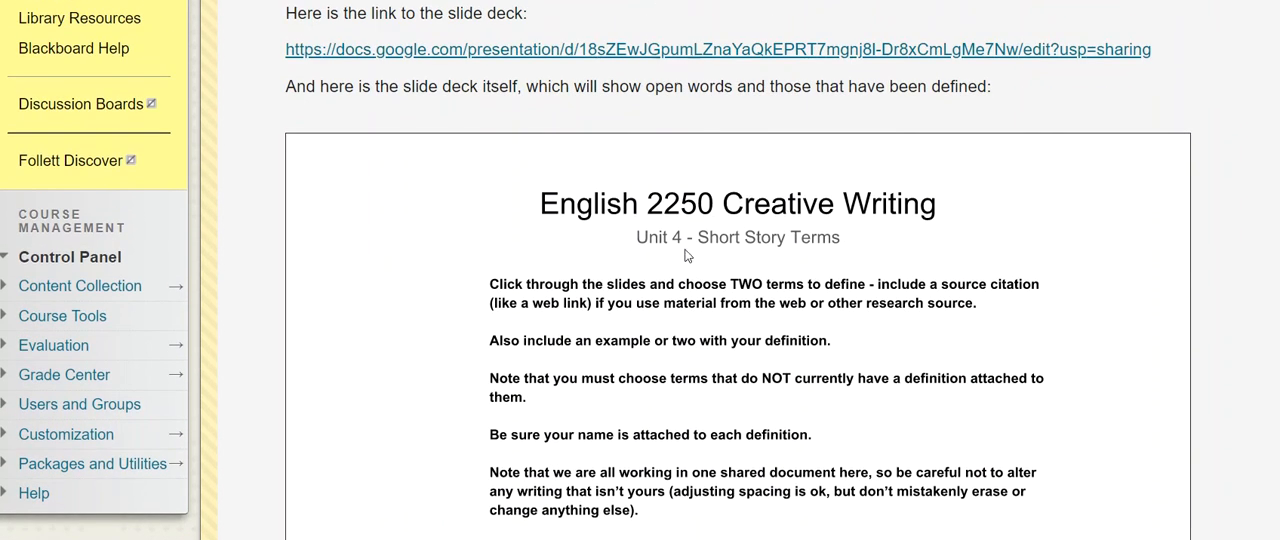
pyautogui.scroll(-3)
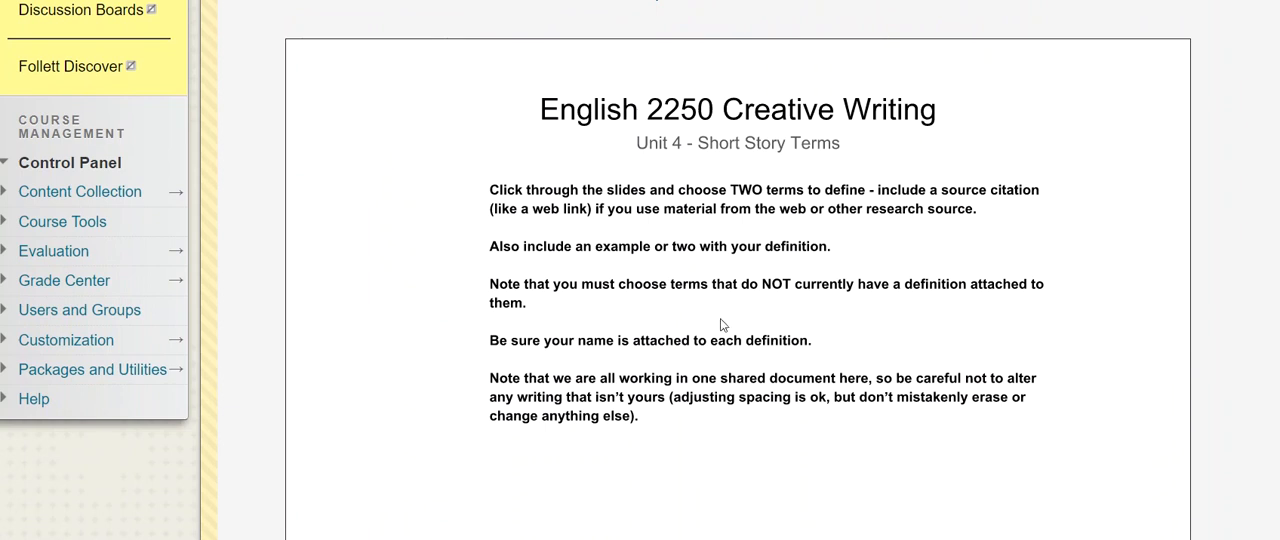
pyautogui.scroll(-3)
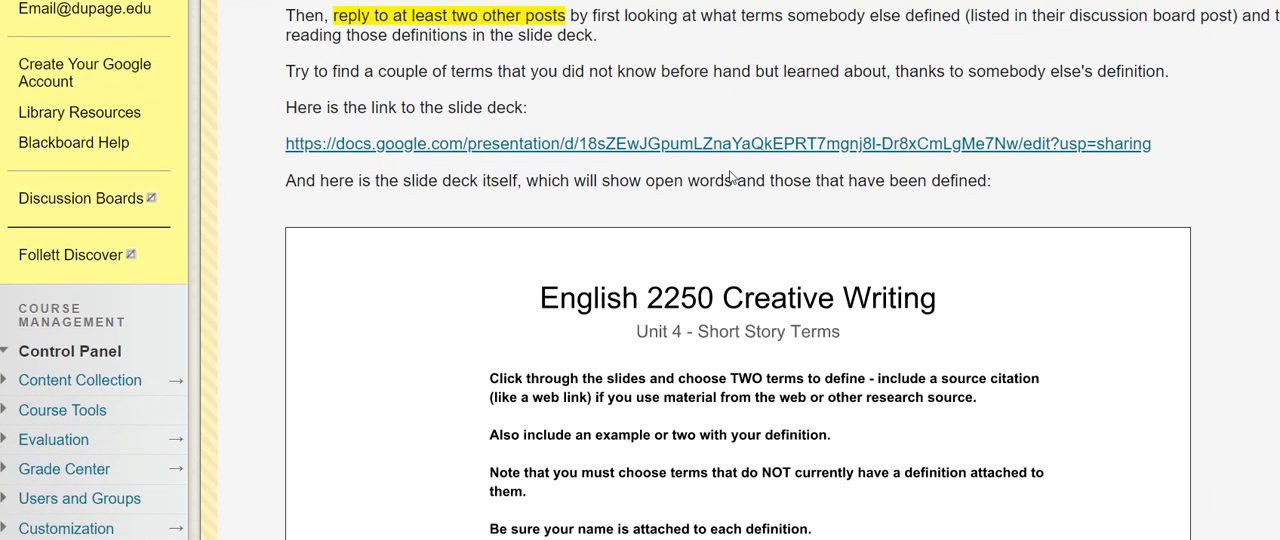
# Step: Scroll through the slide deck past Major Character and Setting to the Hamartia, Allegory and Anti-hero slides
pyautogui.scroll(-3)
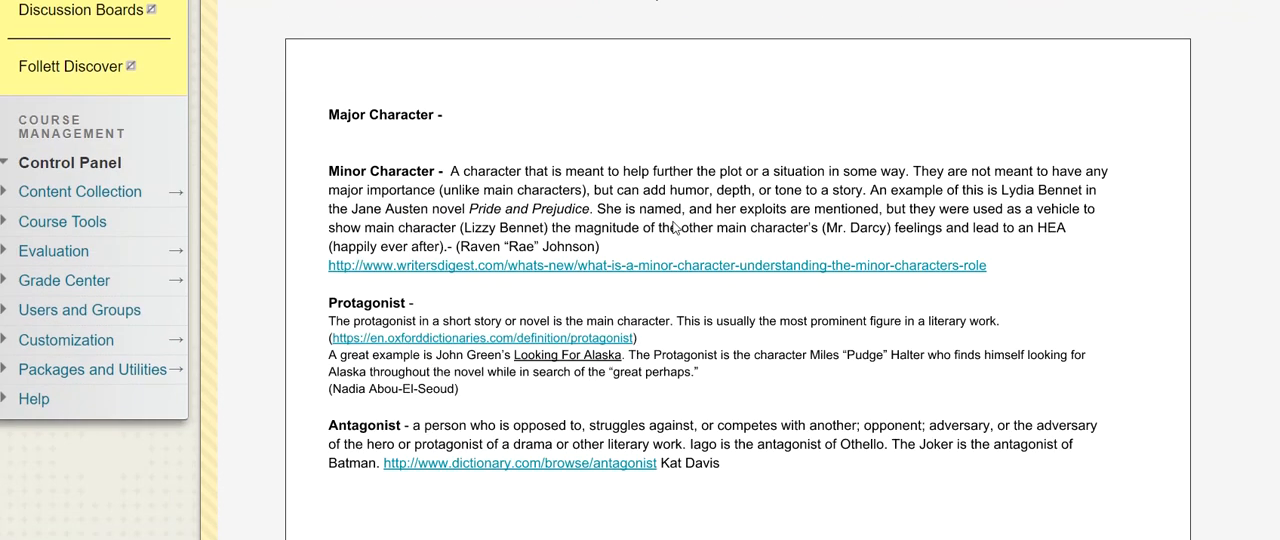
pyautogui.moveTo(1116, 316)
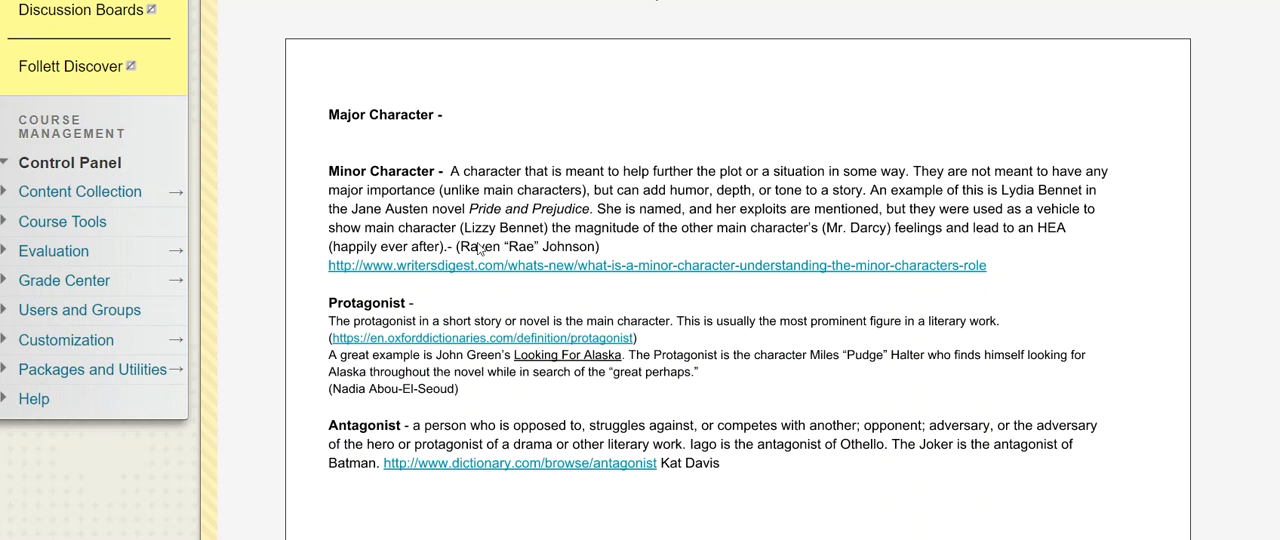
pyautogui.moveTo(620, 250)
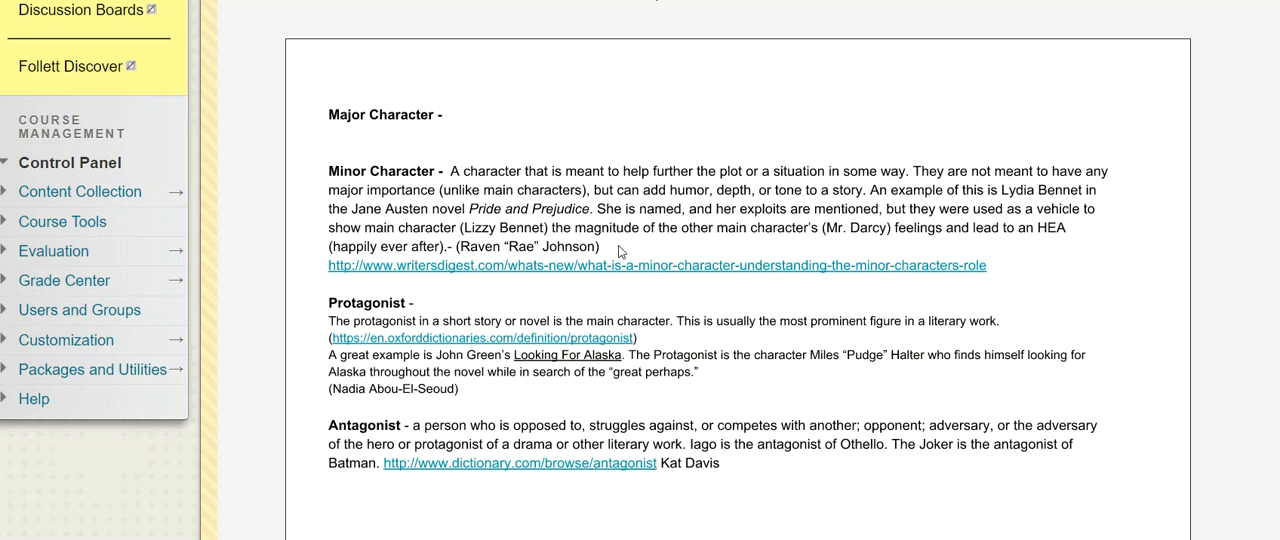
pyautogui.moveTo(612, 252)
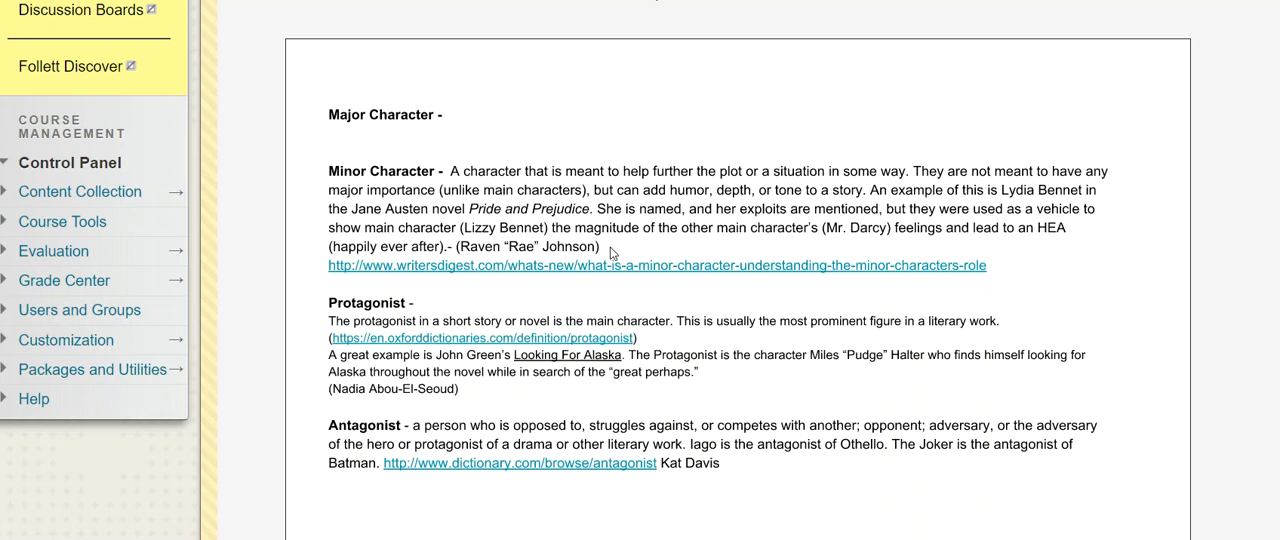
pyautogui.moveTo(508, 272)
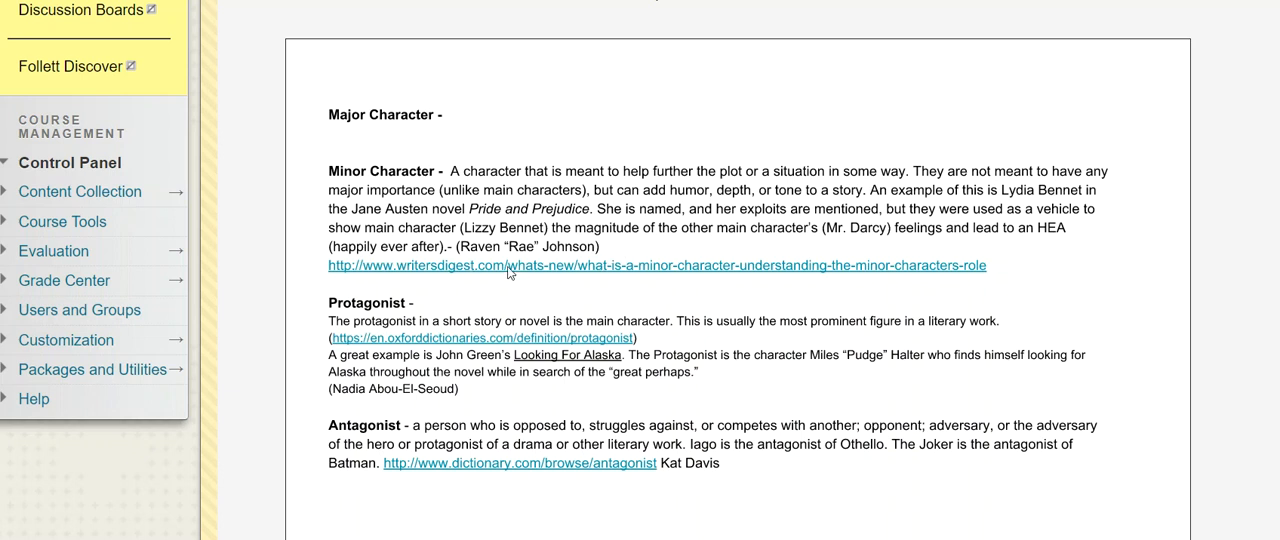
pyautogui.moveTo(704, 288)
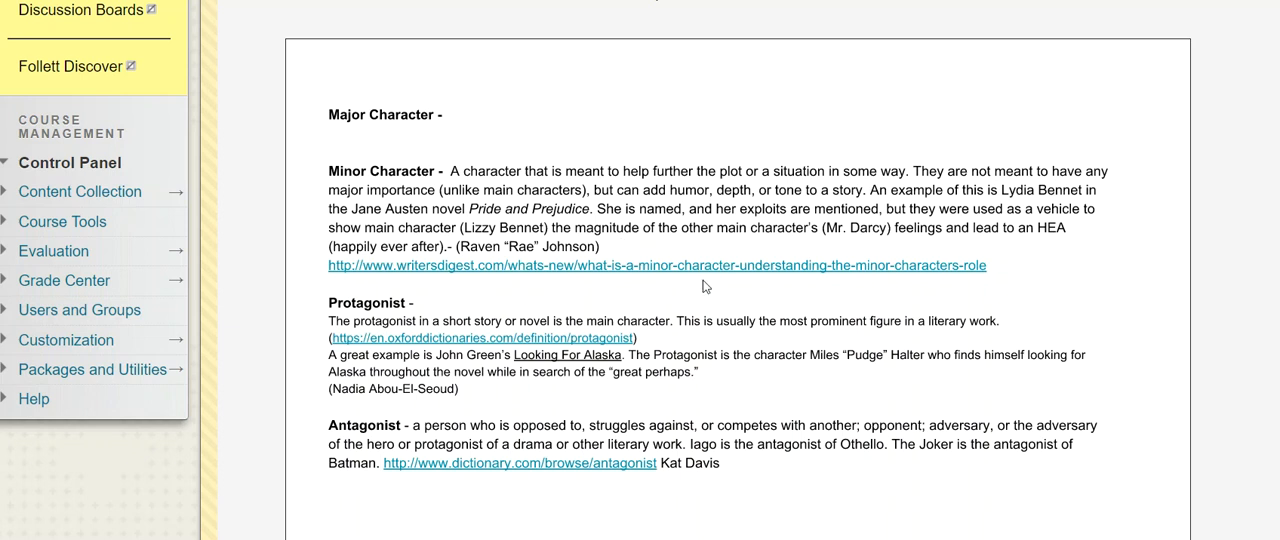
pyautogui.moveTo(1102, 296)
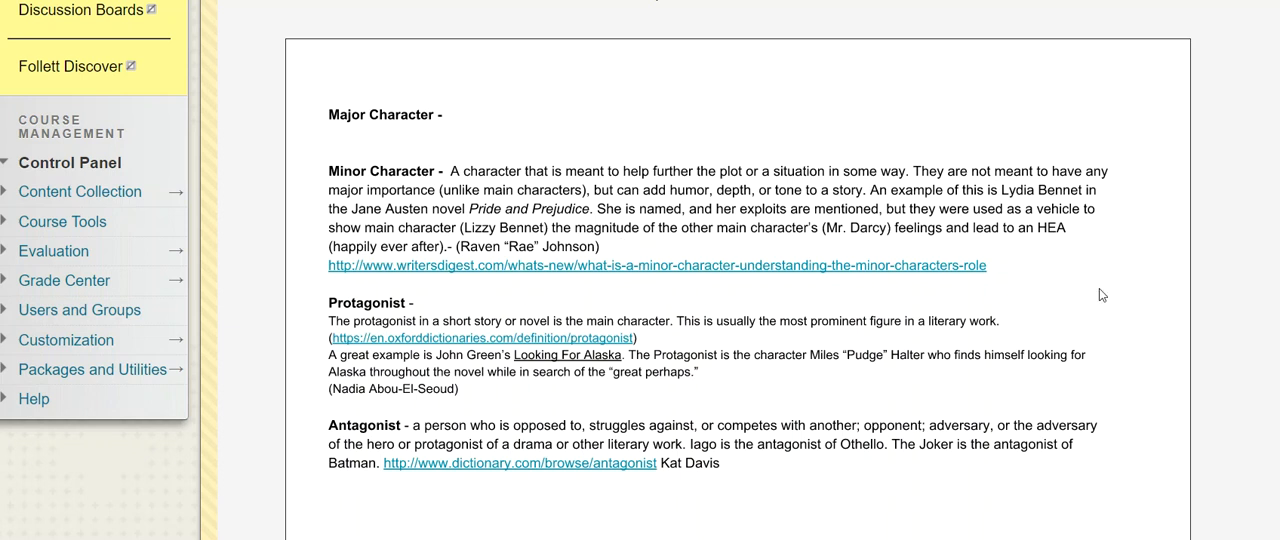
pyautogui.scroll(-3)
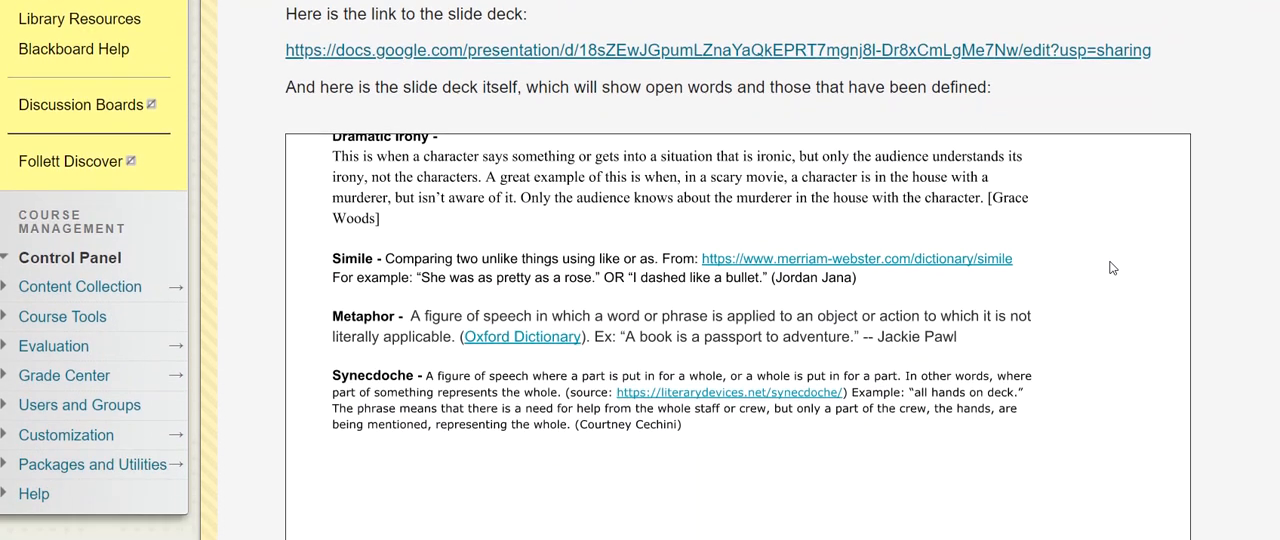
pyautogui.scroll(-3)
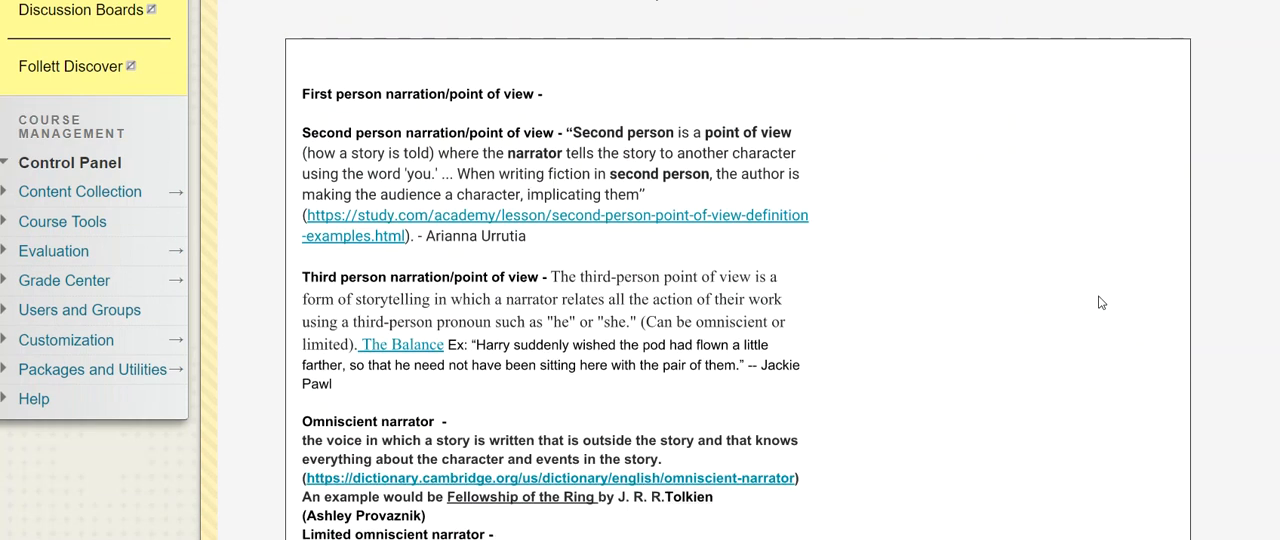
pyautogui.moveTo(480, 148)
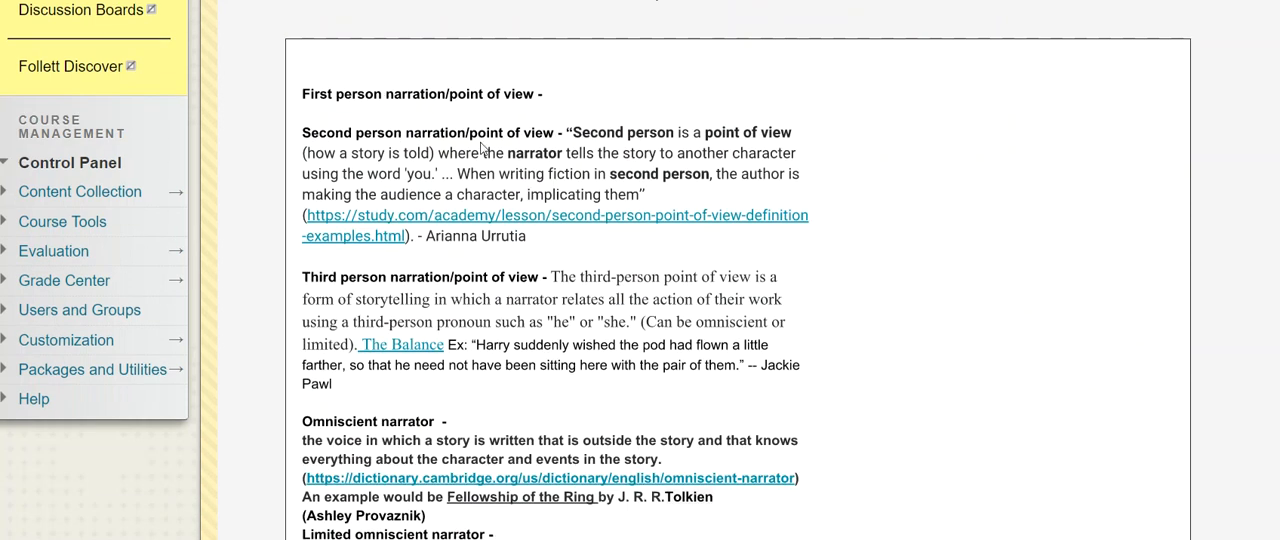
pyautogui.moveTo(886, 372)
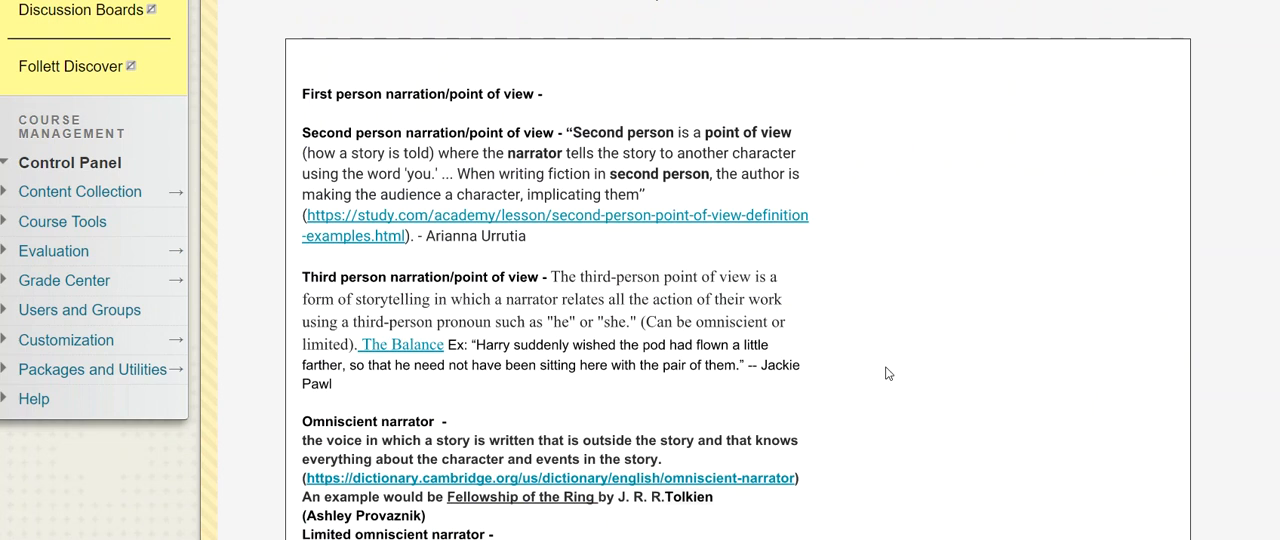
pyautogui.scroll(-3)
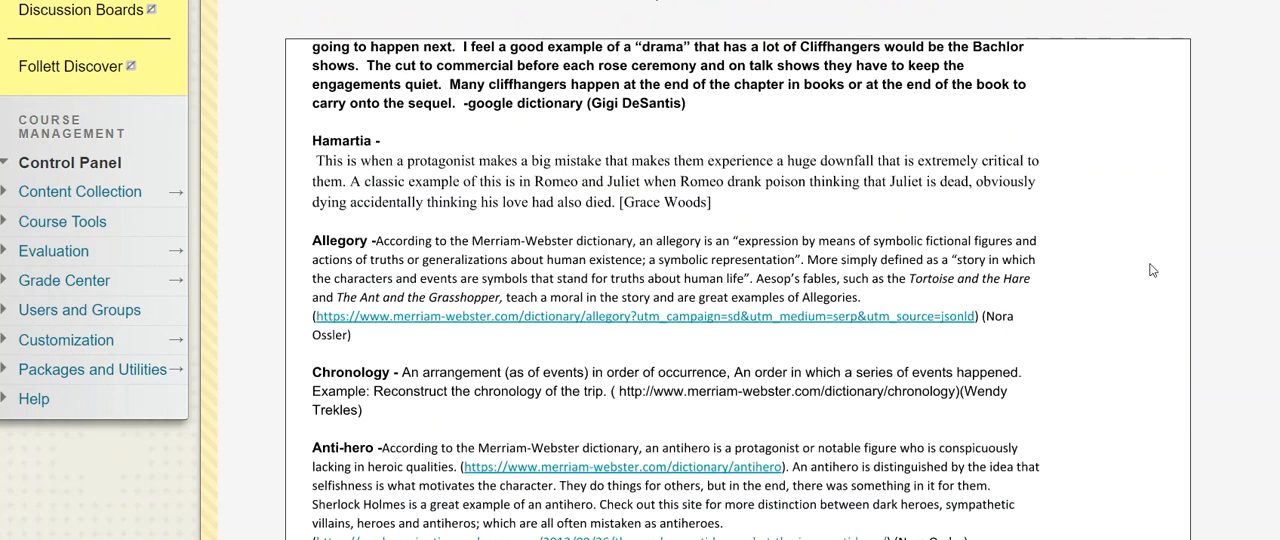
pyautogui.moveTo(1156, 266)
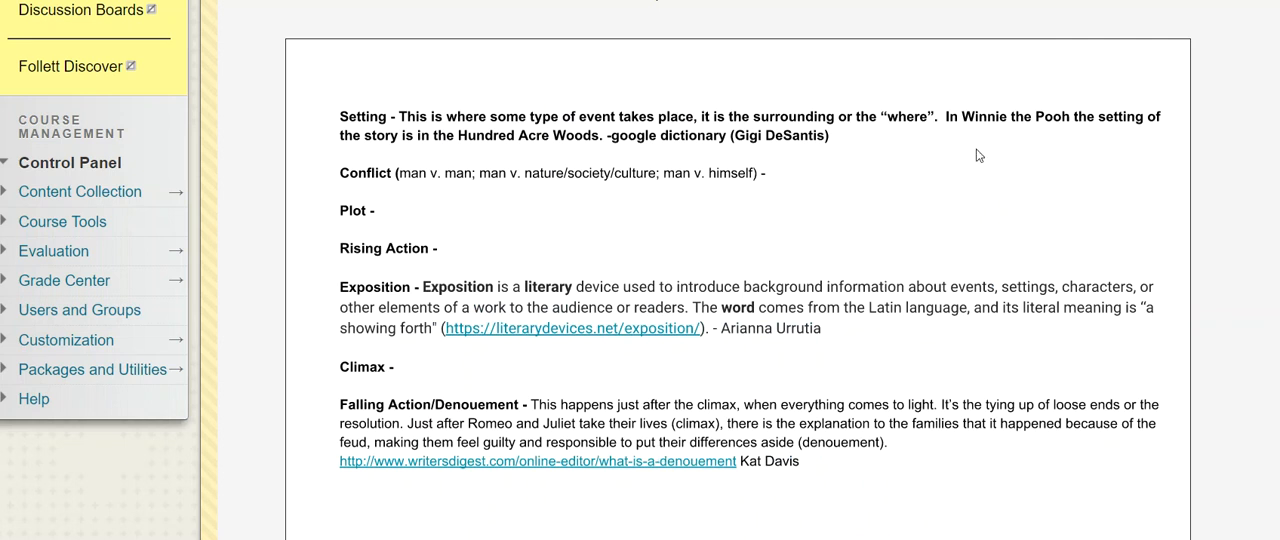
pyautogui.moveTo(532, 212)
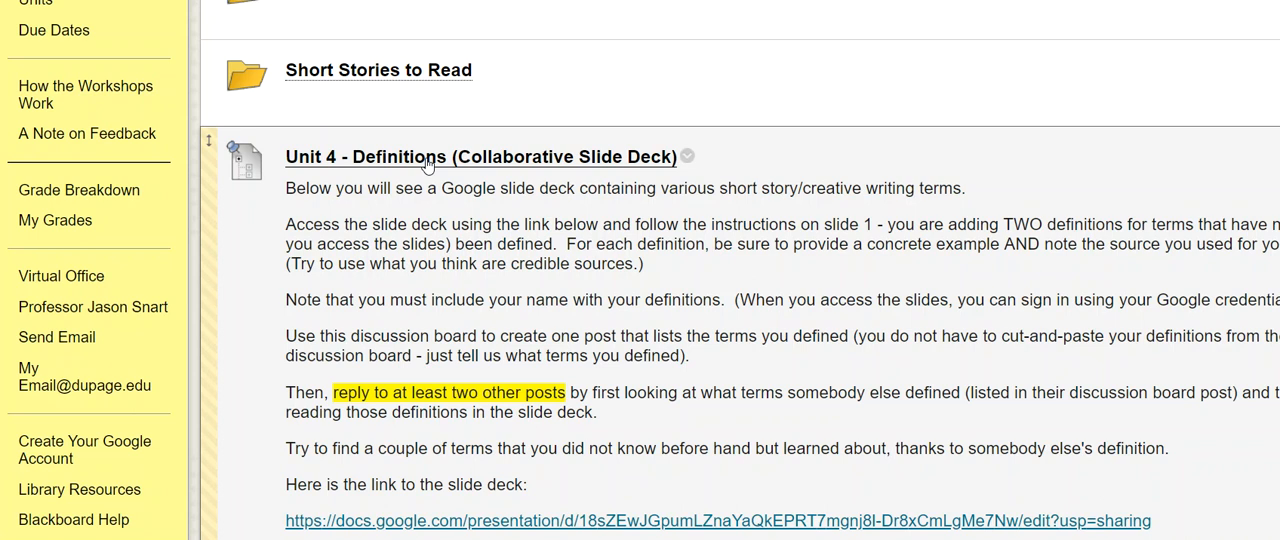
pyautogui.moveTo(476, 164)
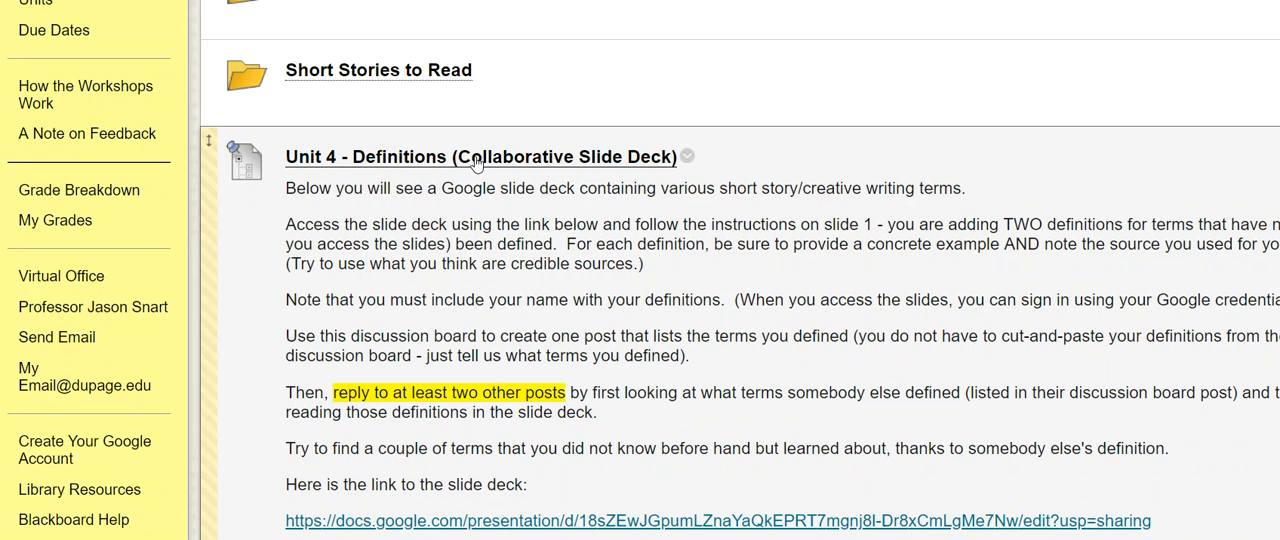
pyautogui.moveTo(672, 340)
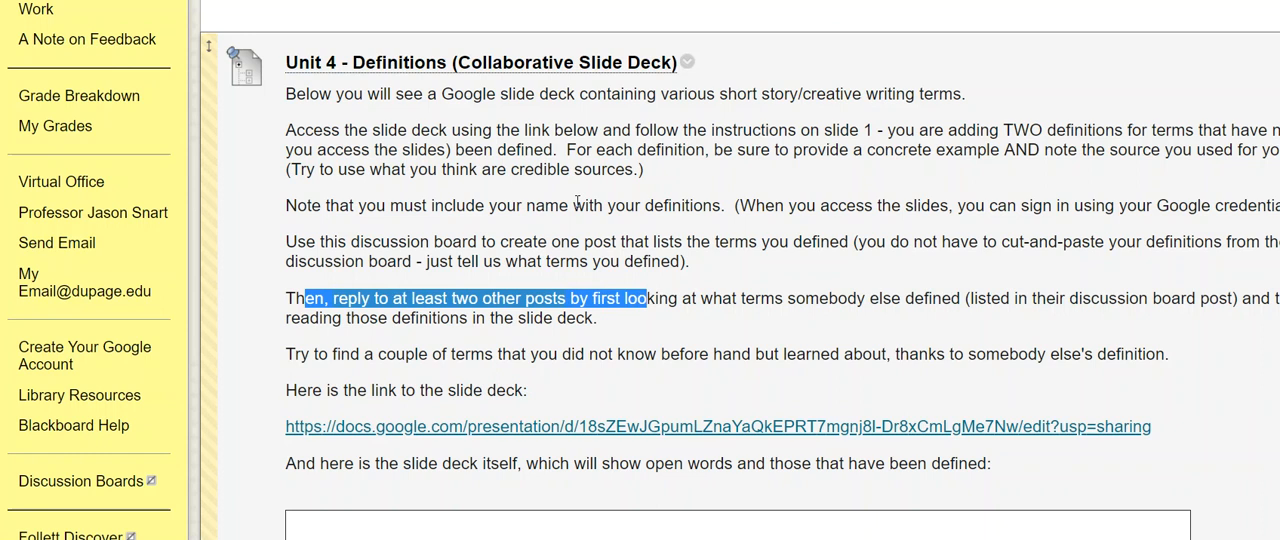
# Step: Scroll around the Unit 4 Definitions instructions to the requirement to reply to at least two other posts
pyautogui.scroll(-3)
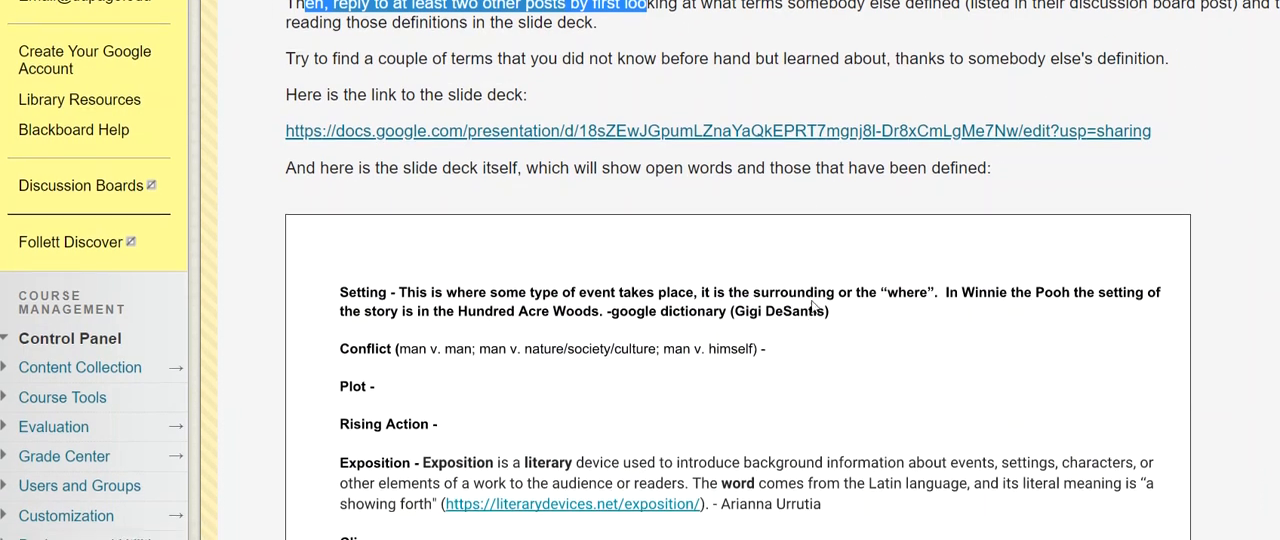
pyautogui.scroll(-3)
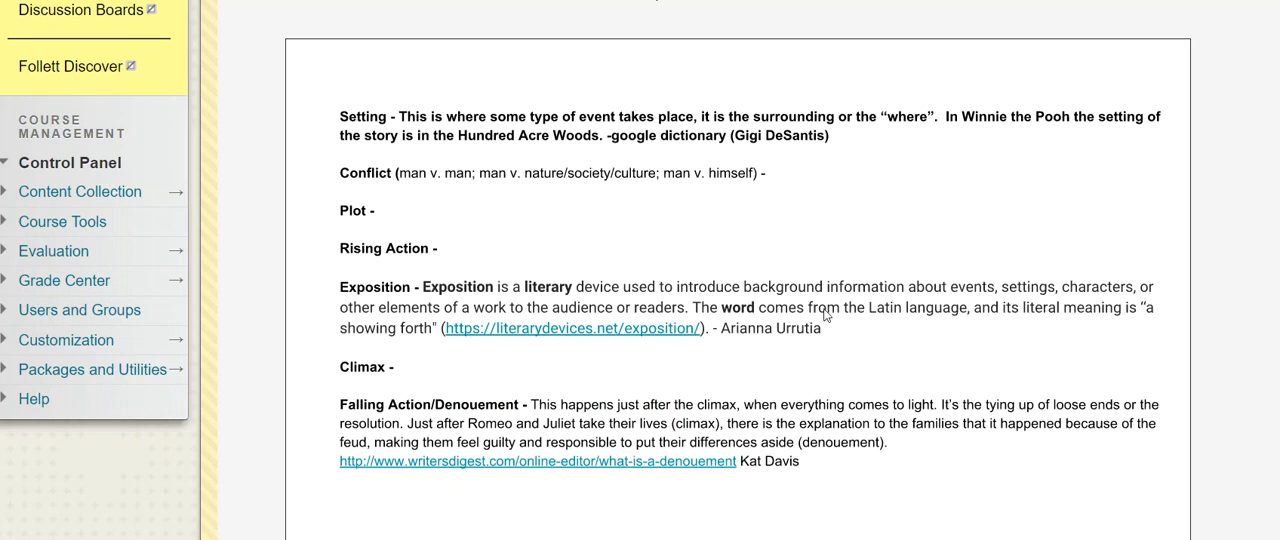
pyautogui.moveTo(470, 396)
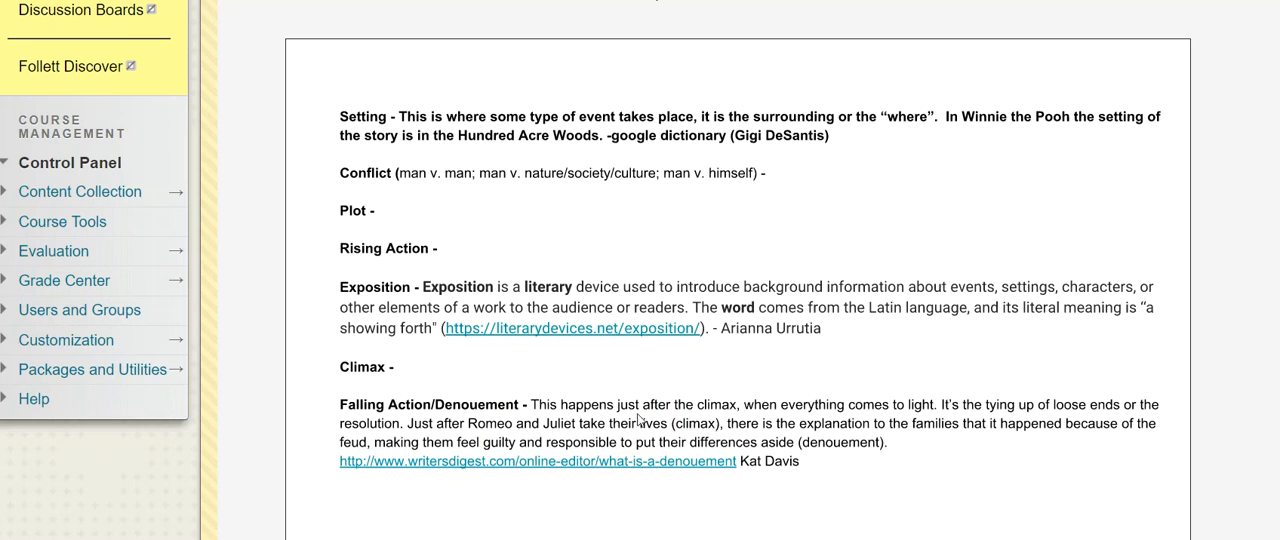
pyautogui.moveTo(440, 418)
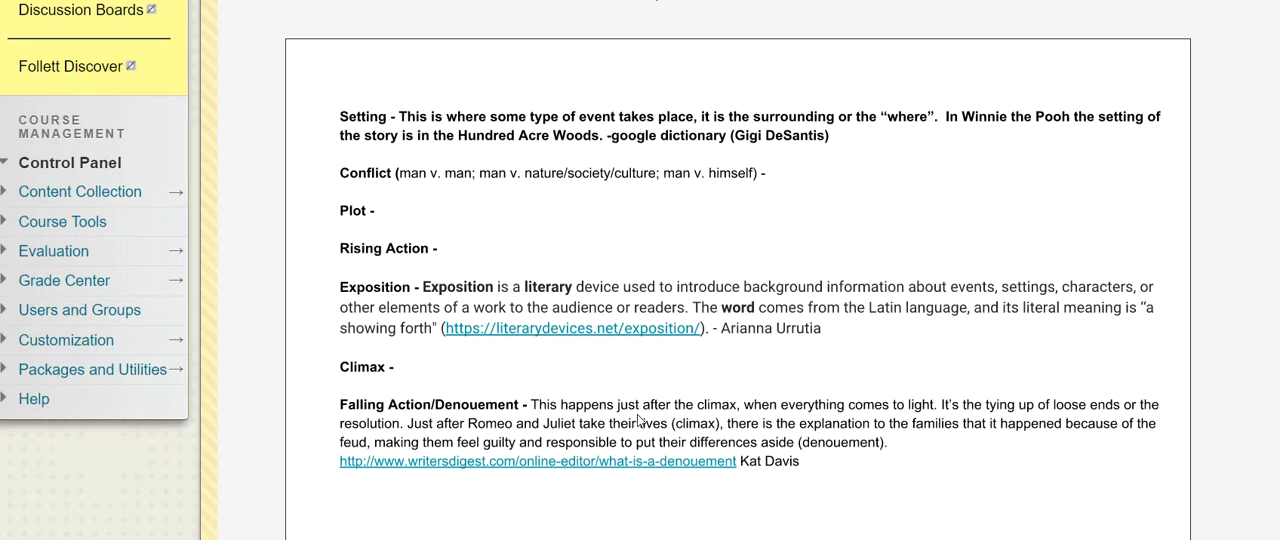
pyautogui.scroll(3)
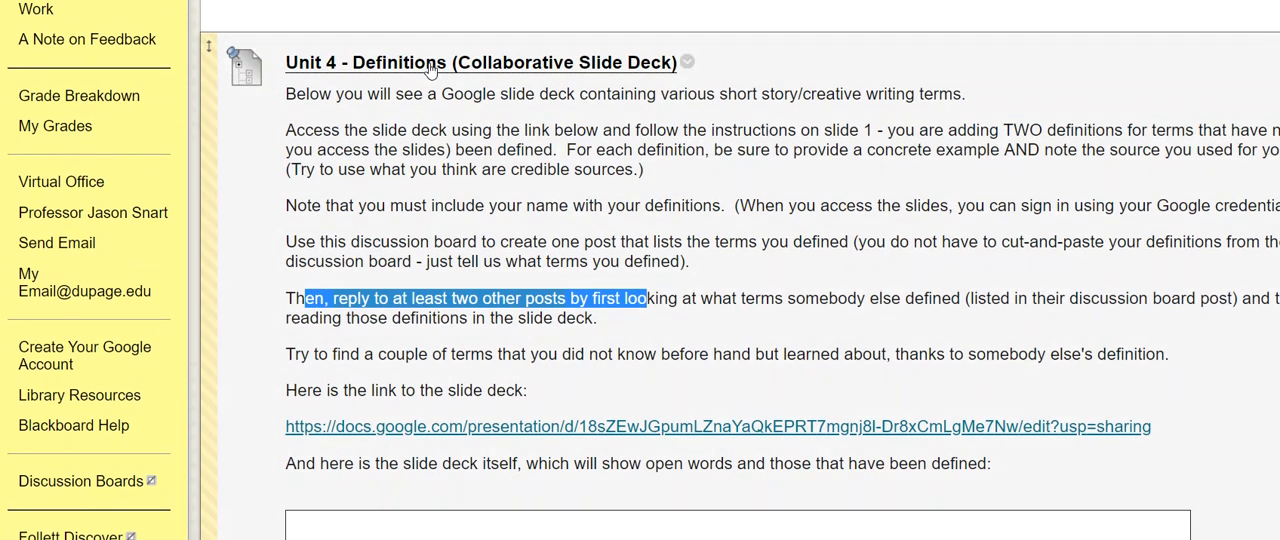
pyautogui.moveTo(744, 180)
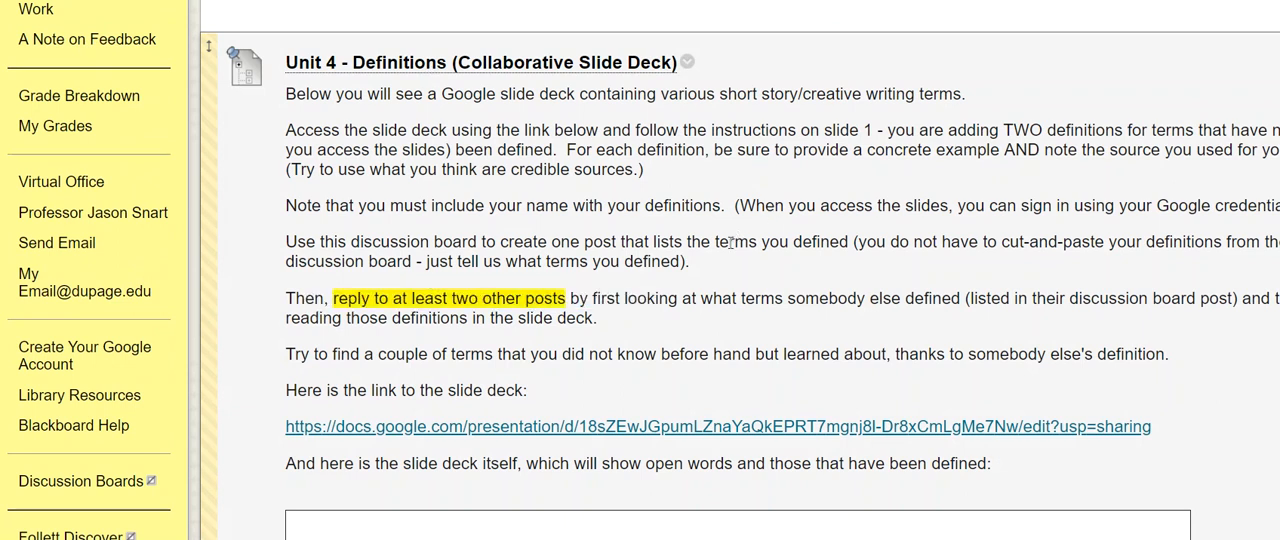
pyautogui.moveTo(798, 228)
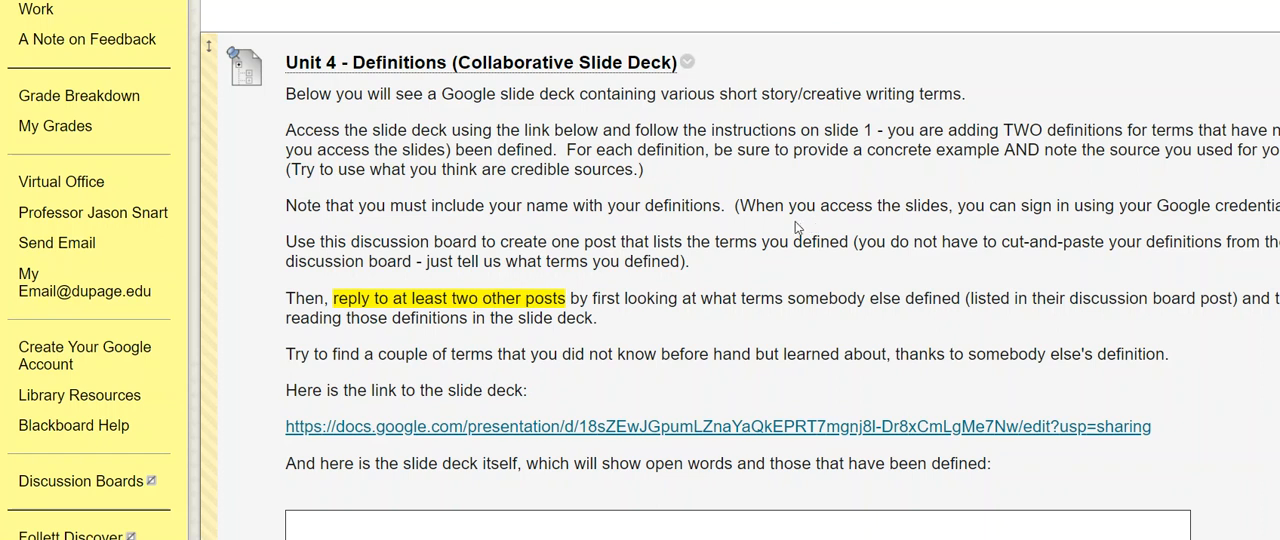
pyautogui.scroll(-3)
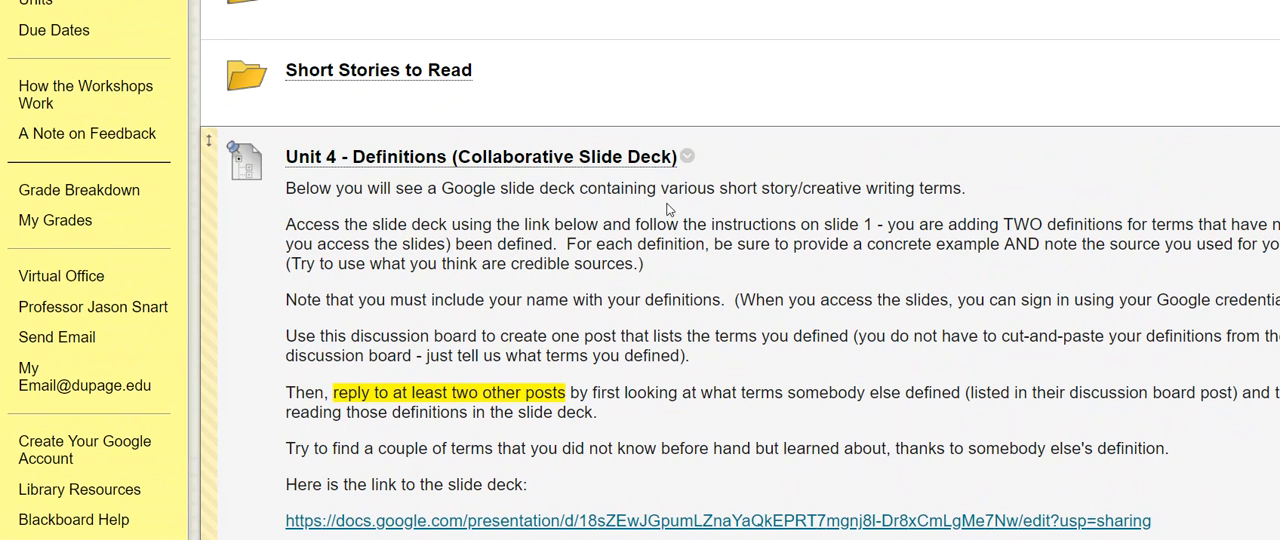
pyautogui.moveTo(714, 268)
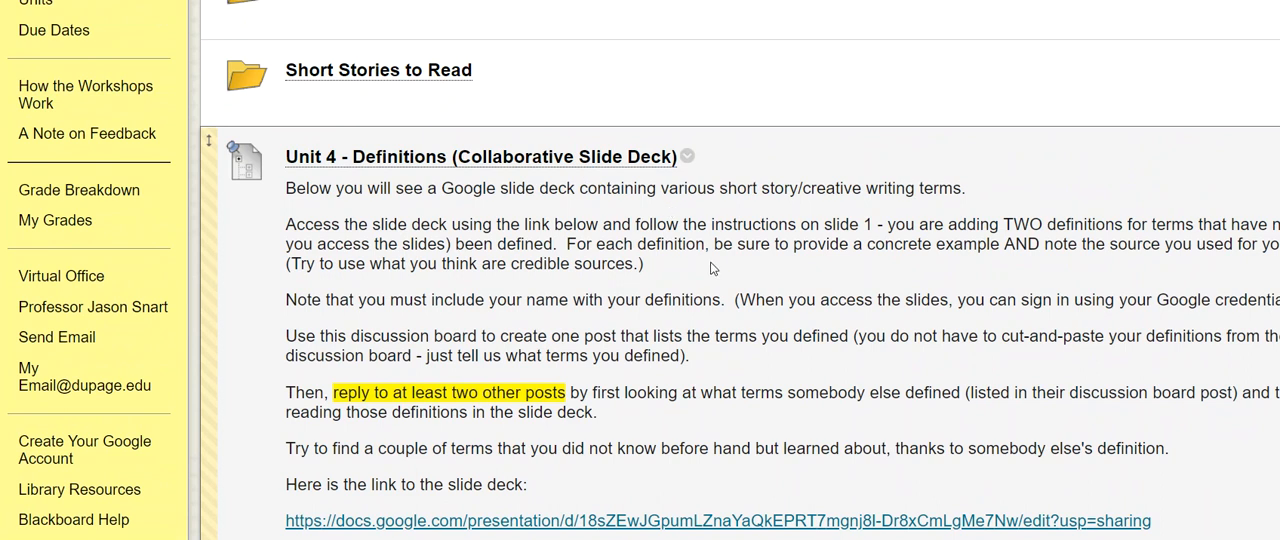
pyautogui.moveTo(504, 160)
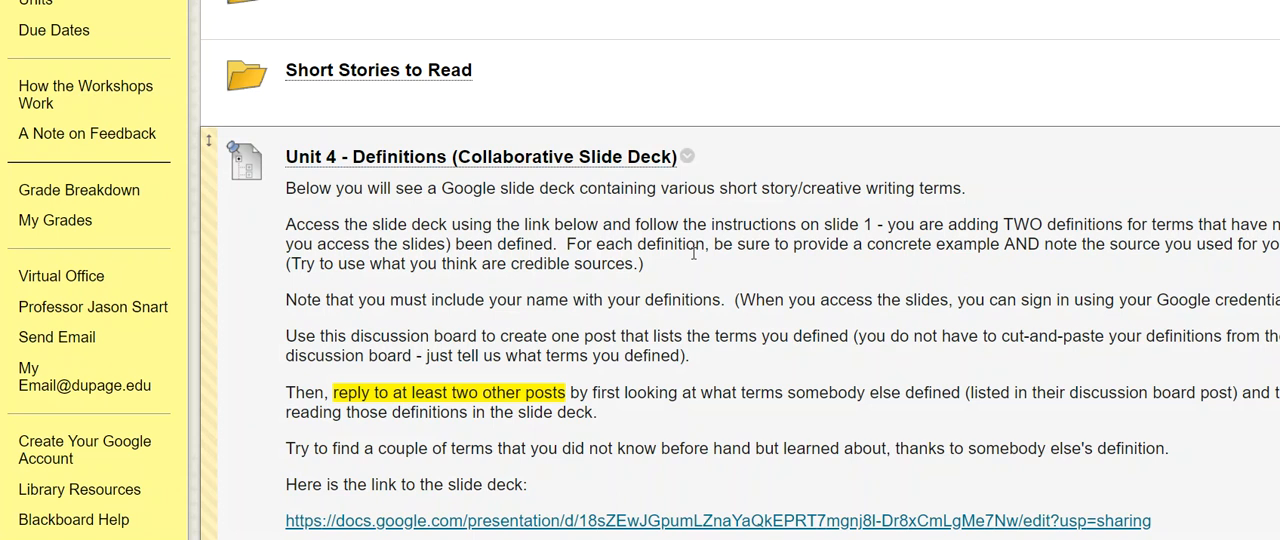
pyautogui.moveTo(680, 268)
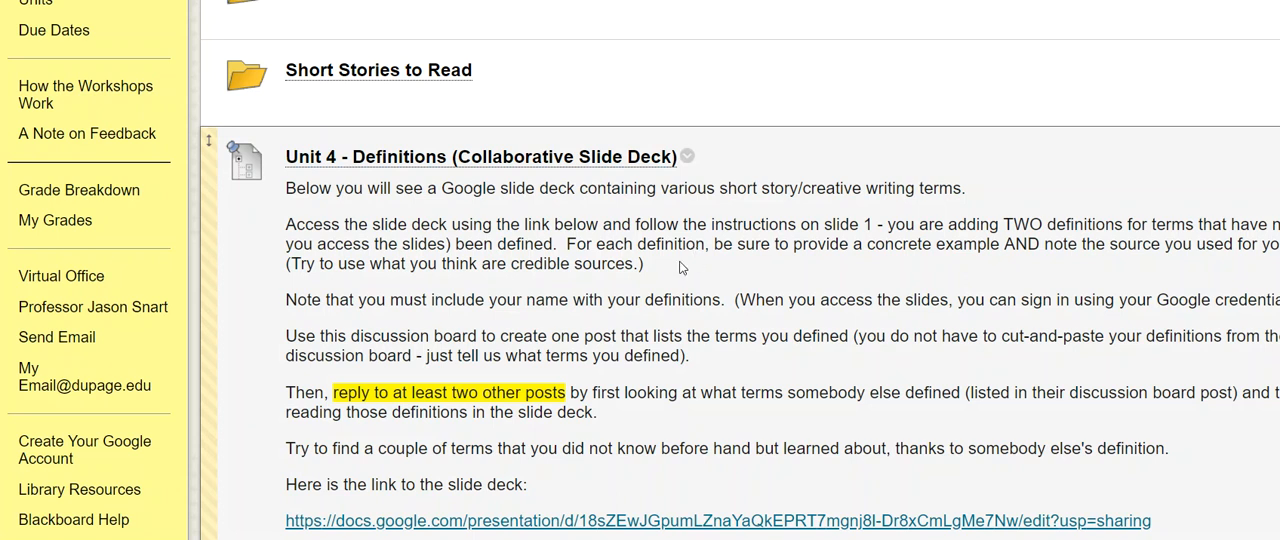
pyautogui.scroll(-3)
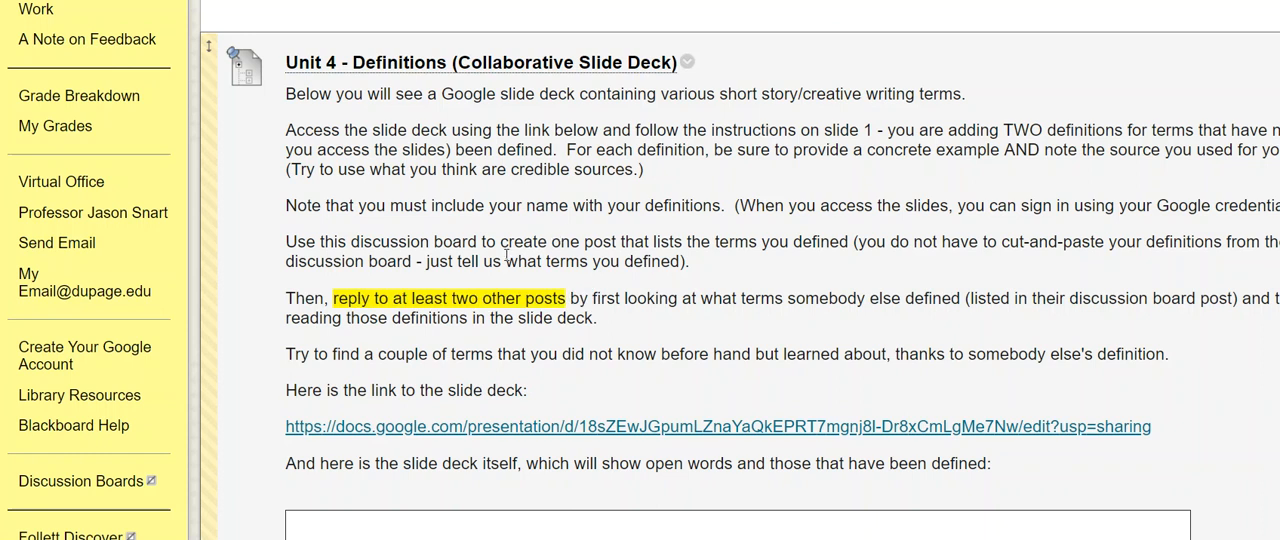
pyautogui.moveTo(308, 112)
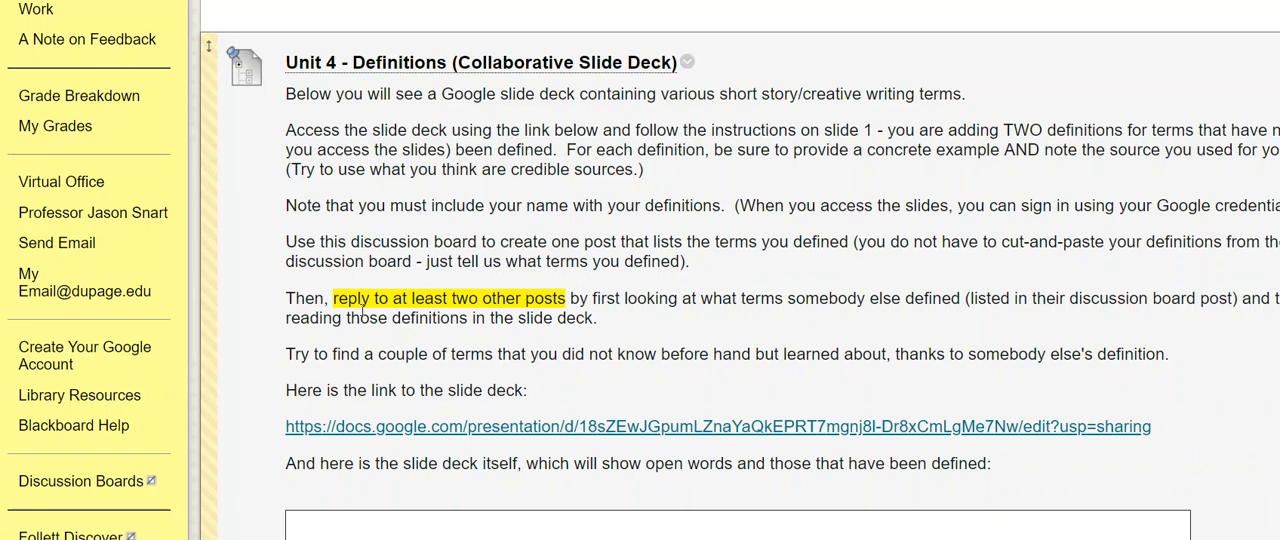
pyautogui.moveTo(572, 280)
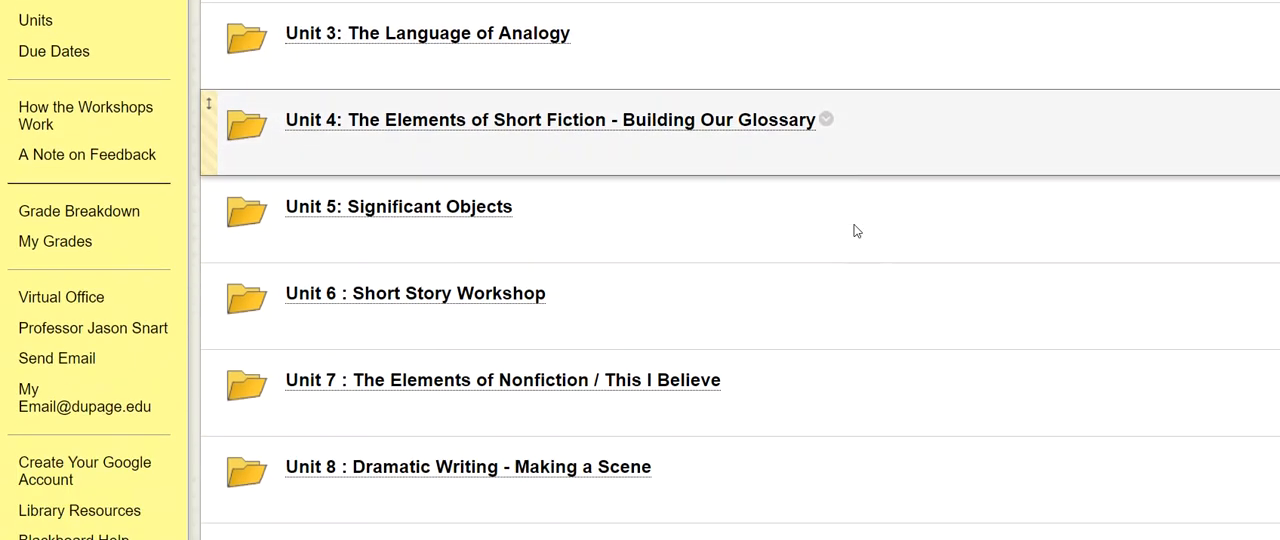
pyautogui.click(398, 206)
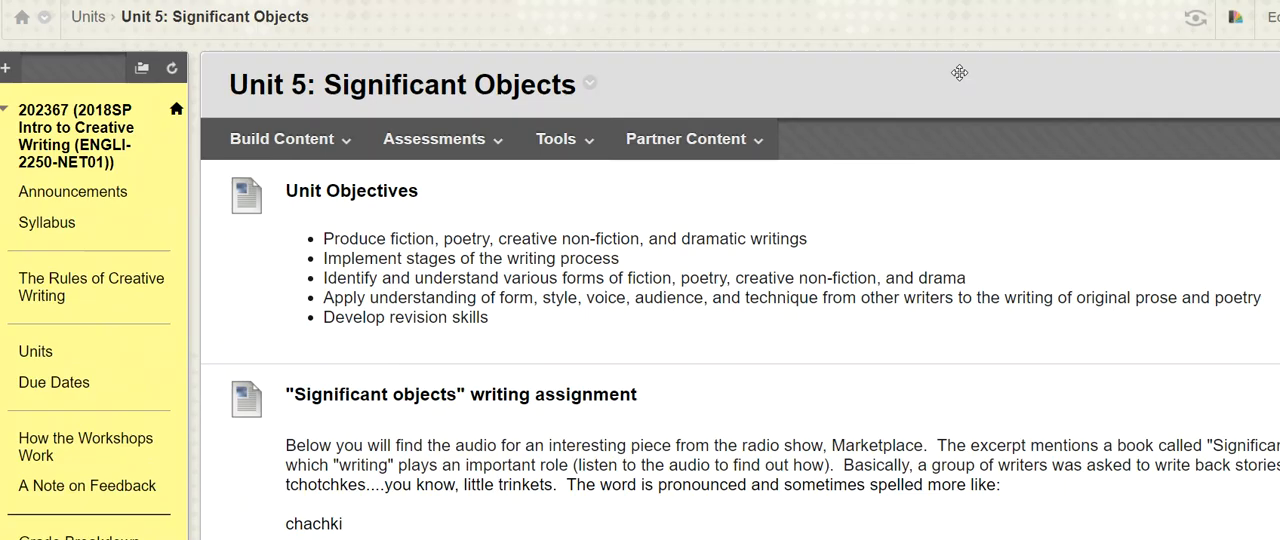
pyautogui.scroll(-3)
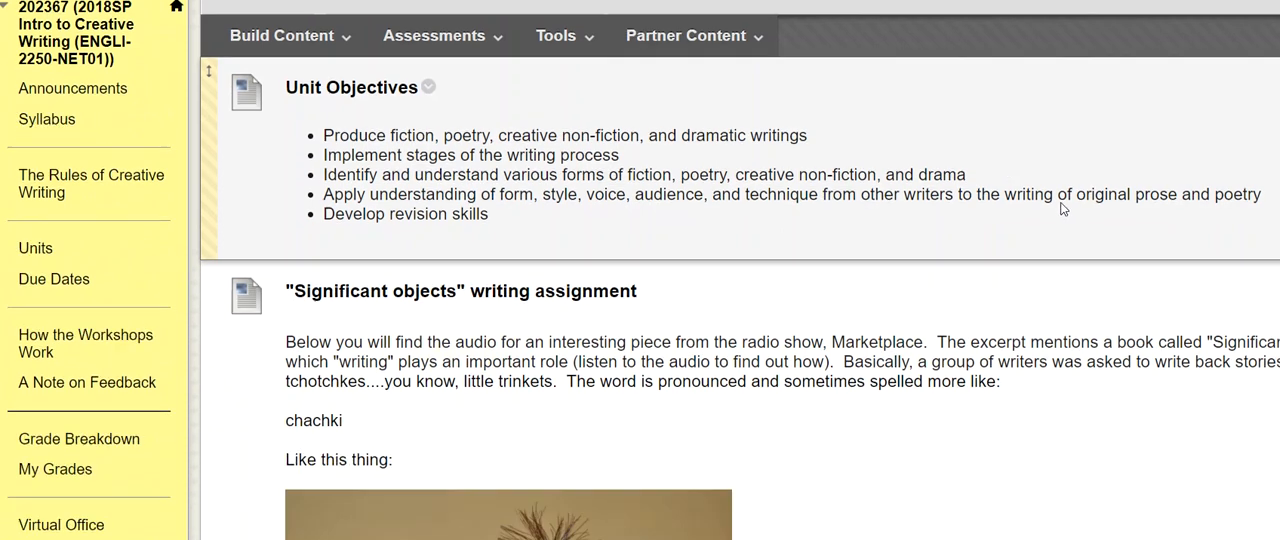
pyautogui.scroll(-3)
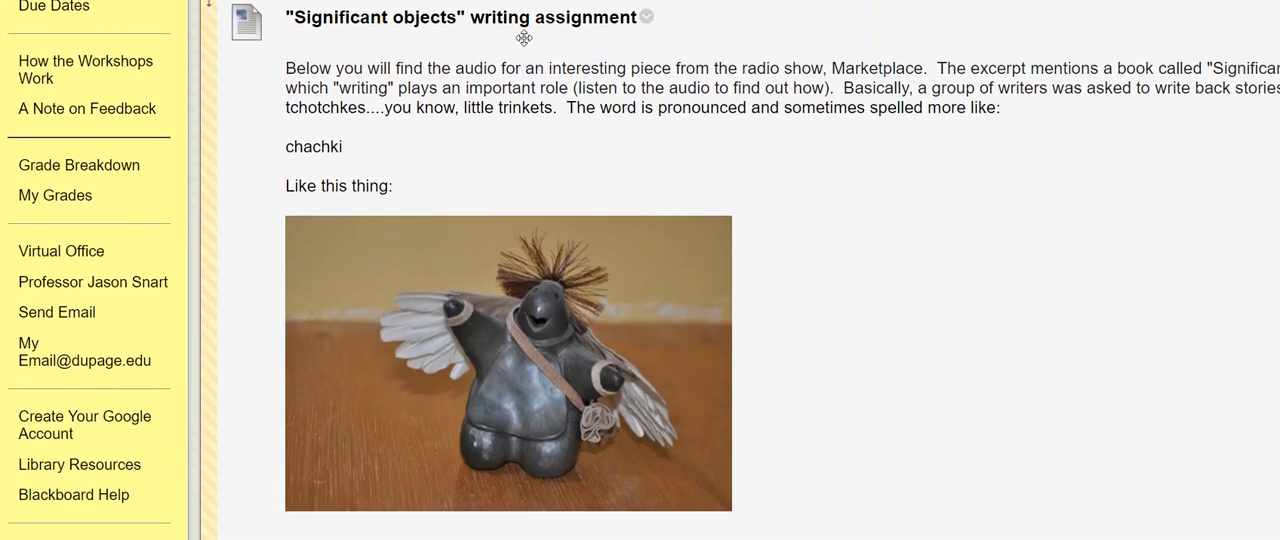
pyautogui.moveTo(910, 216)
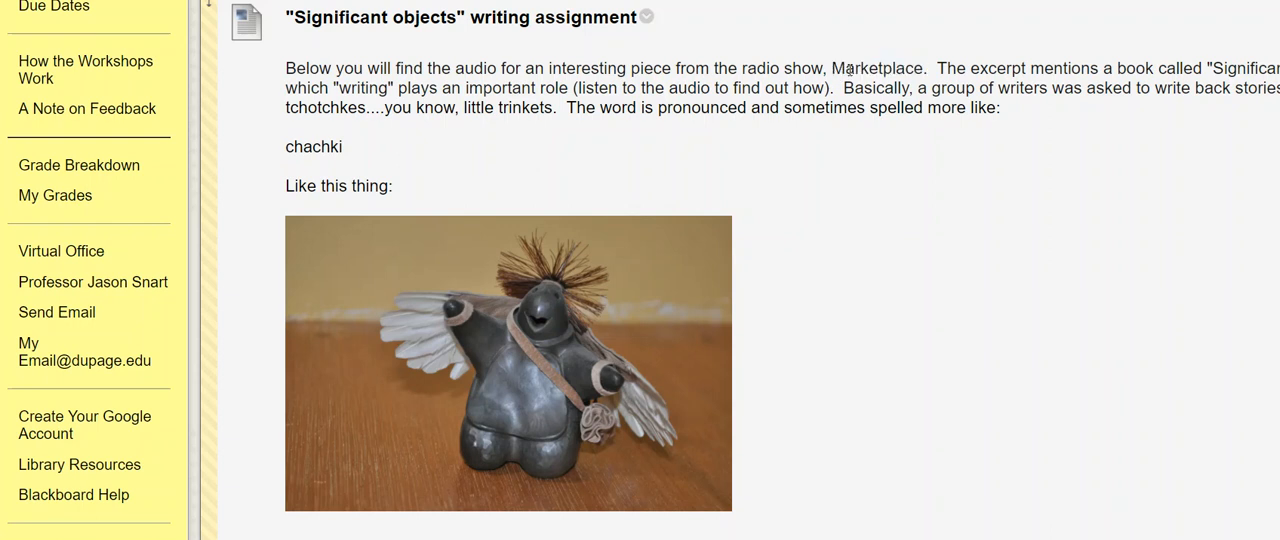
pyautogui.scroll(-3)
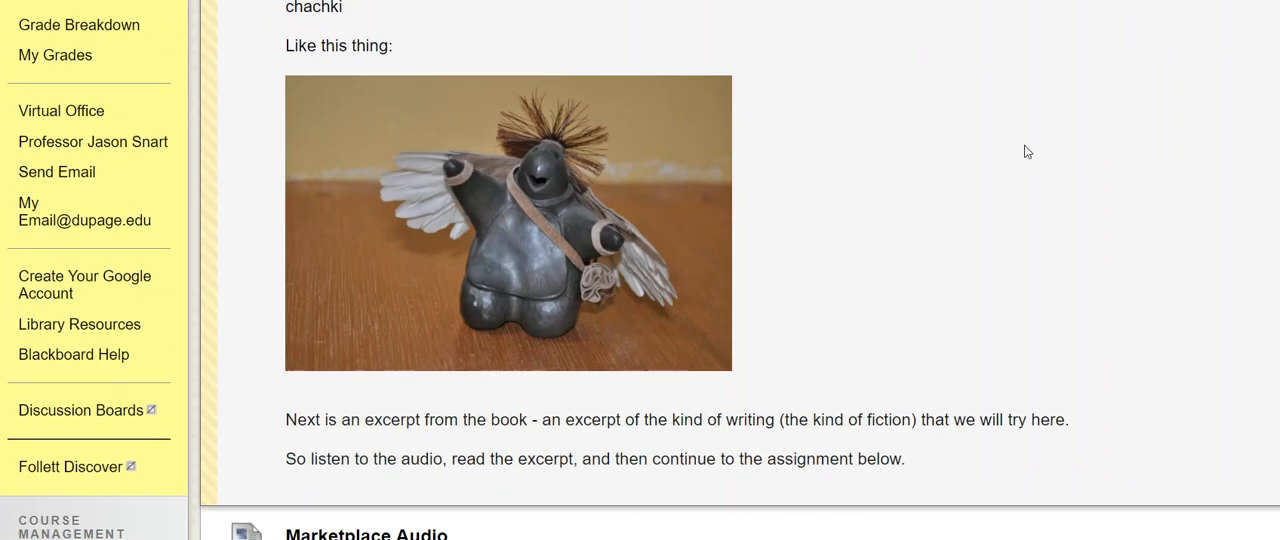
pyautogui.scroll(-3)
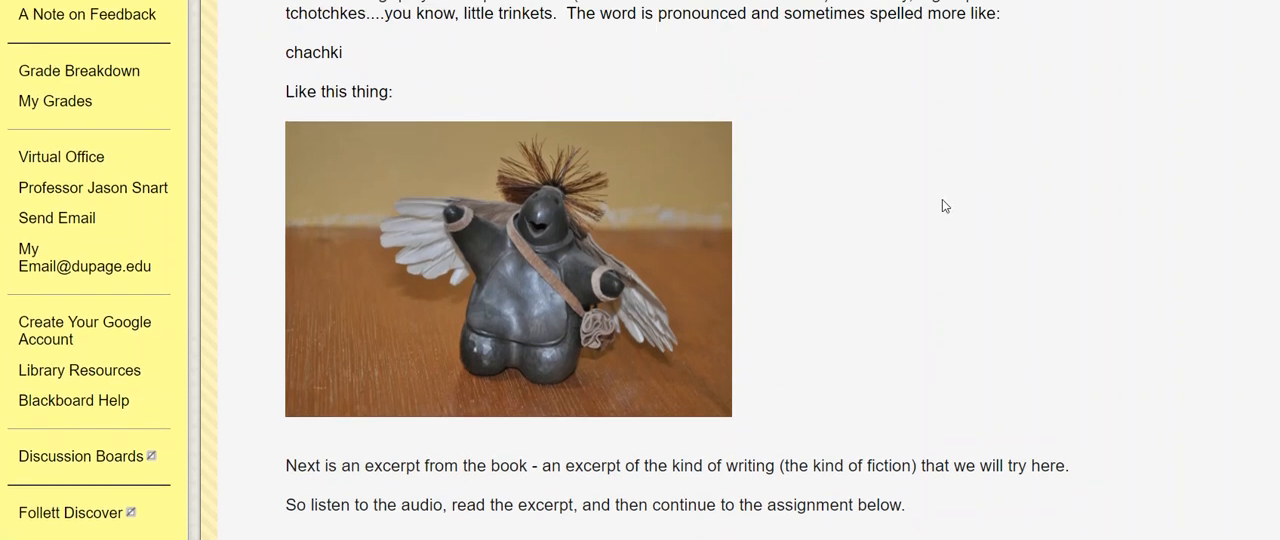
pyautogui.moveTo(502, 252)
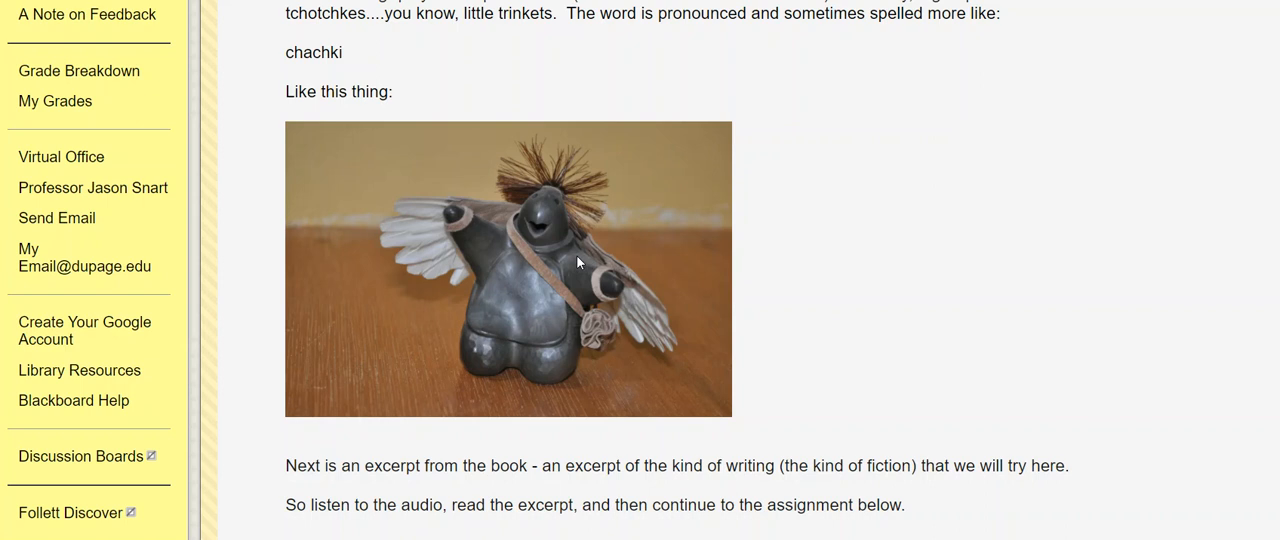
pyautogui.moveTo(512, 344)
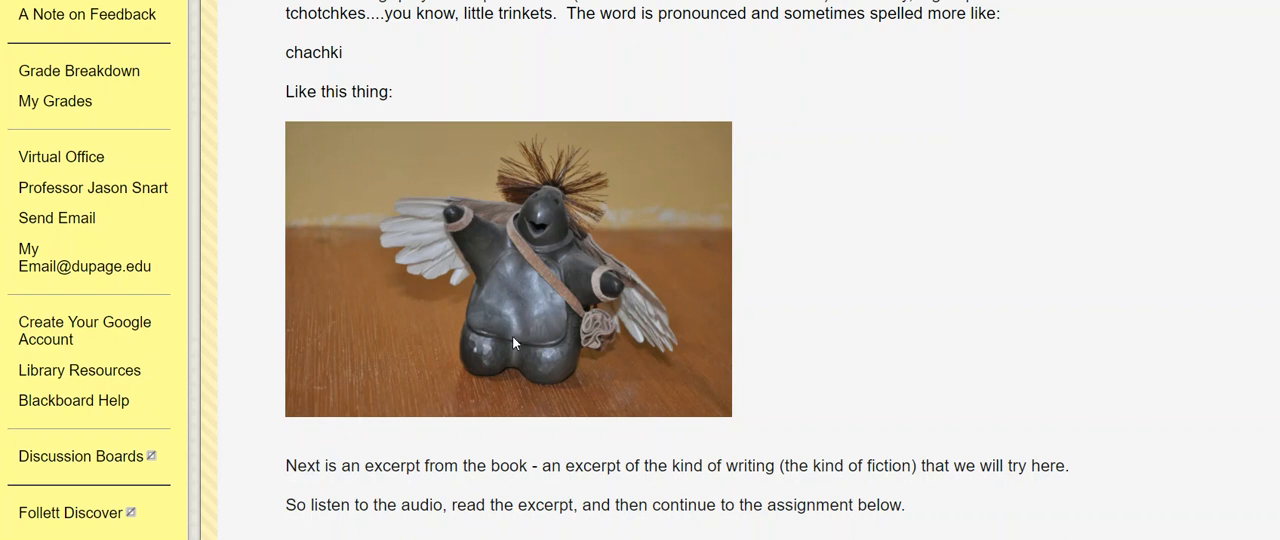
pyautogui.moveTo(556, 244)
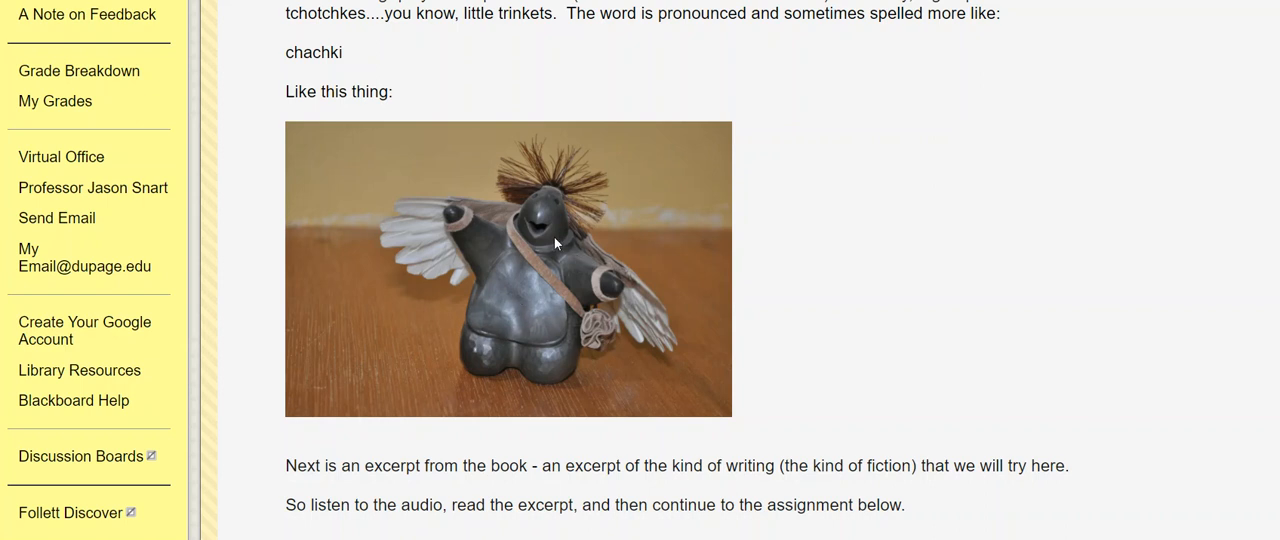
pyautogui.moveTo(920, 172)
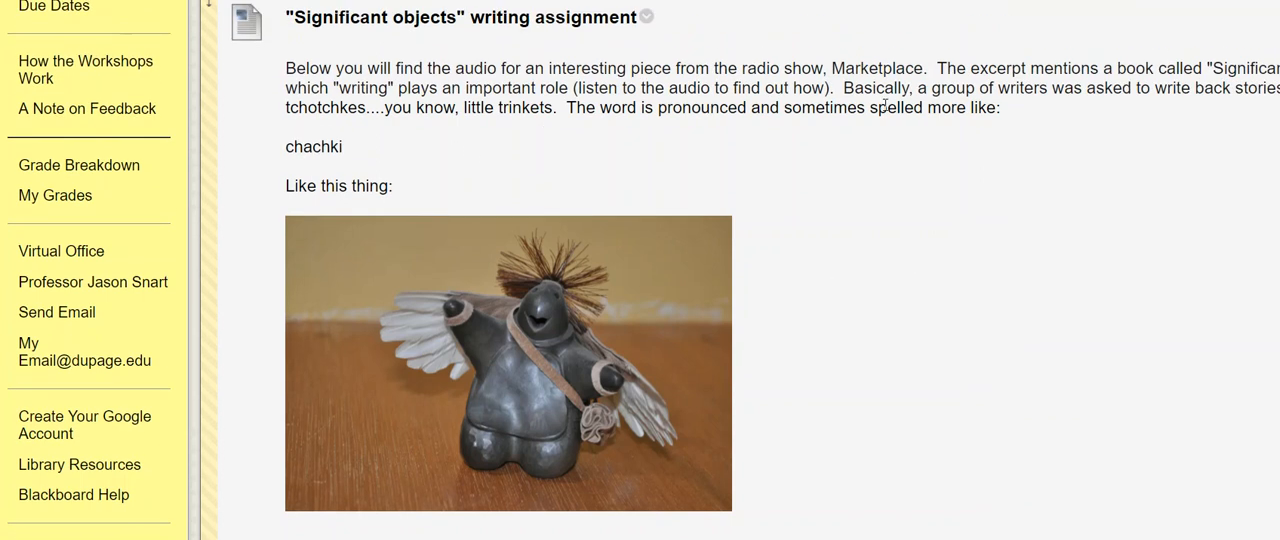
pyautogui.scroll(-3)
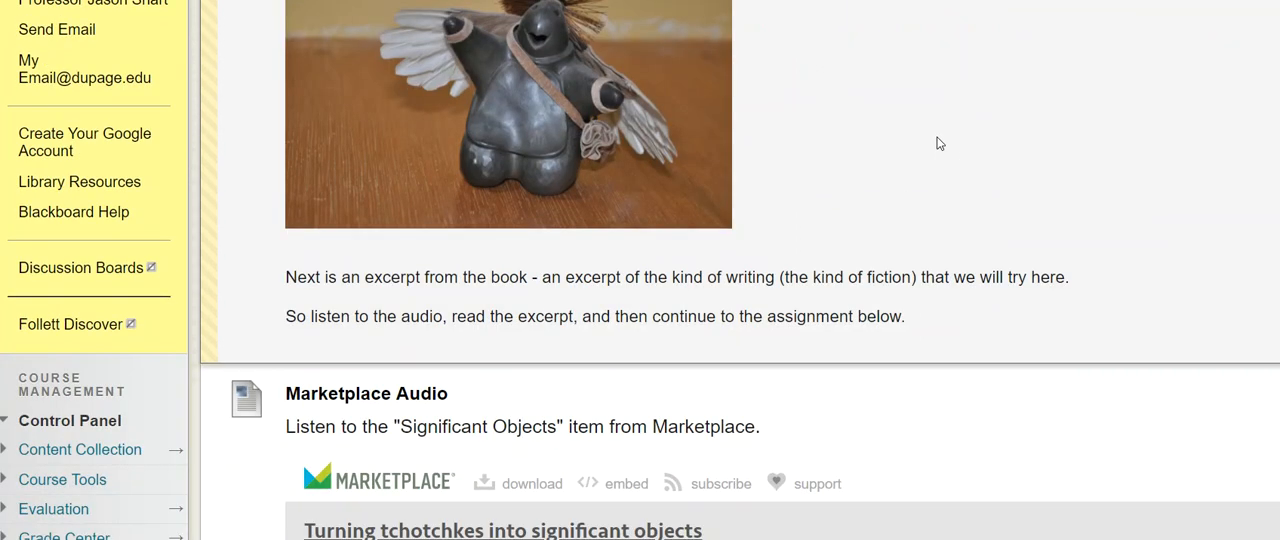
pyautogui.scroll(-3)
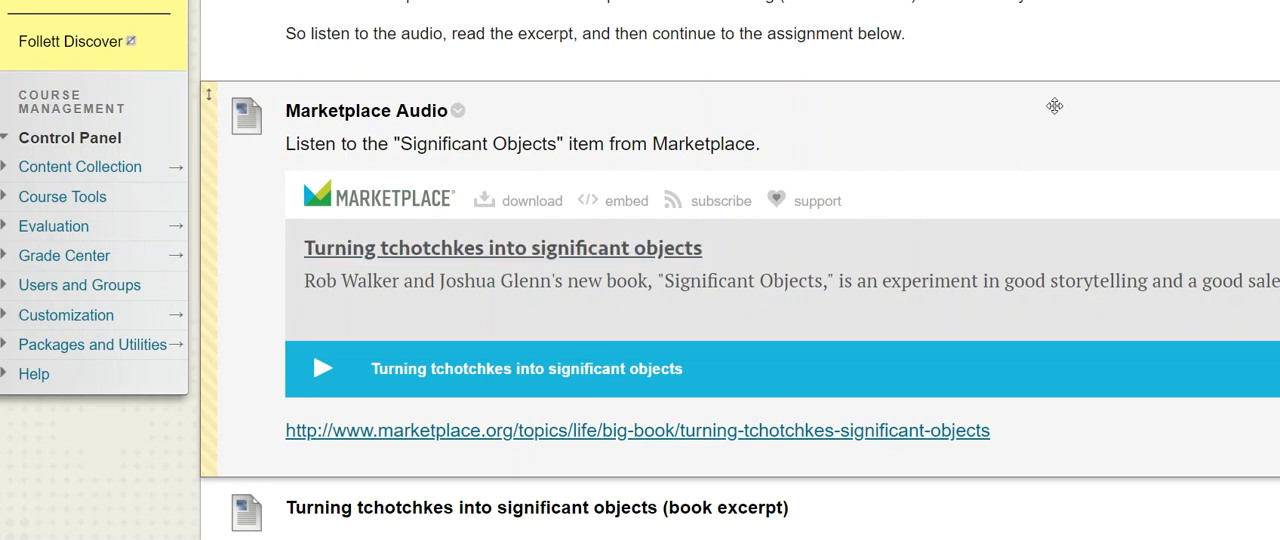
pyautogui.scroll(-3)
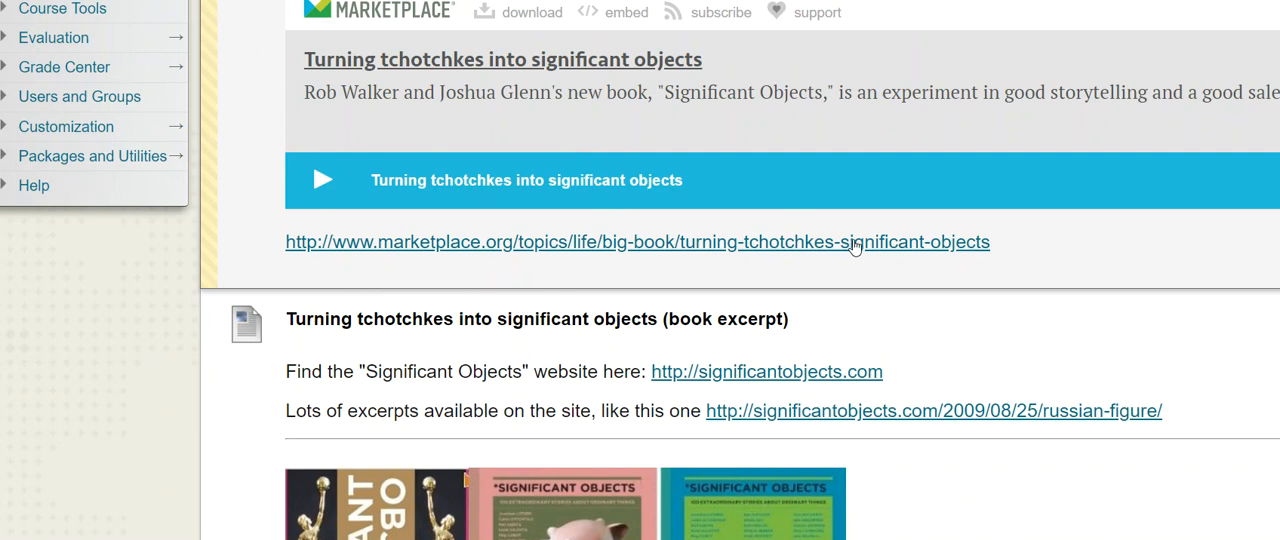
pyautogui.scroll(-3)
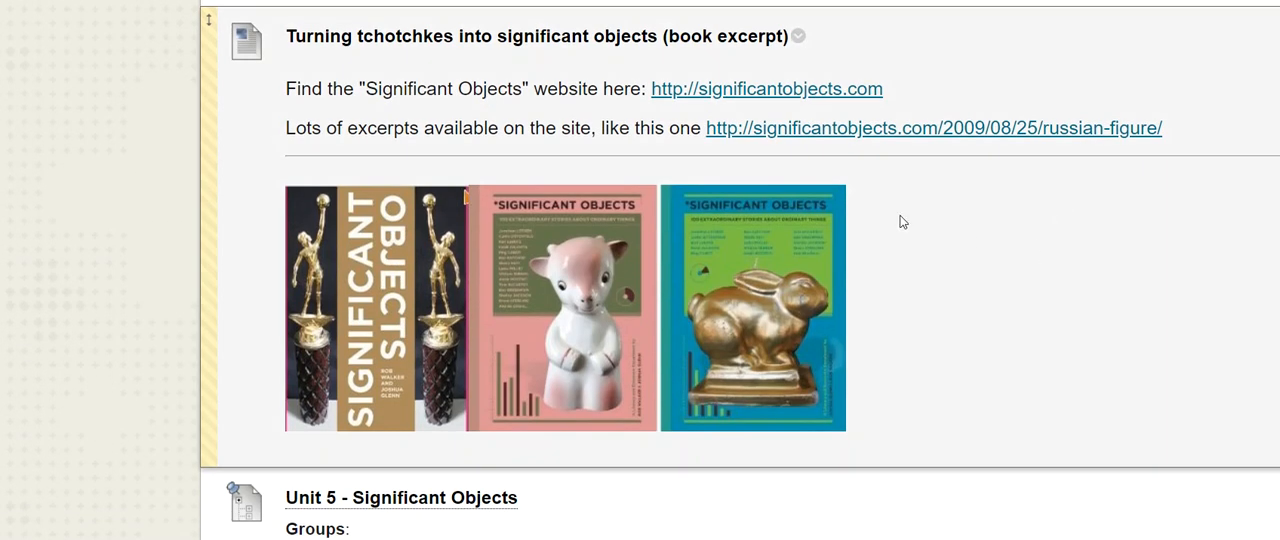
pyautogui.moveTo(978, 220)
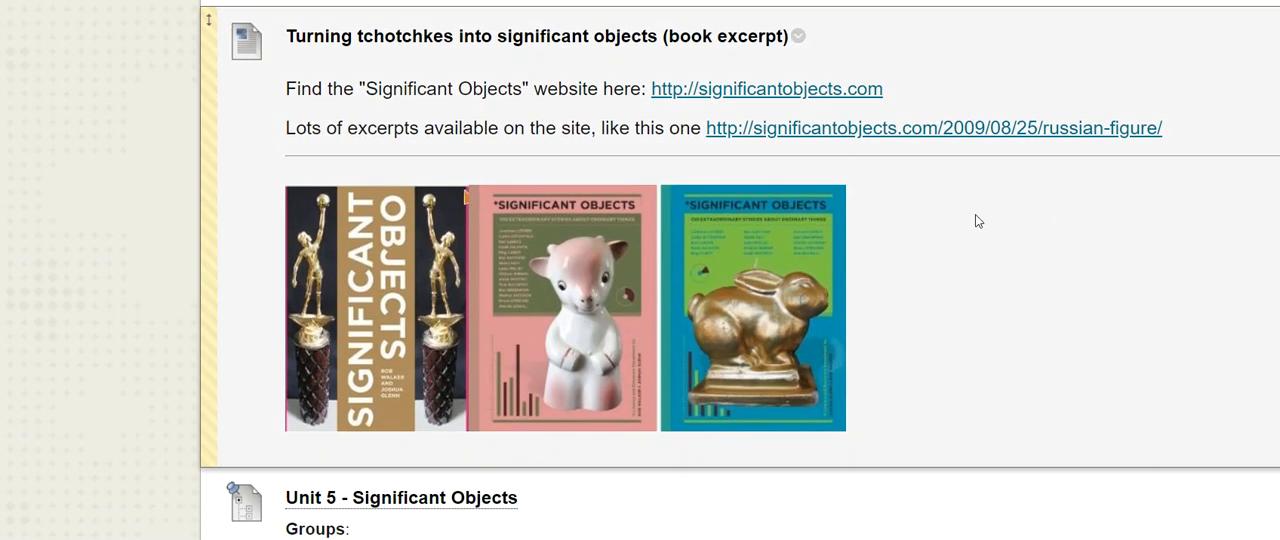
pyautogui.moveTo(990, 212)
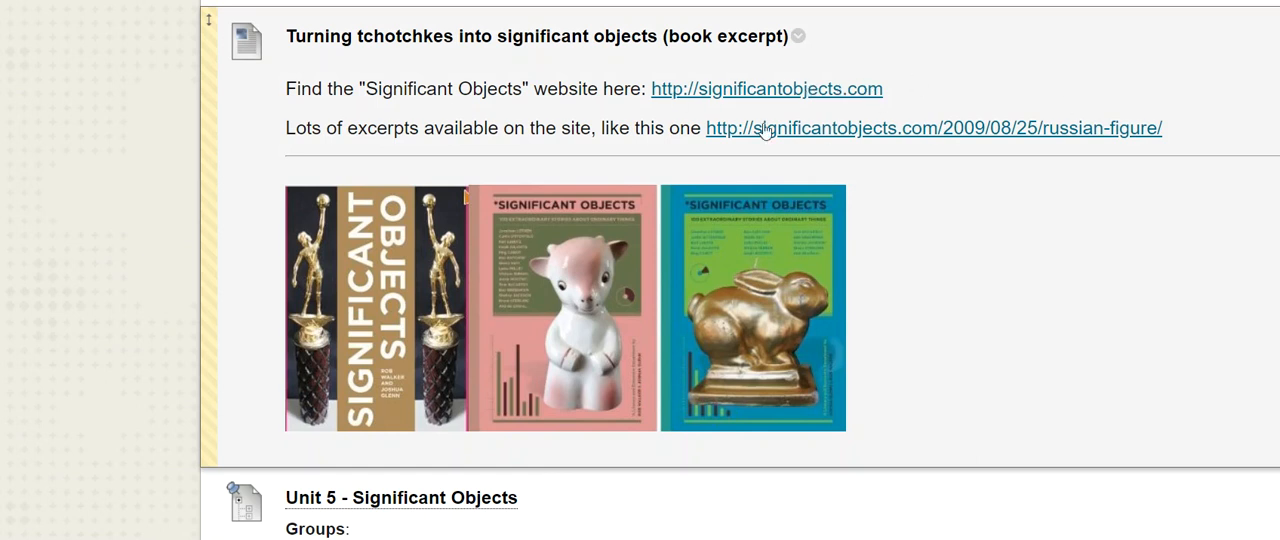
pyautogui.moveTo(996, 200)
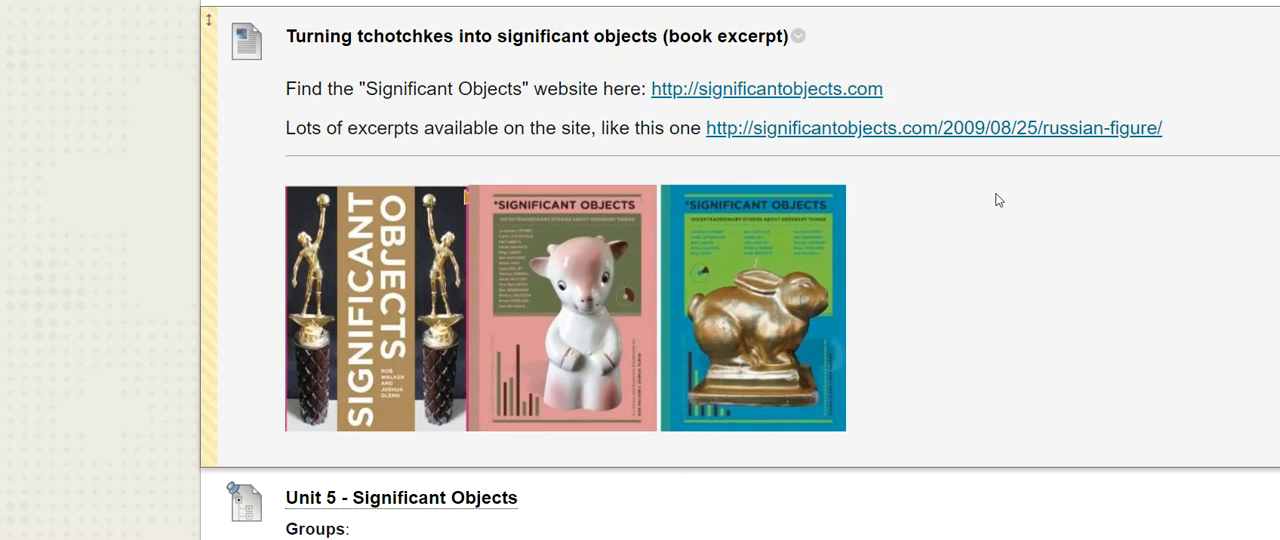
pyautogui.scroll(-3)
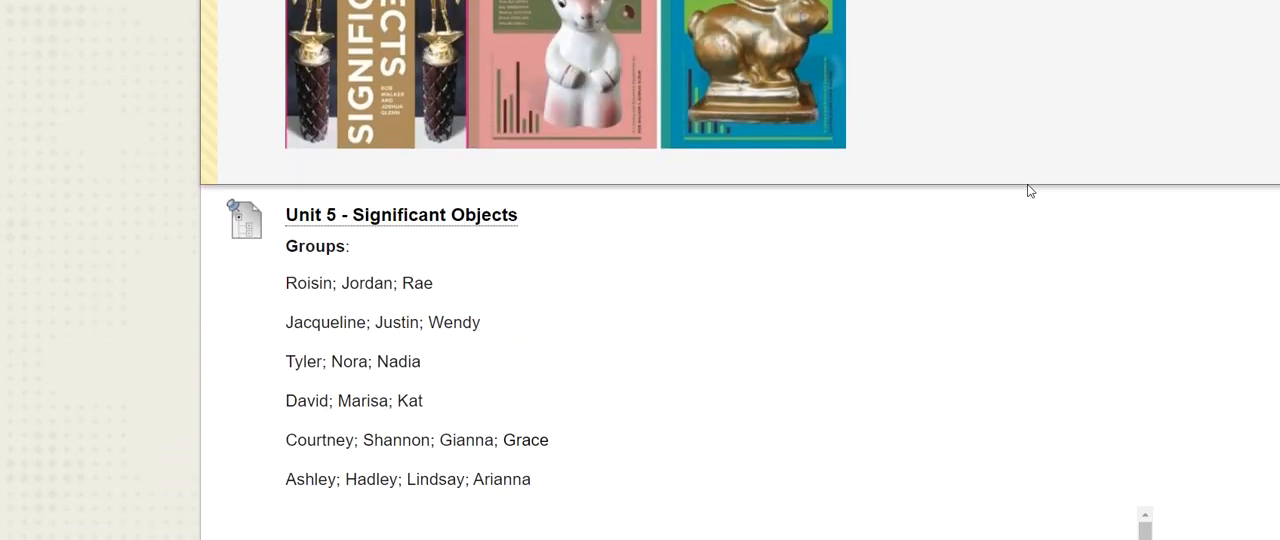
pyautogui.scroll(-3)
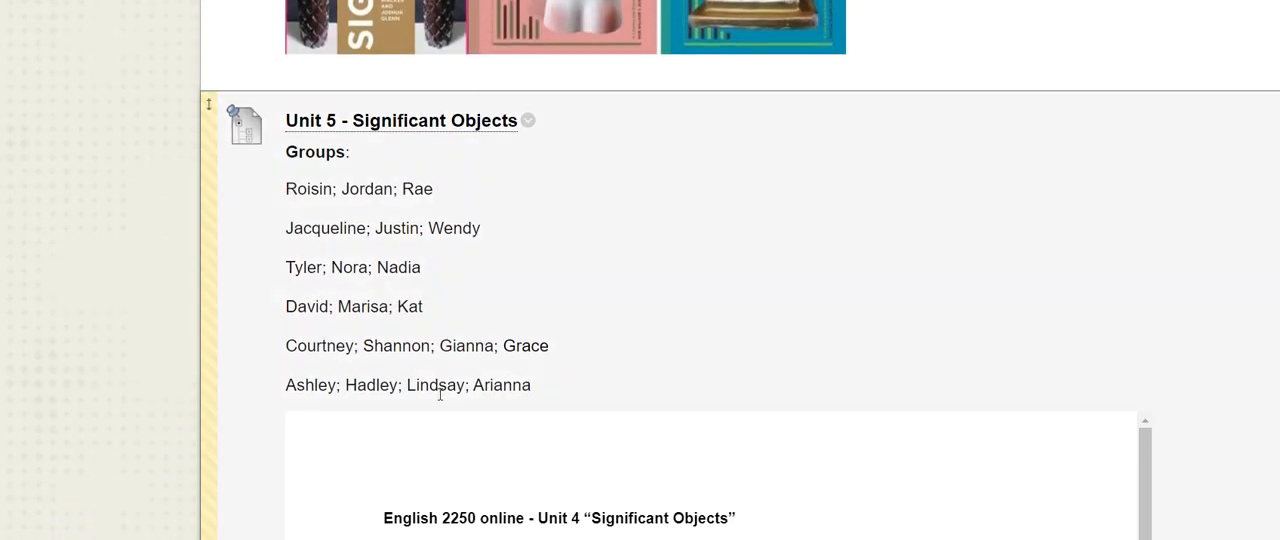
pyautogui.moveTo(672, 190)
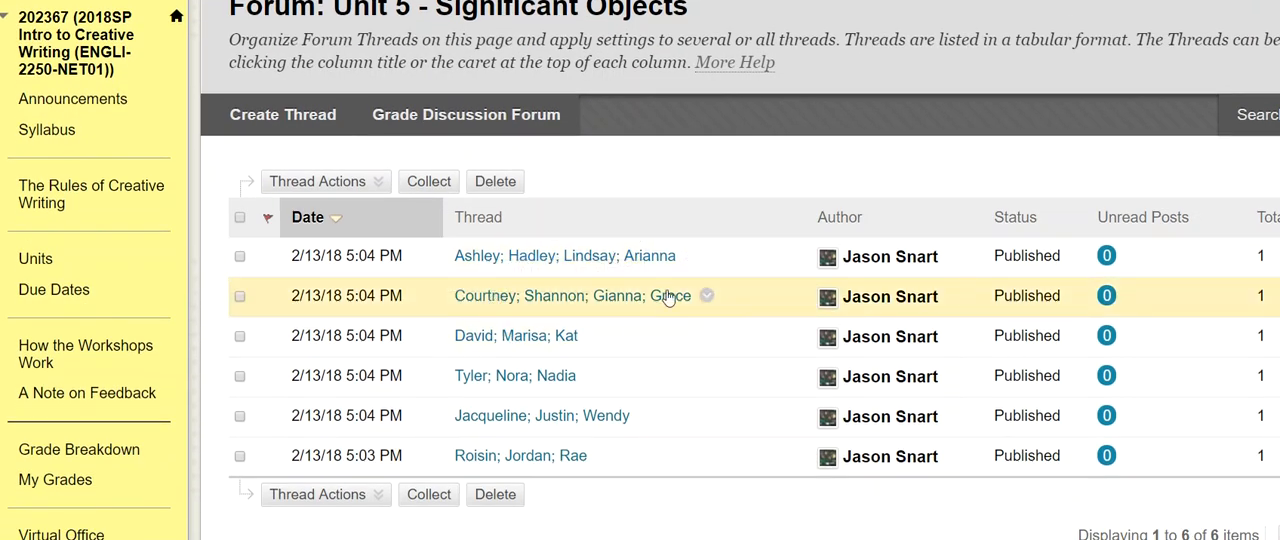
pyautogui.moveTo(504, 256)
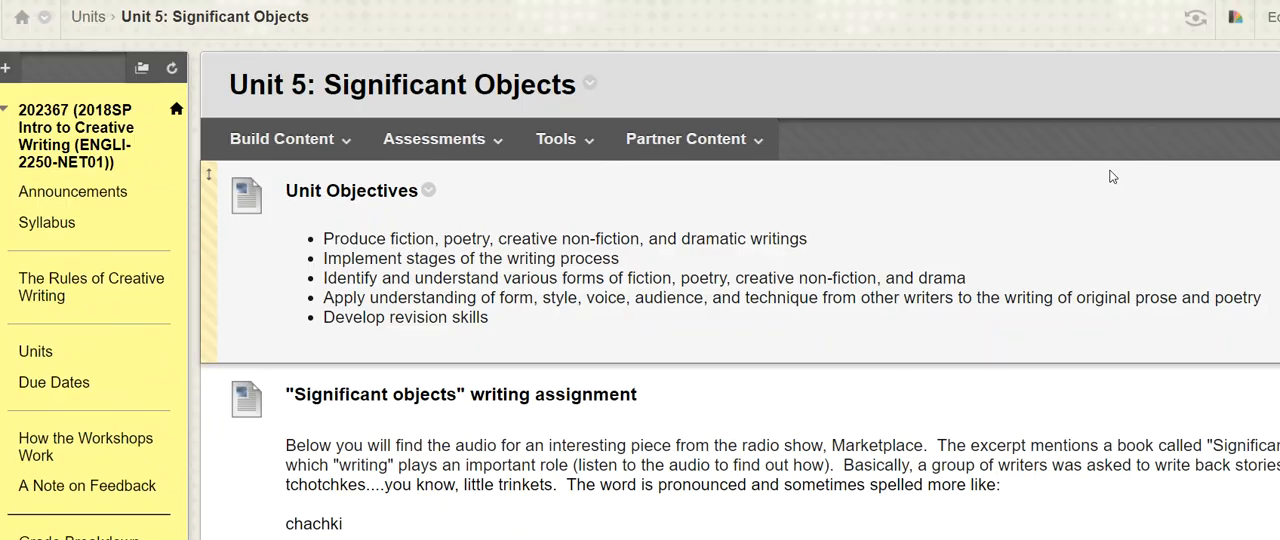
pyautogui.scroll(-3)
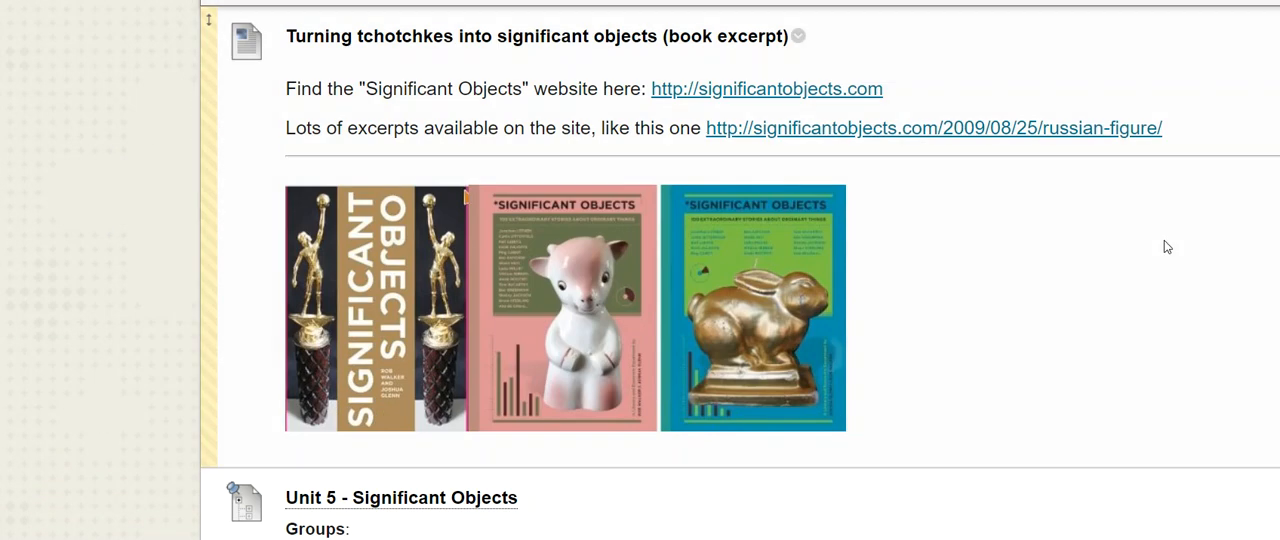
pyautogui.scroll(-3)
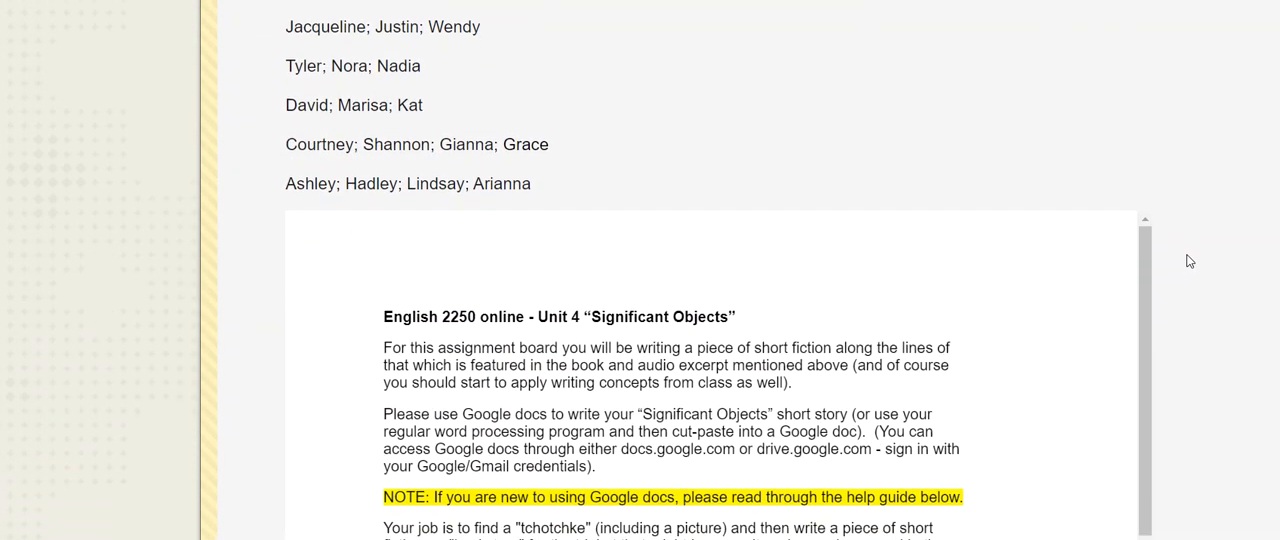
pyautogui.scroll(-3)
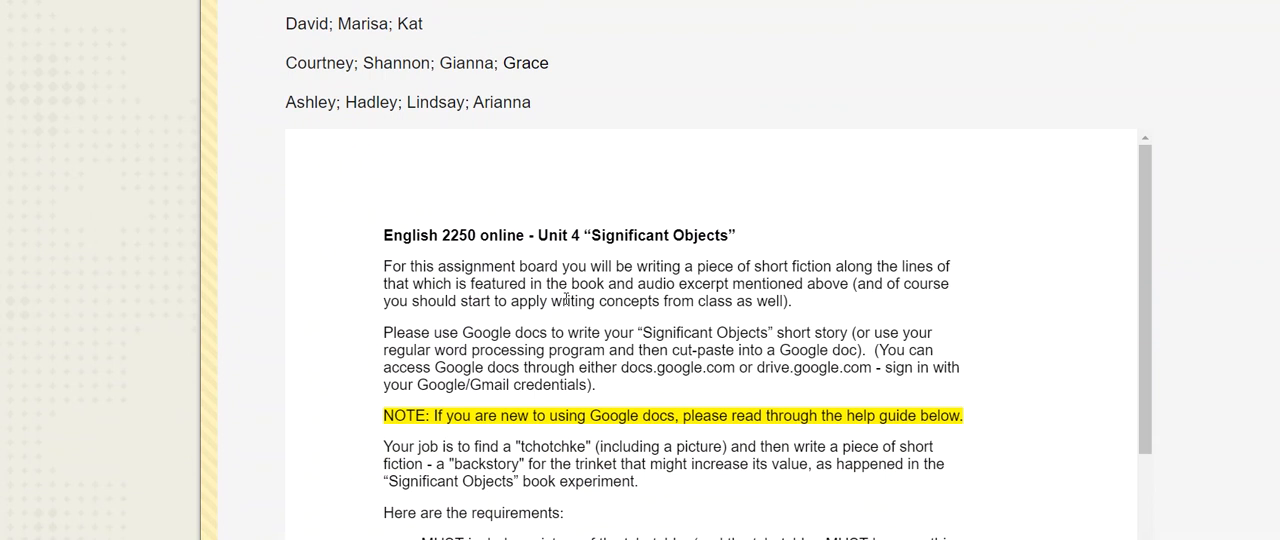
pyautogui.moveTo(574, 332)
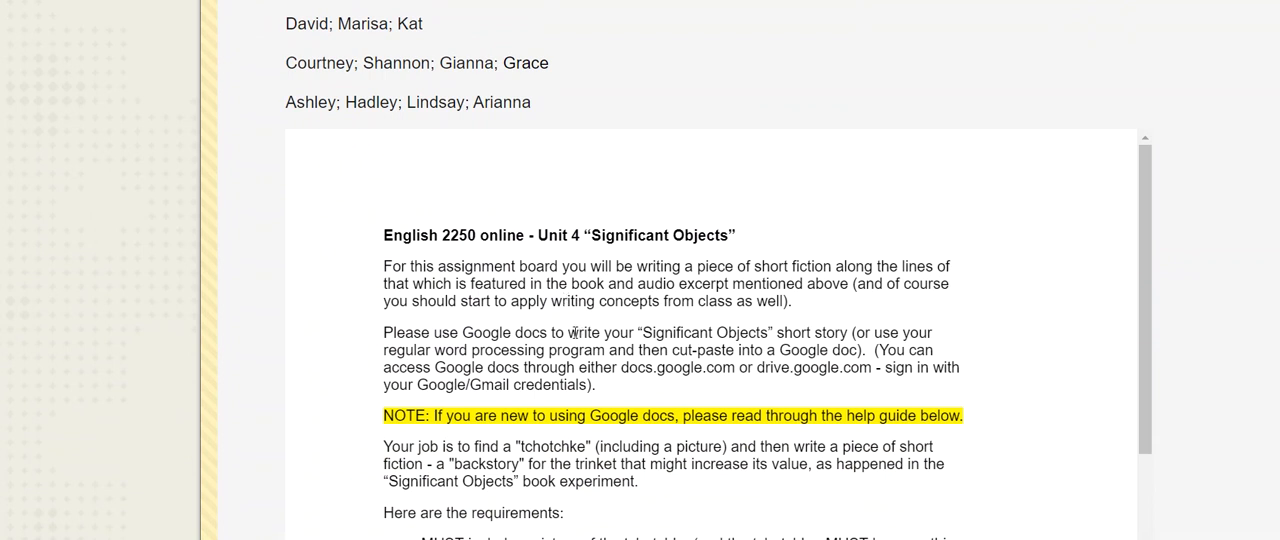
pyautogui.moveTo(568, 332); pyautogui.dragTo(848, 332)
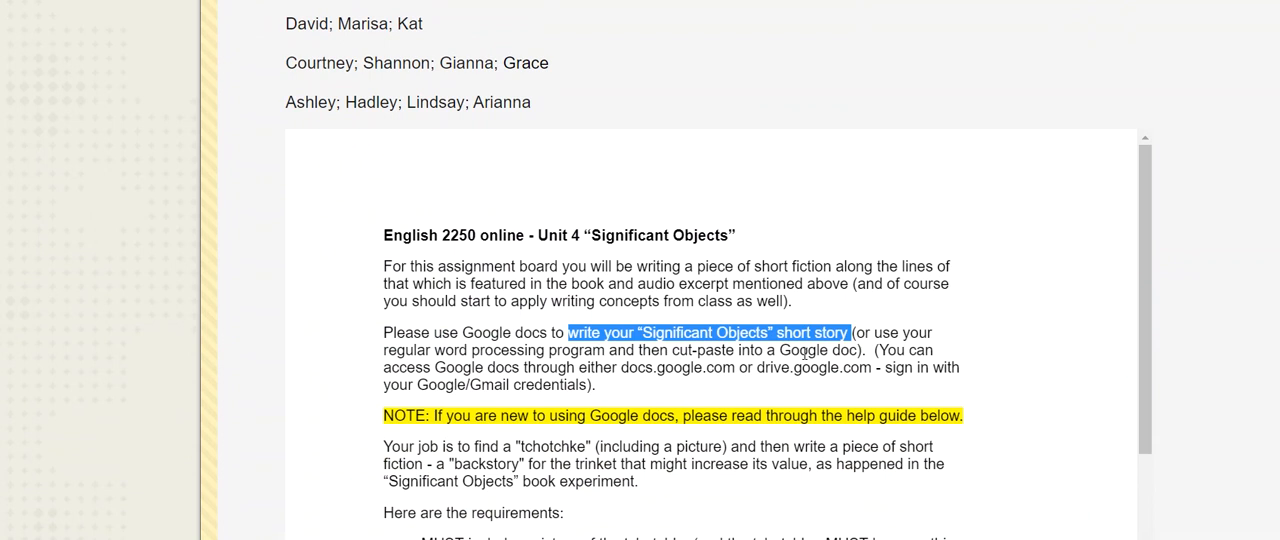
pyautogui.scroll(-3)
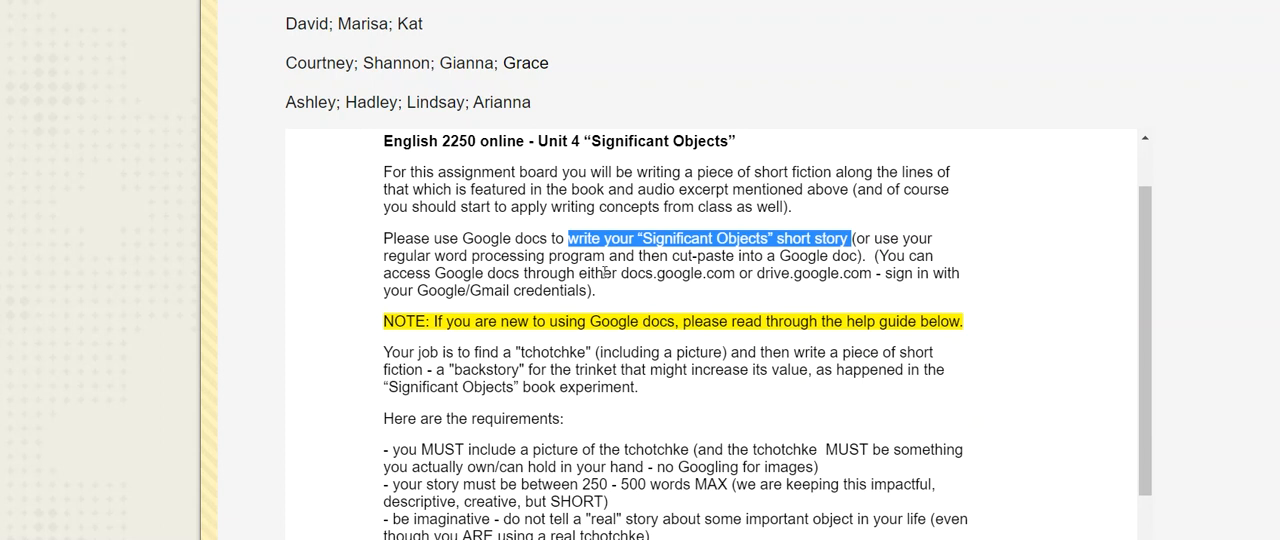
pyautogui.moveTo(624, 318)
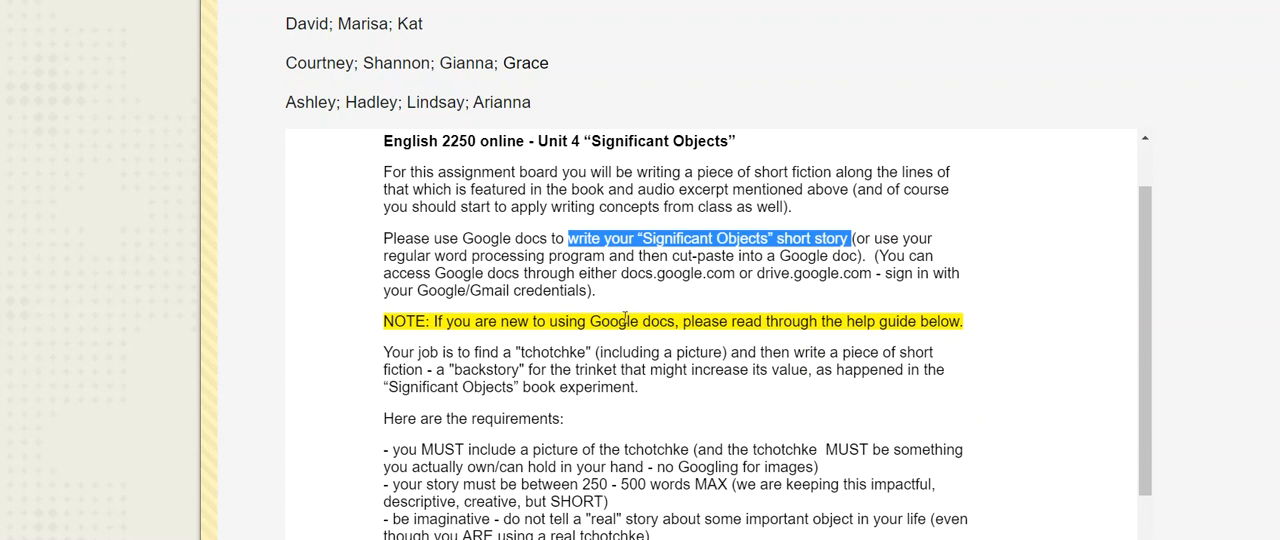
pyautogui.click(624, 320)
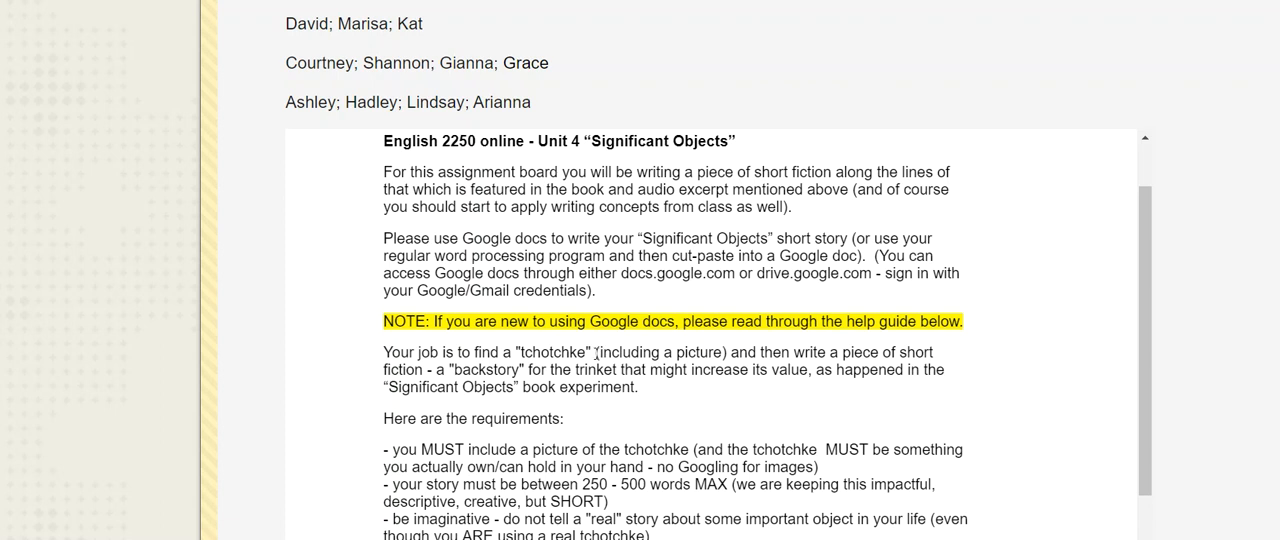
pyautogui.moveTo(596, 352); pyautogui.dragTo(740, 352)
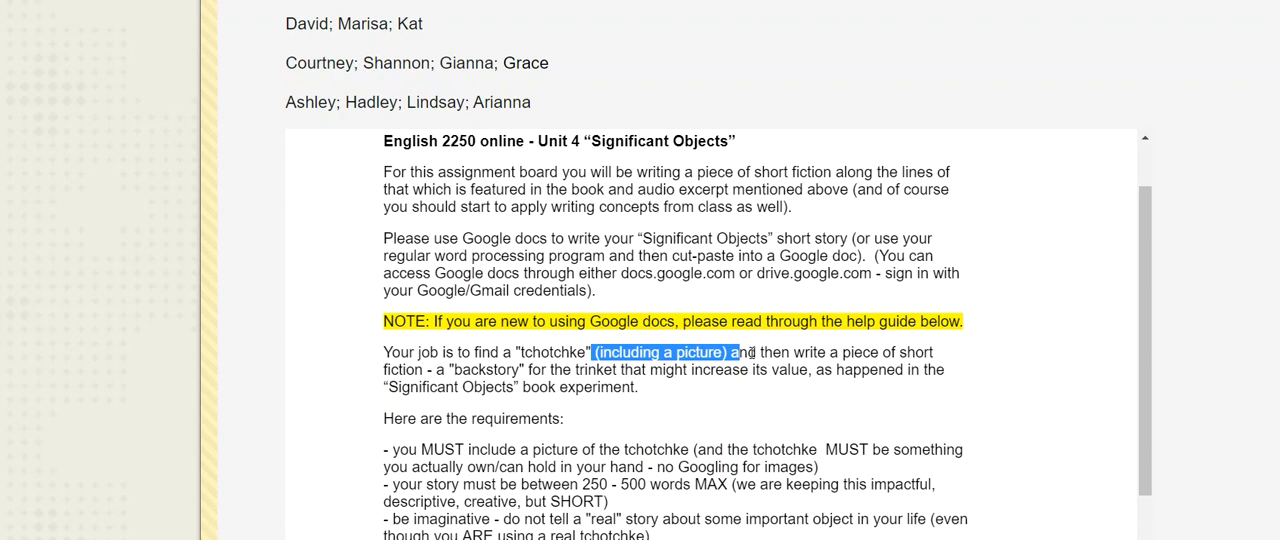
pyautogui.moveTo(736, 336)
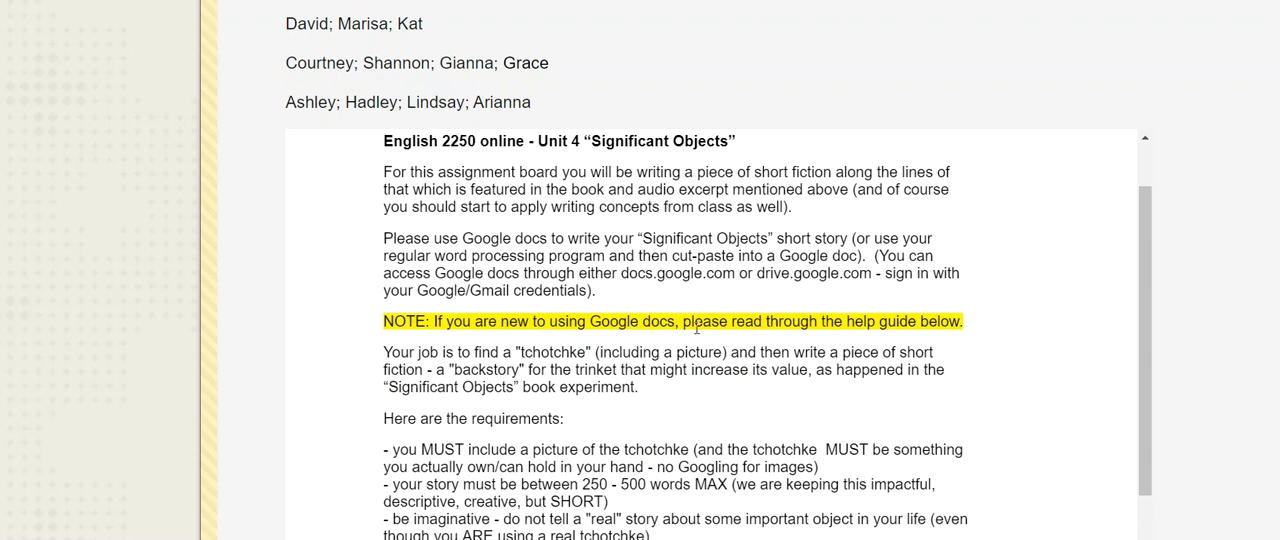
pyautogui.scroll(-3)
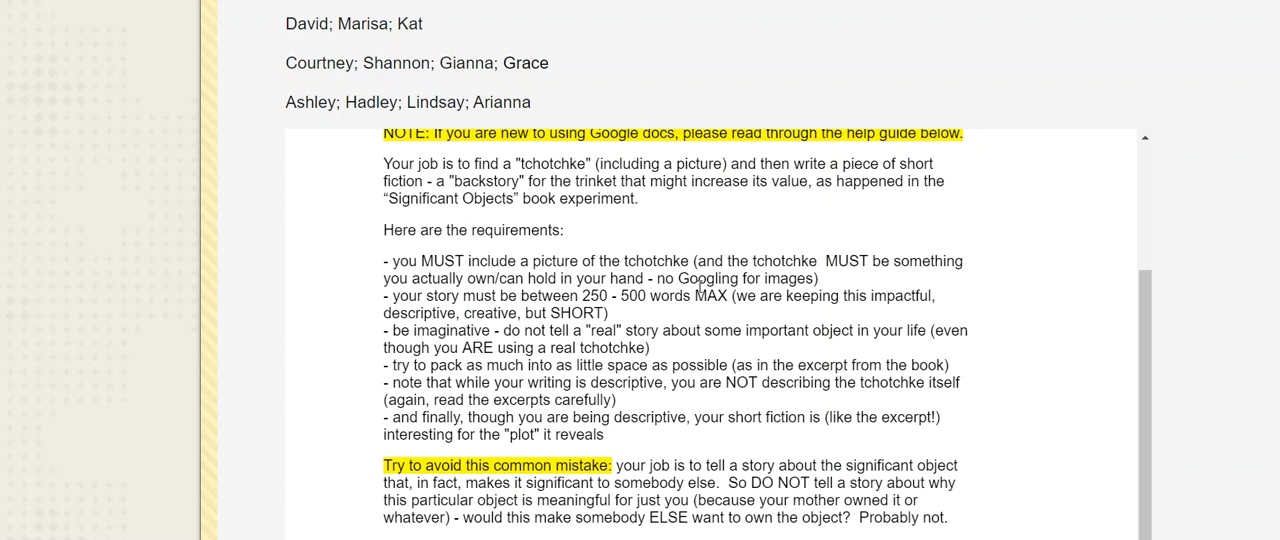
pyautogui.scroll(-3)
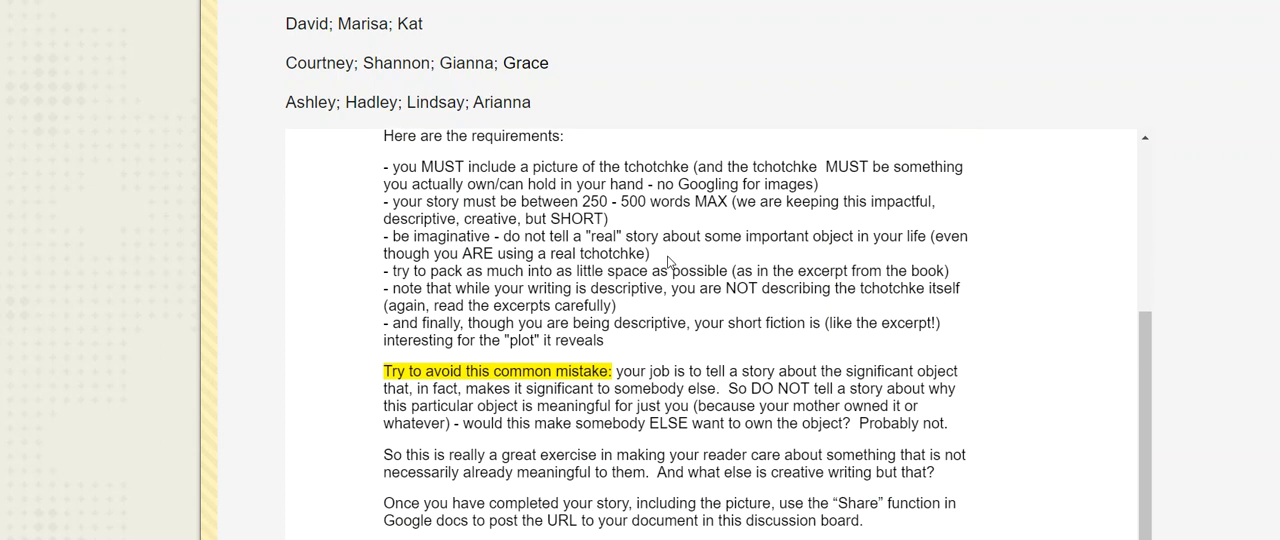
pyautogui.scroll(-3)
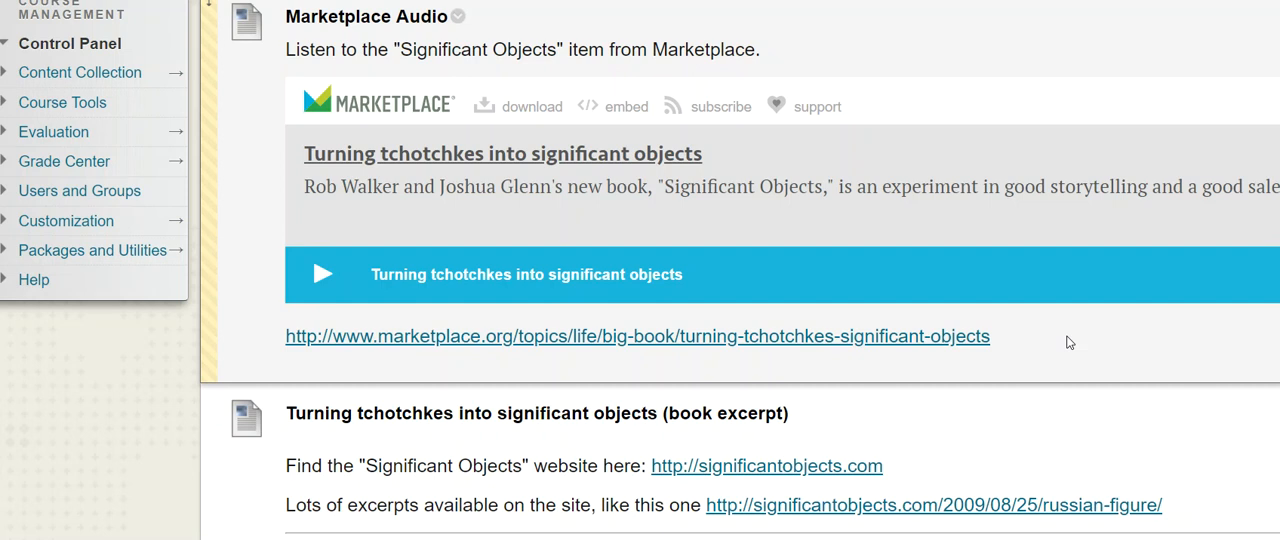
pyautogui.moveTo(1092, 328)
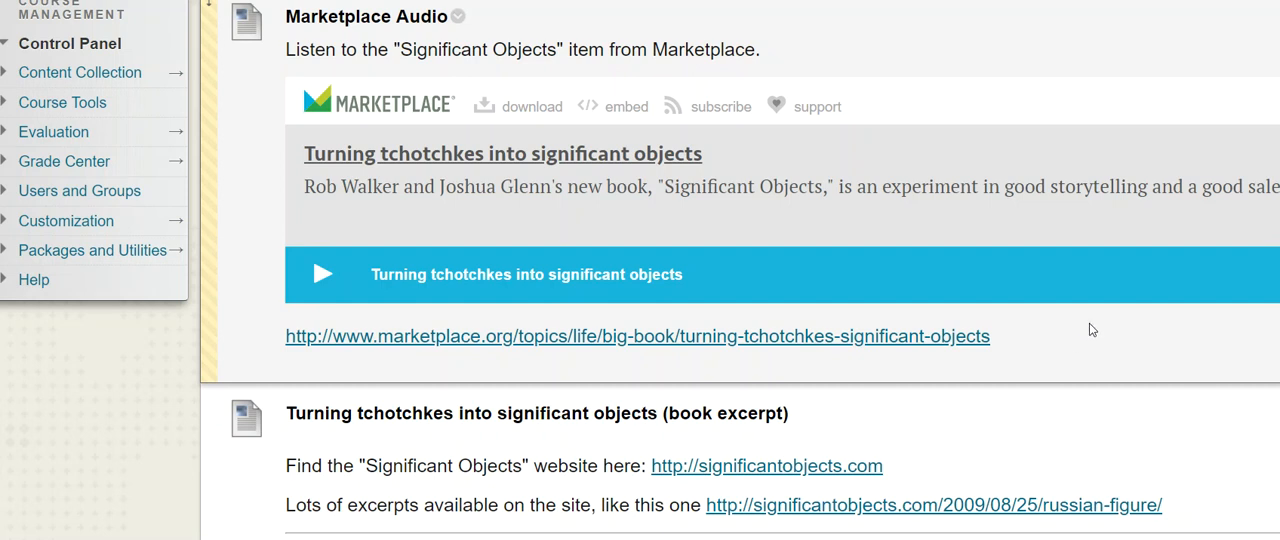
pyautogui.scroll(-3)
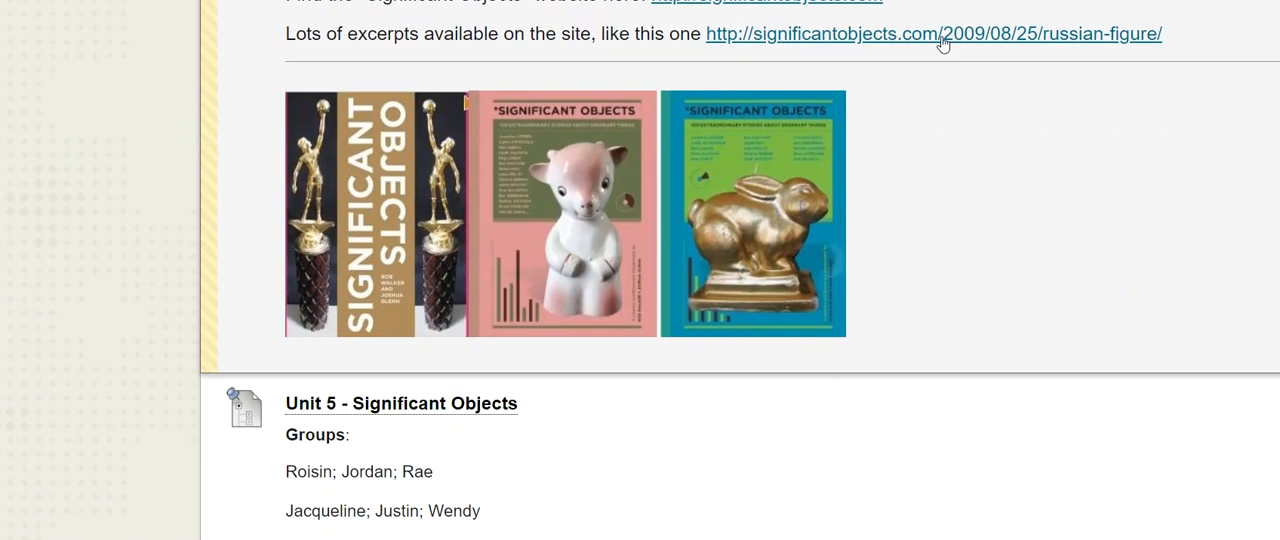
pyautogui.moveTo(1012, 68)
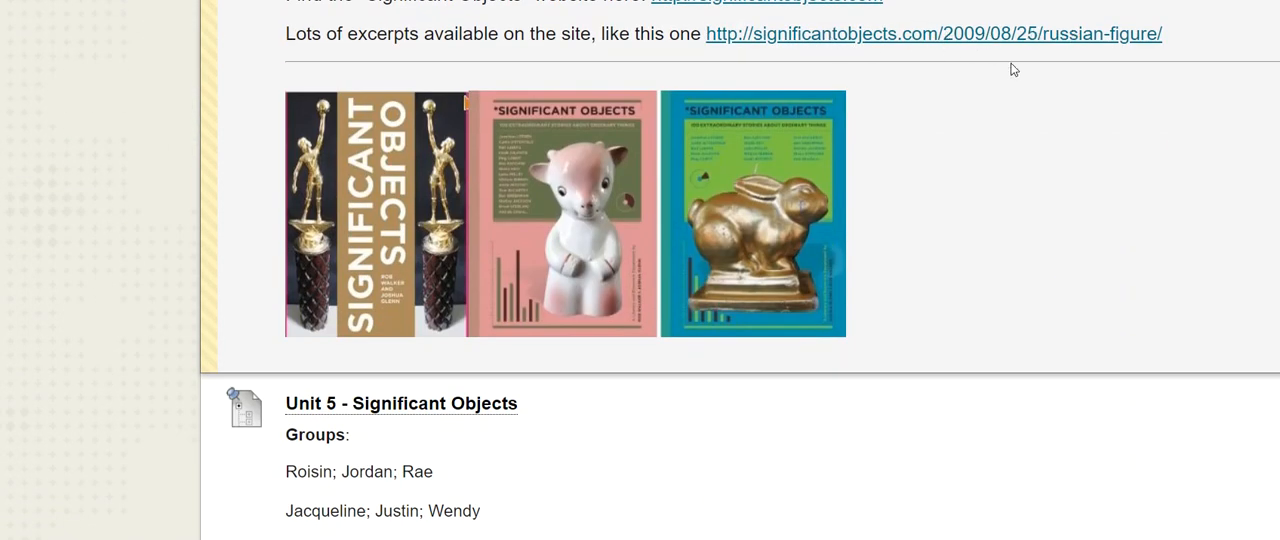
pyautogui.moveTo(1024, 240)
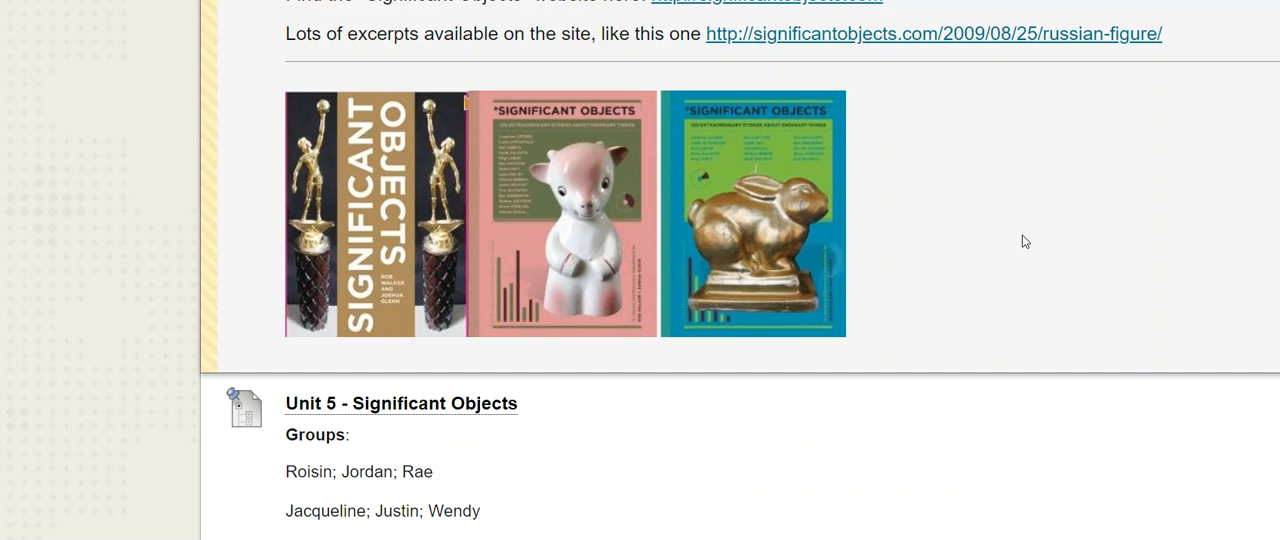
pyautogui.scroll(-3)
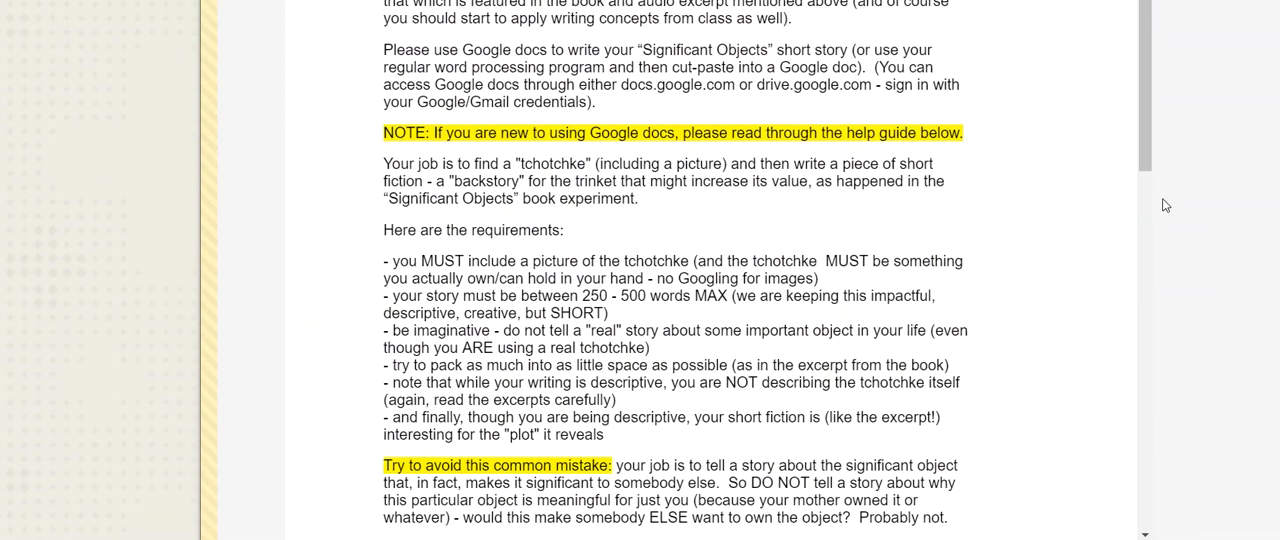
pyautogui.scroll(-3)
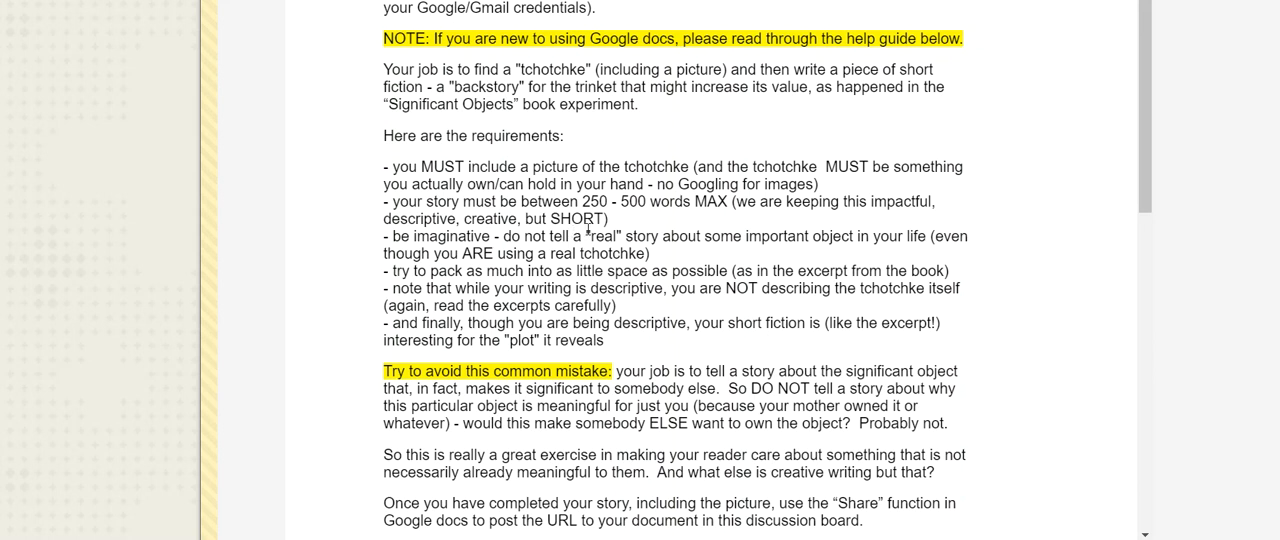
pyautogui.moveTo(596, 232)
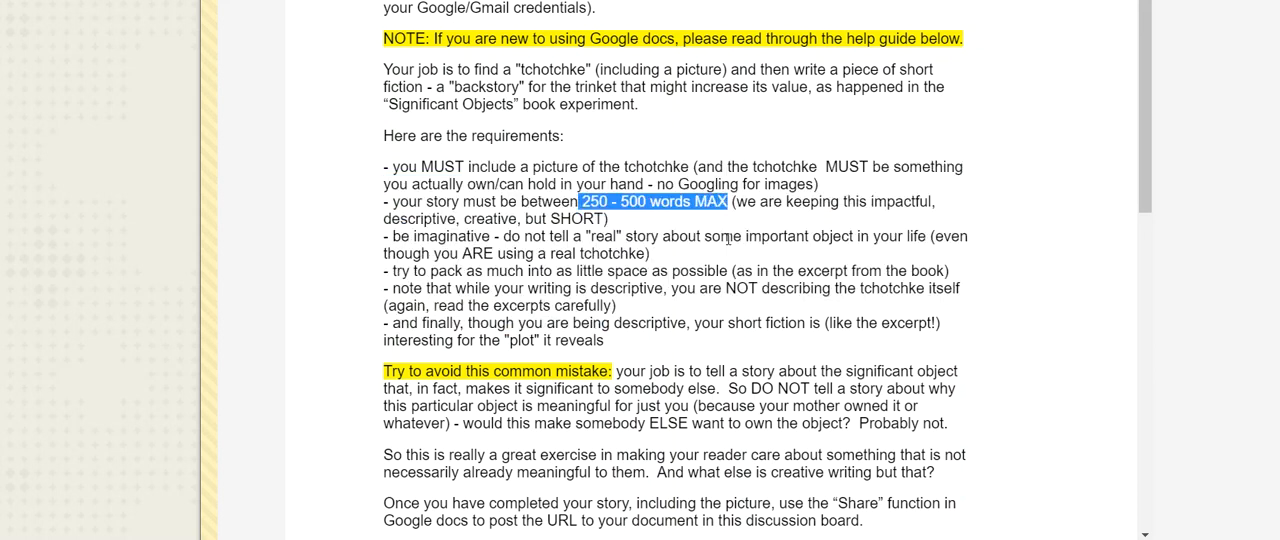
pyautogui.moveTo(624, 230)
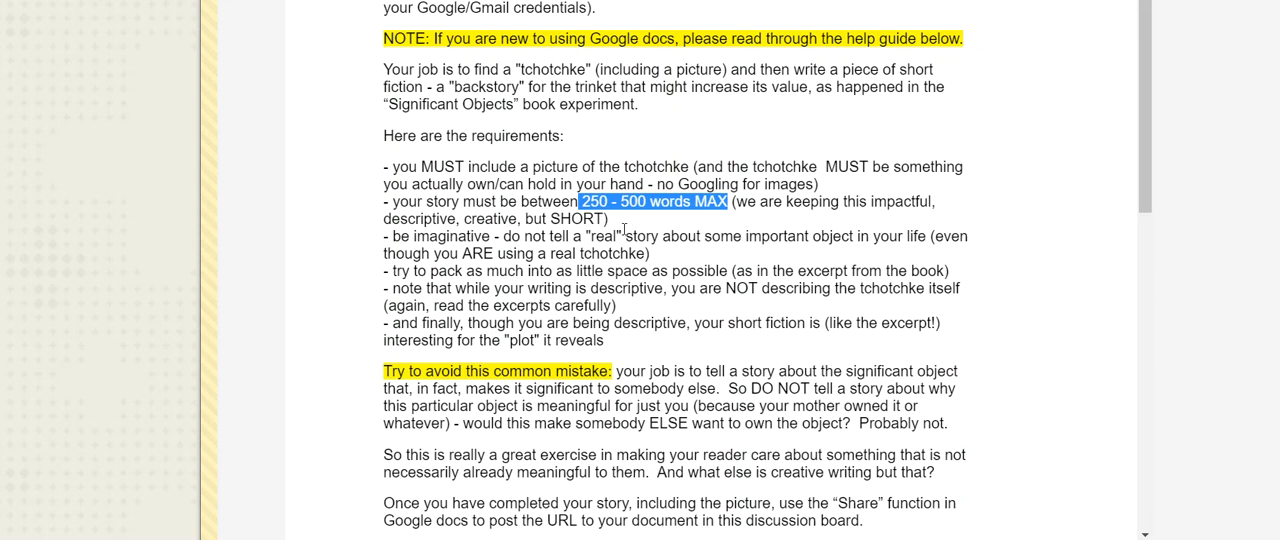
pyautogui.moveTo(620, 230)
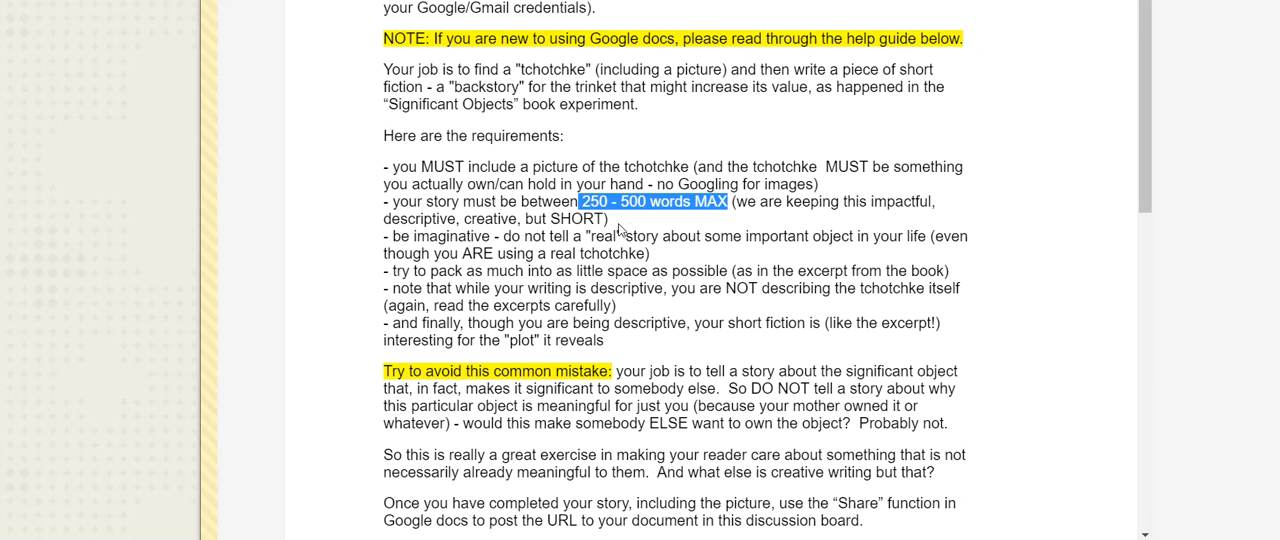
pyautogui.moveTo(620, 228)
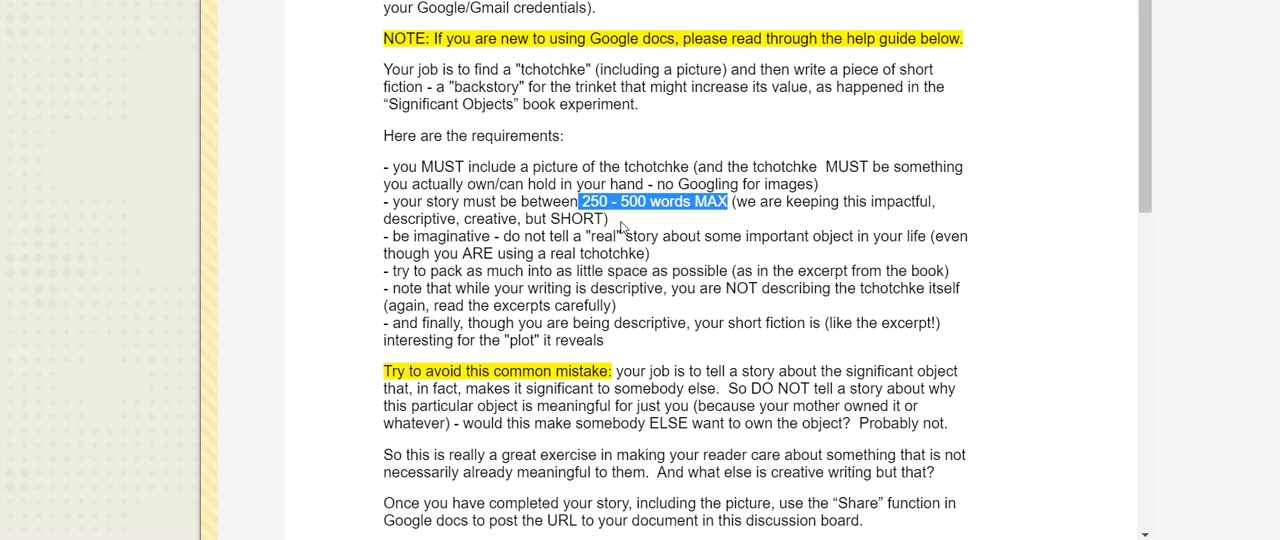
pyautogui.moveTo(636, 236)
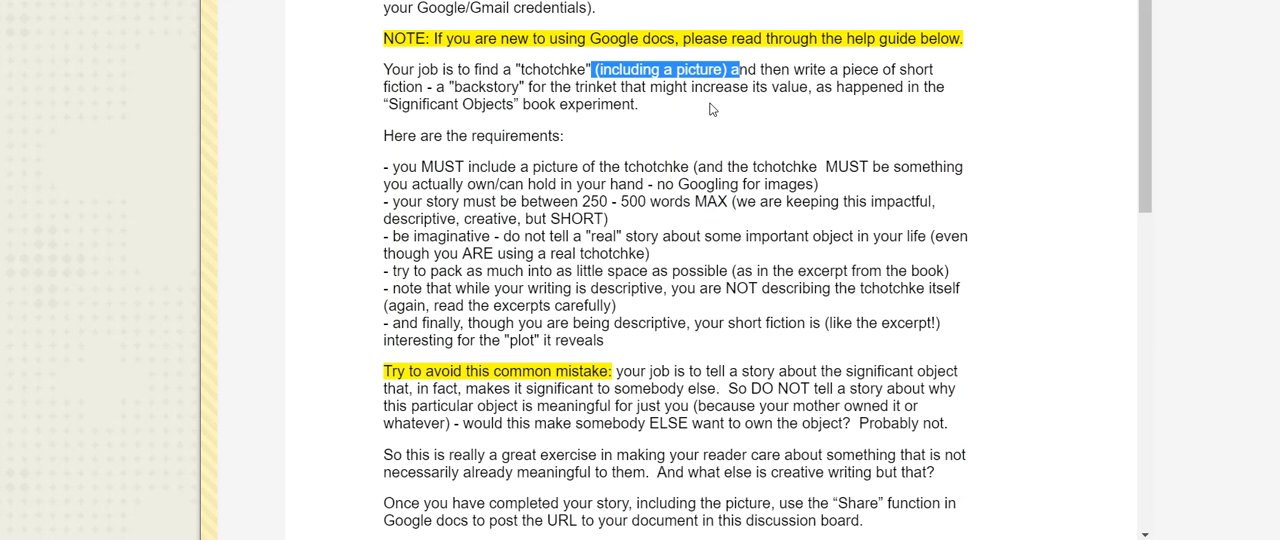
pyautogui.moveTo(680, 124)
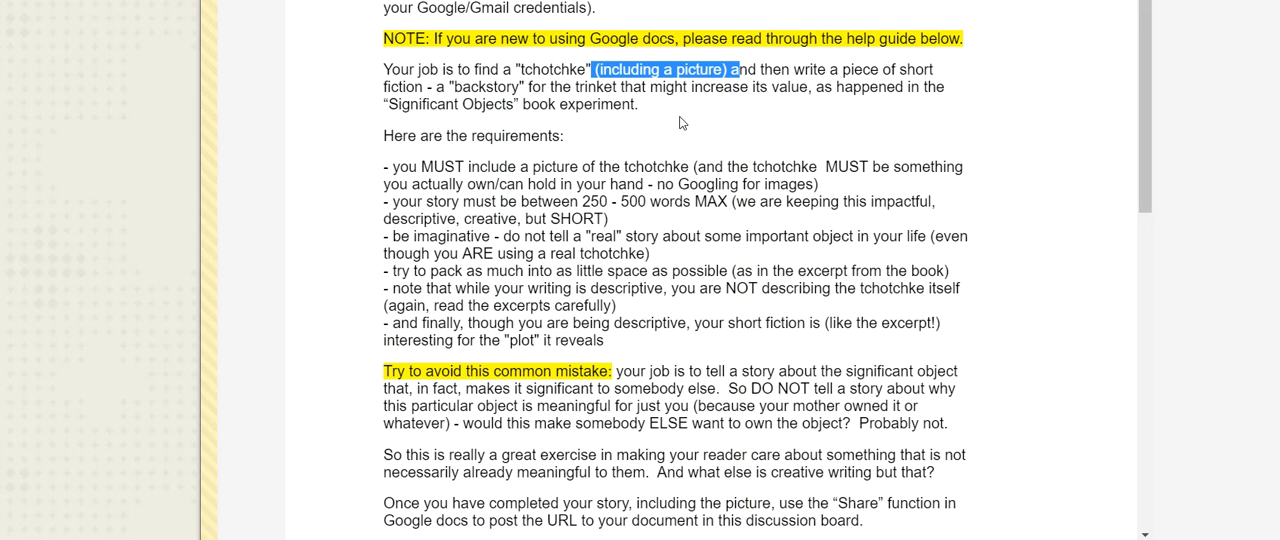
pyautogui.moveTo(680, 146)
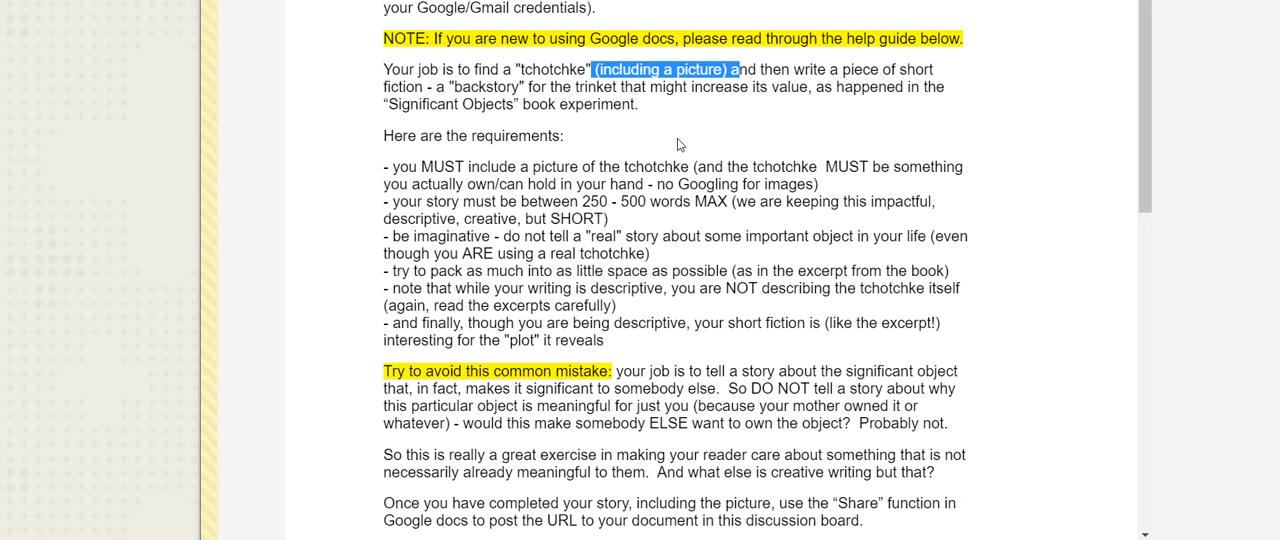
pyautogui.scroll(3)
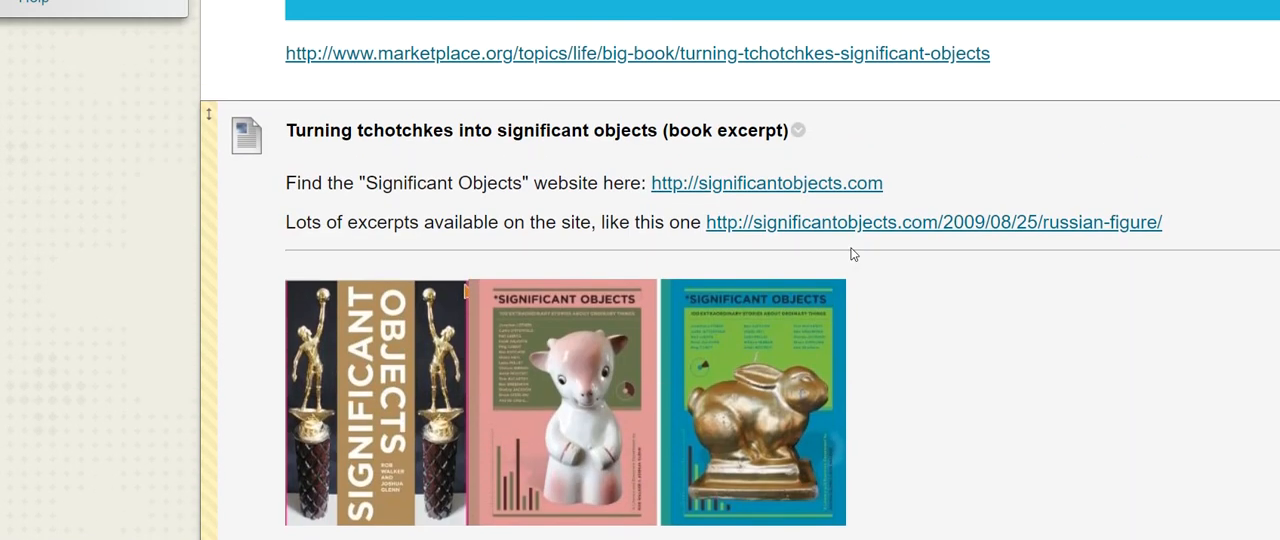
pyautogui.moveTo(1090, 224)
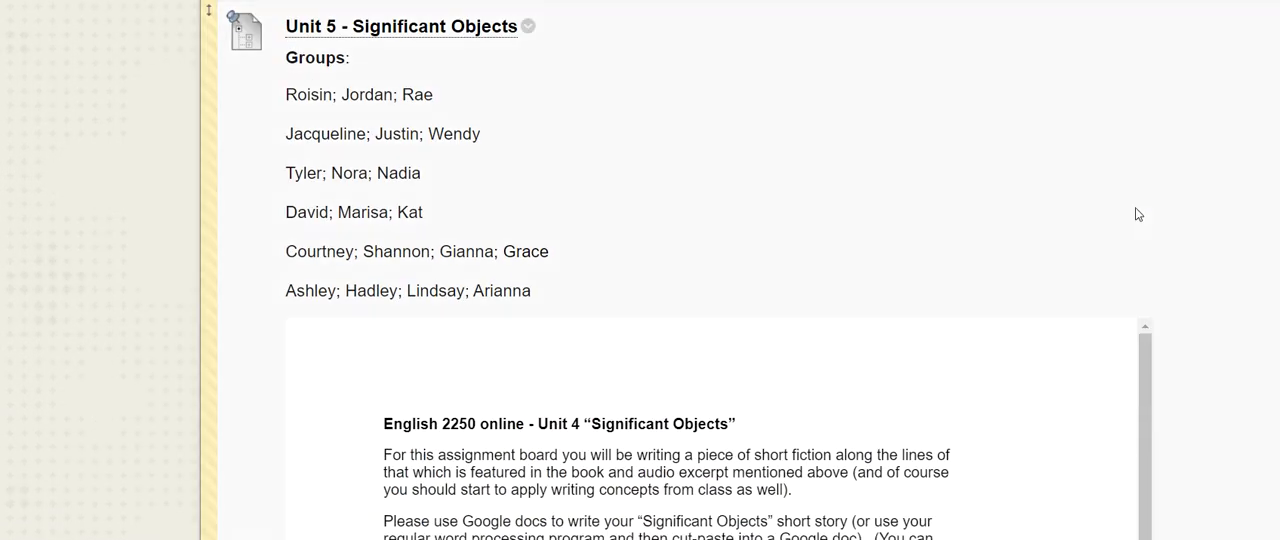
pyautogui.scroll(-3)
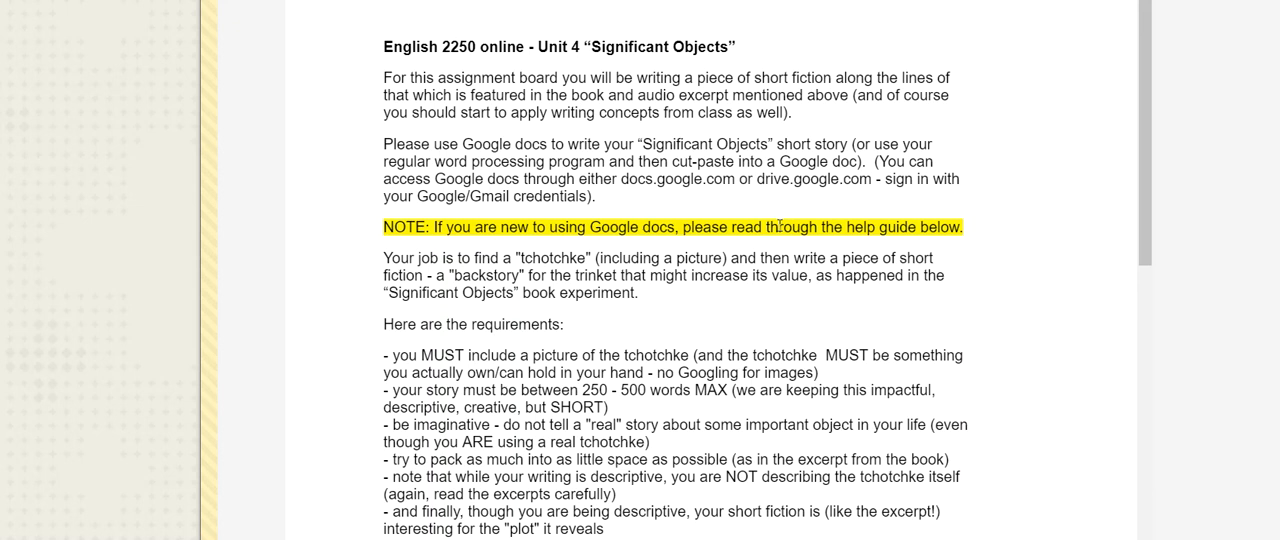
pyautogui.scroll(-3)
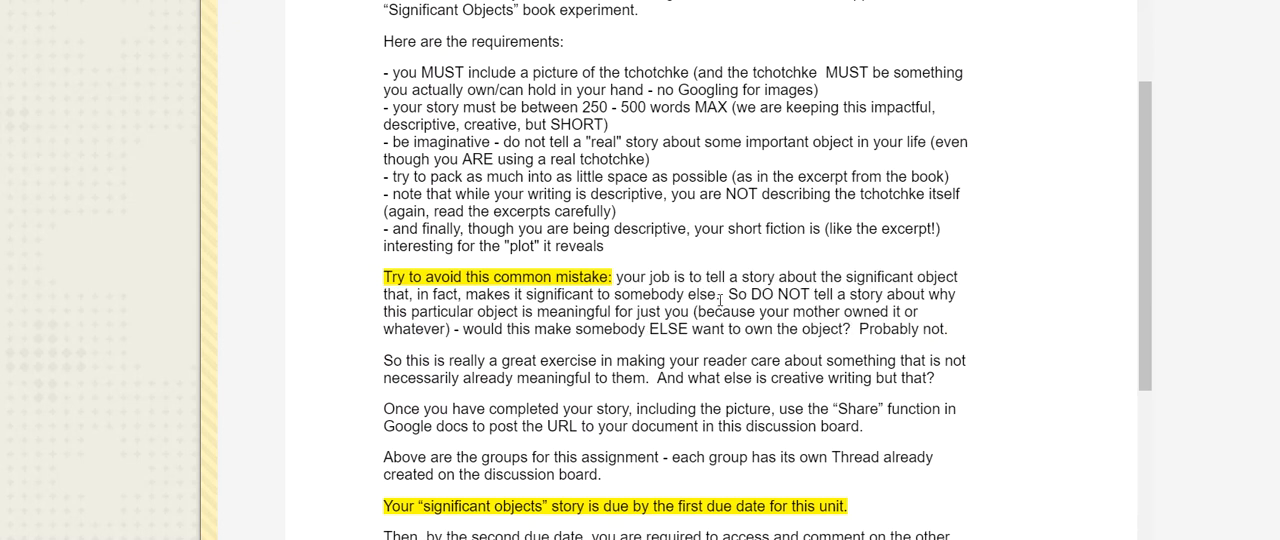
pyautogui.moveTo(688, 302)
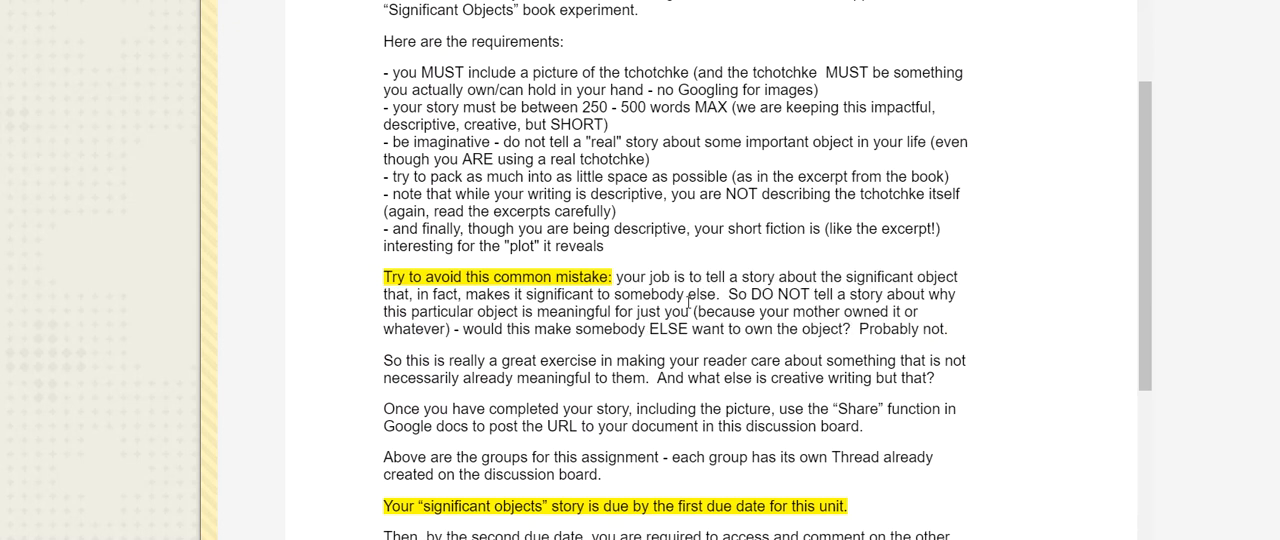
pyautogui.scroll(-3)
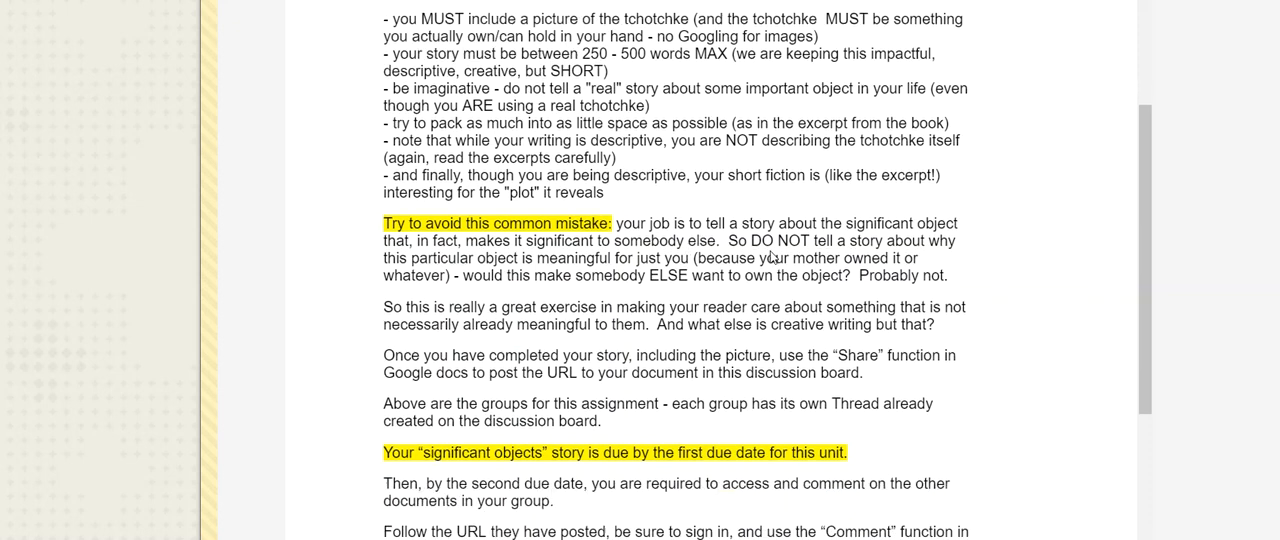
pyautogui.scroll(-3)
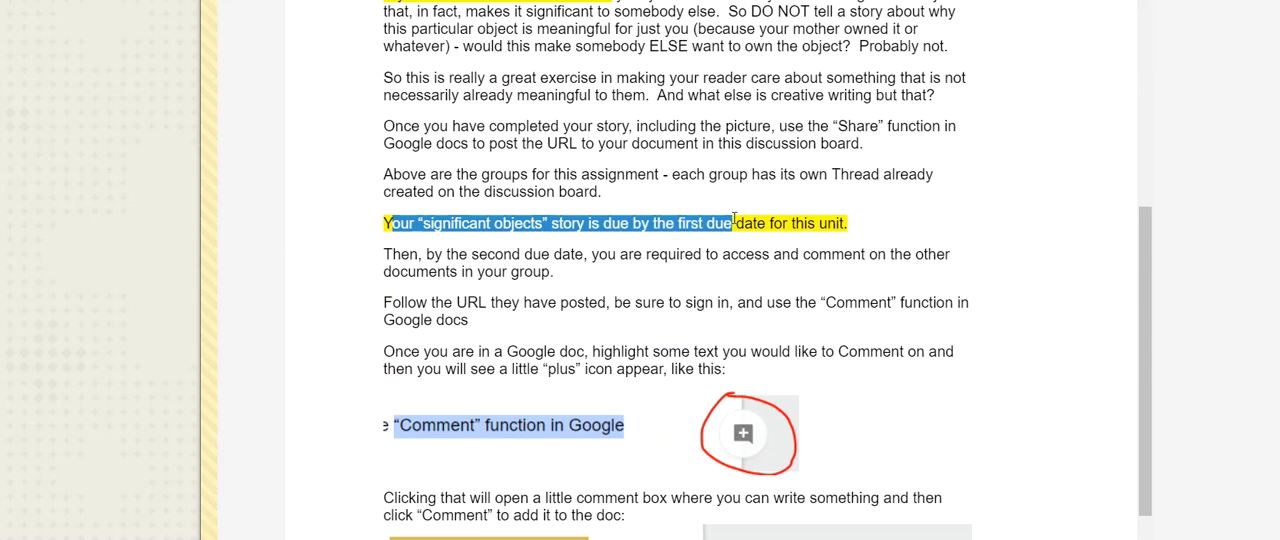
pyautogui.moveTo(736, 224)
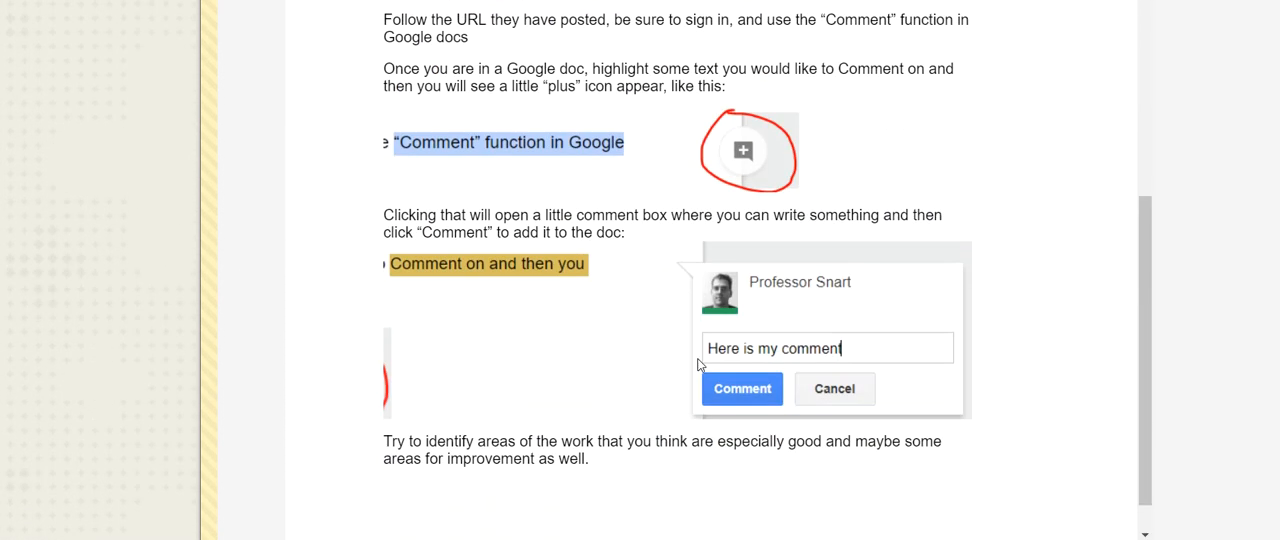
pyautogui.moveTo(758, 390)
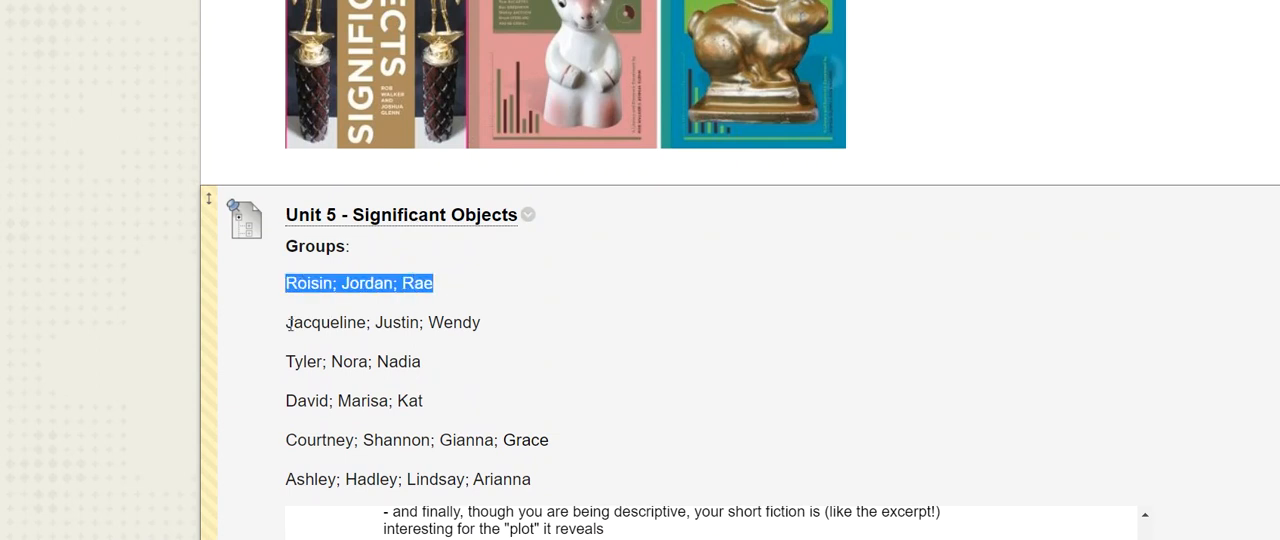
pyautogui.tripleClick(352, 360)
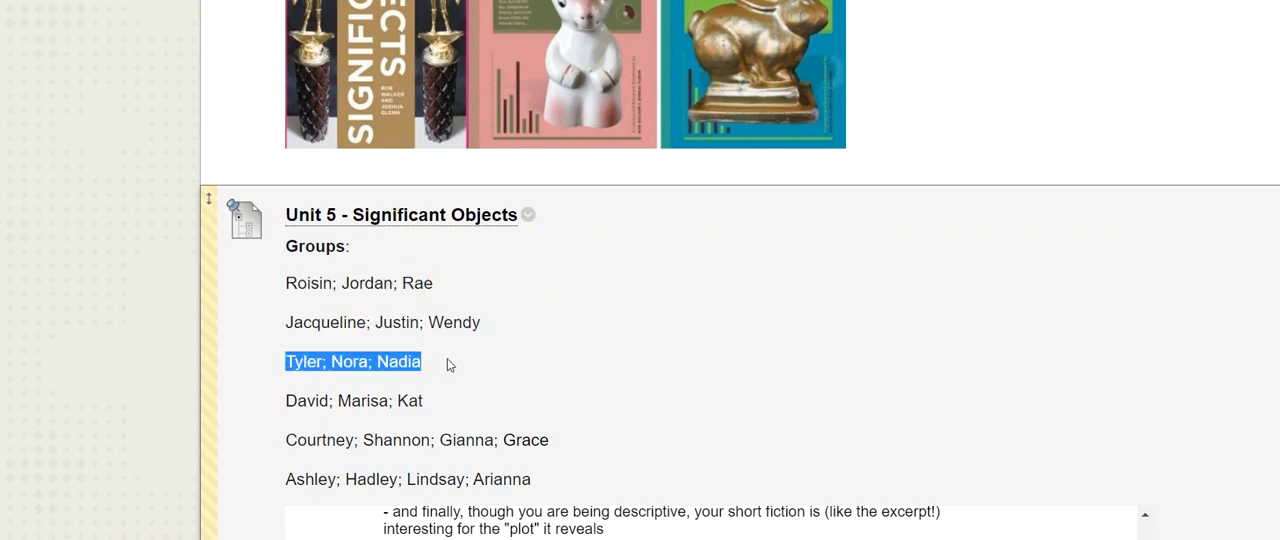
pyautogui.scroll(-3)
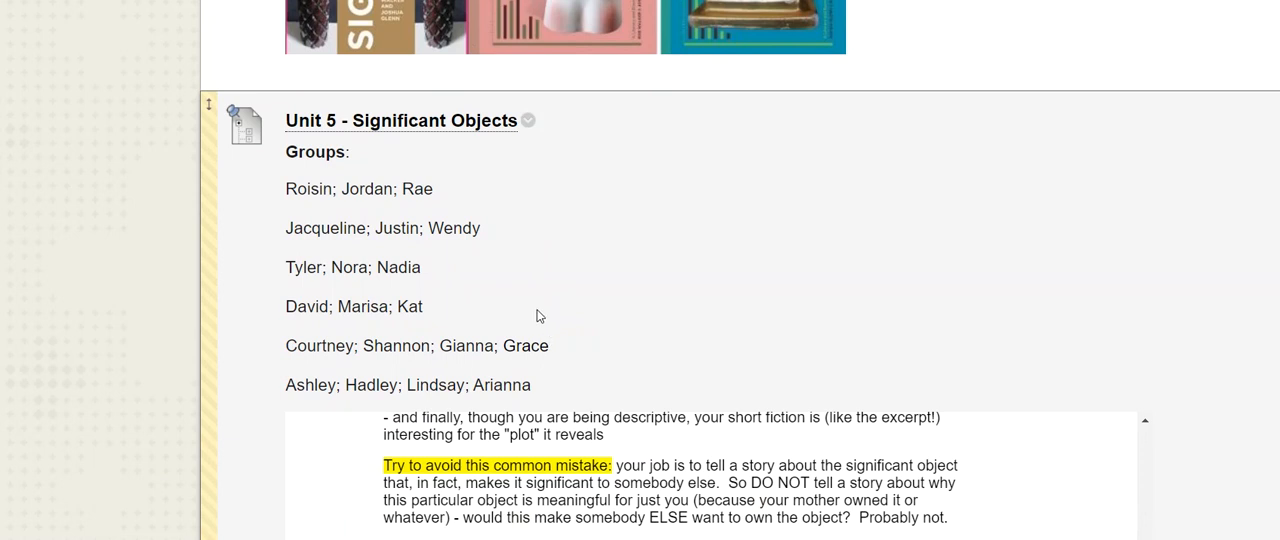
pyautogui.scroll(-3)
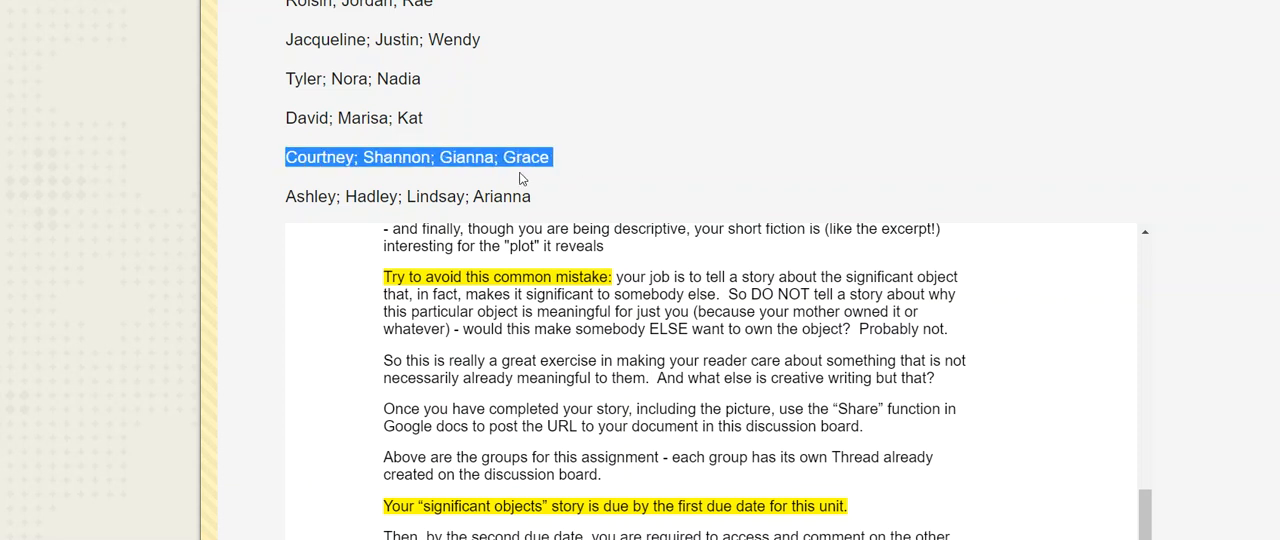
pyautogui.moveTo(732, 296)
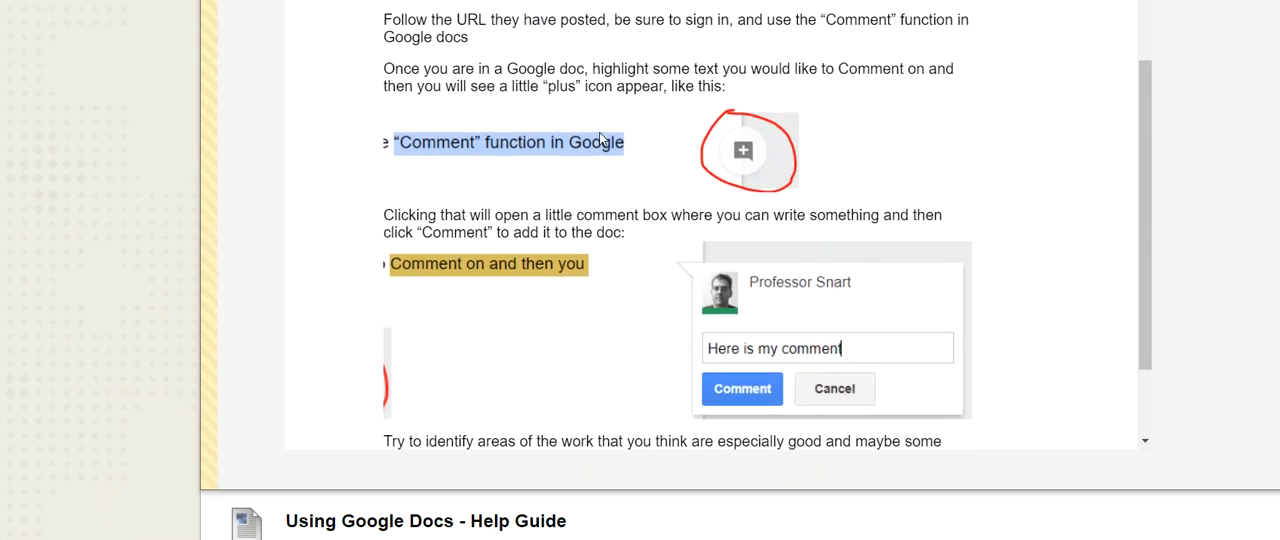
pyautogui.moveTo(584, 154)
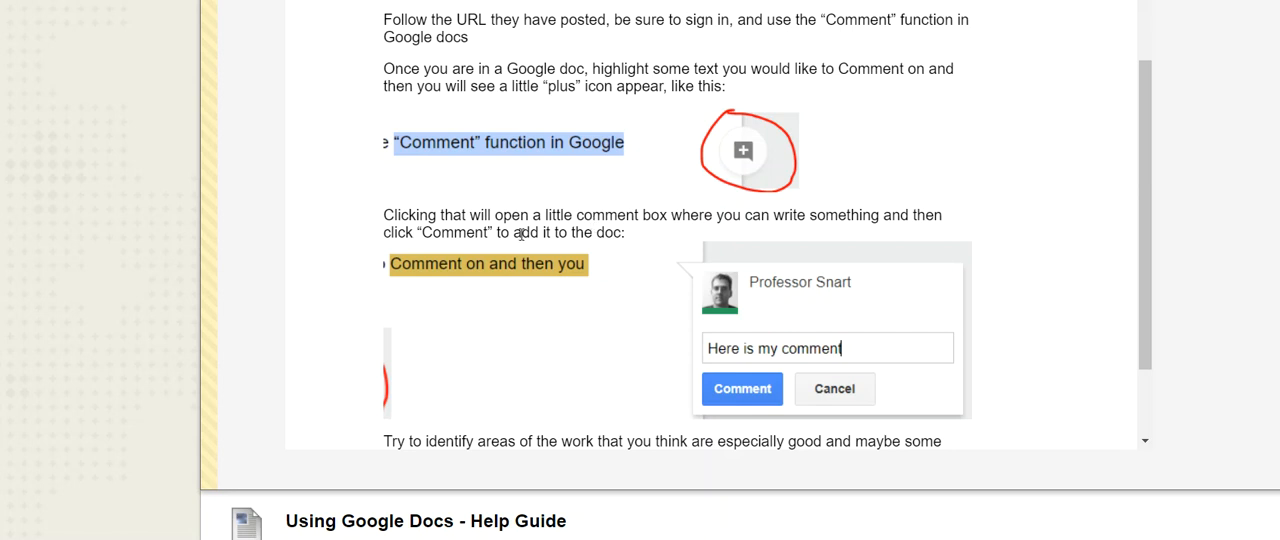
pyautogui.moveTo(532, 148)
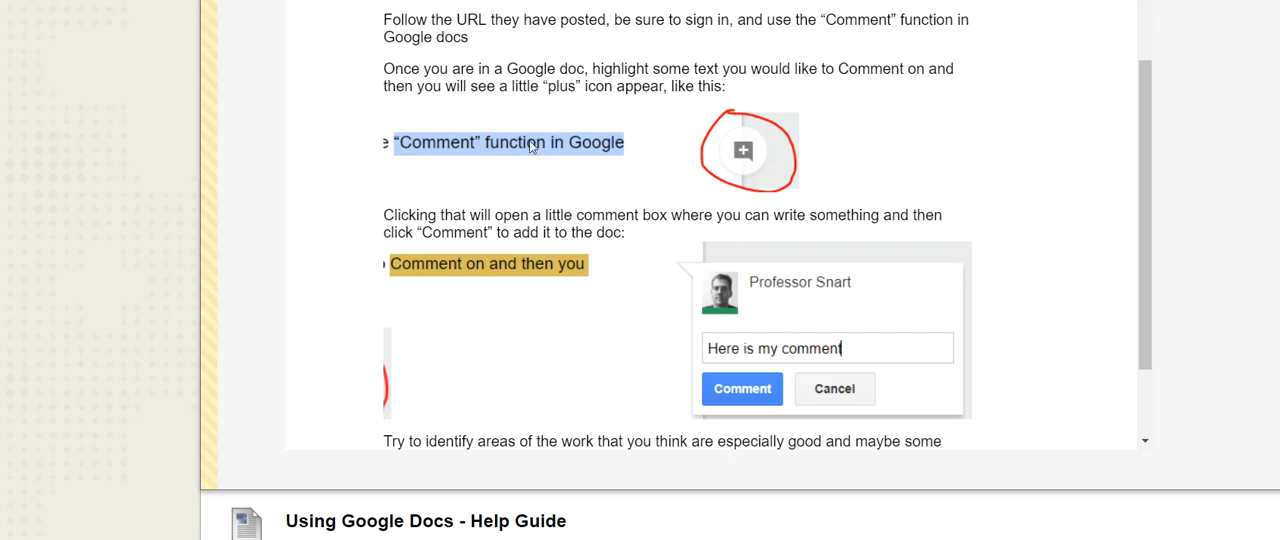
pyautogui.moveTo(744, 156)
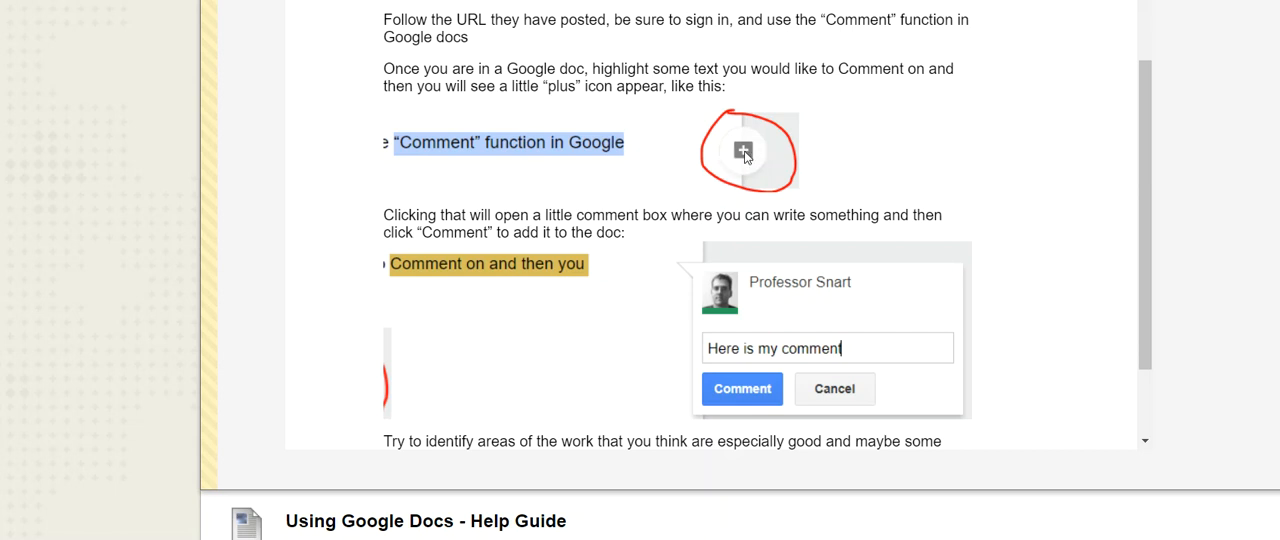
pyautogui.moveTo(796, 332)
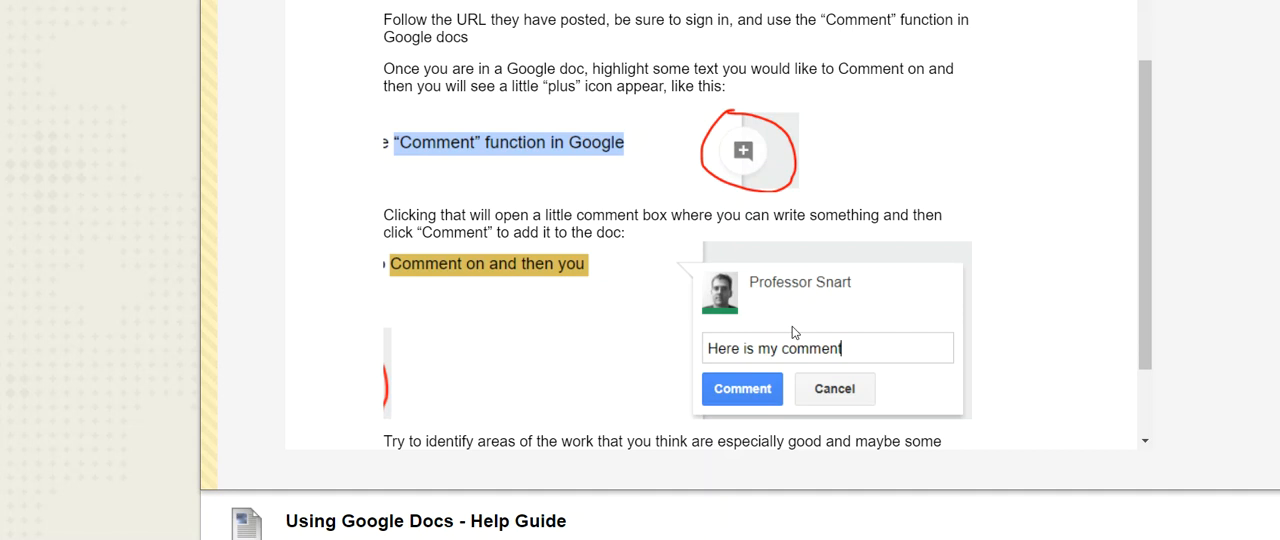
pyautogui.scroll(-3)
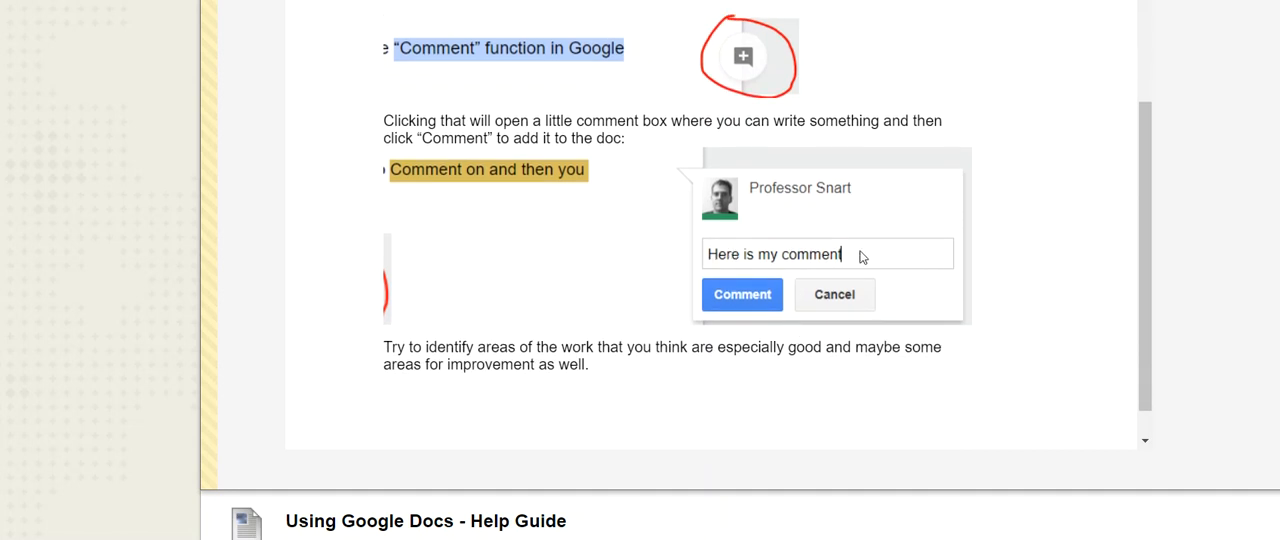
pyautogui.moveTo(540, 176)
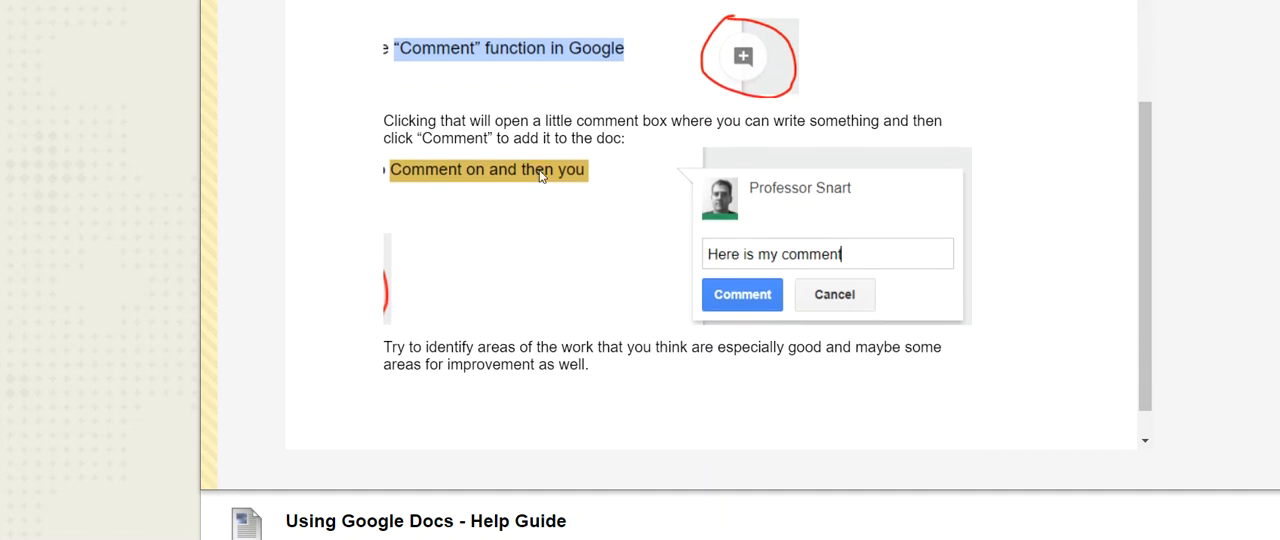
pyautogui.moveTo(644, 254)
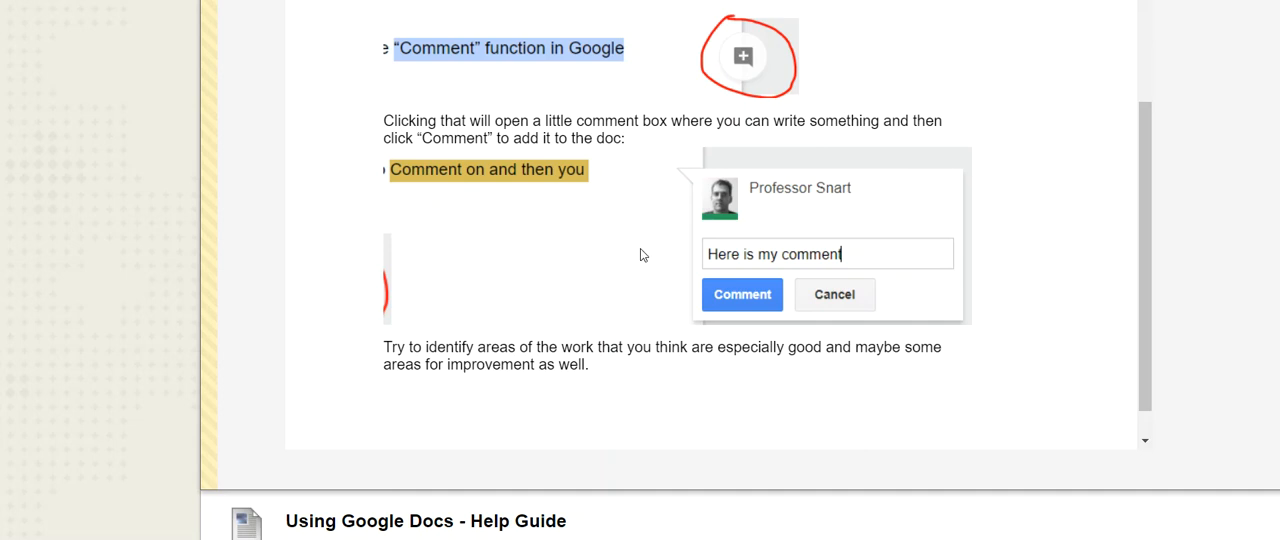
pyautogui.moveTo(676, 268)
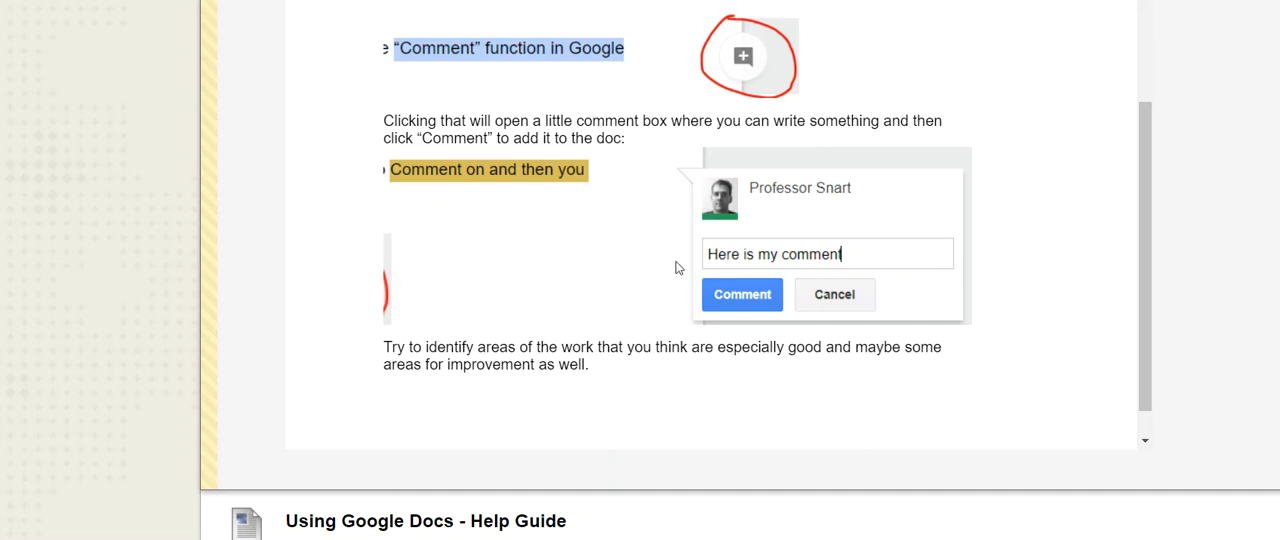
pyautogui.moveTo(648, 254)
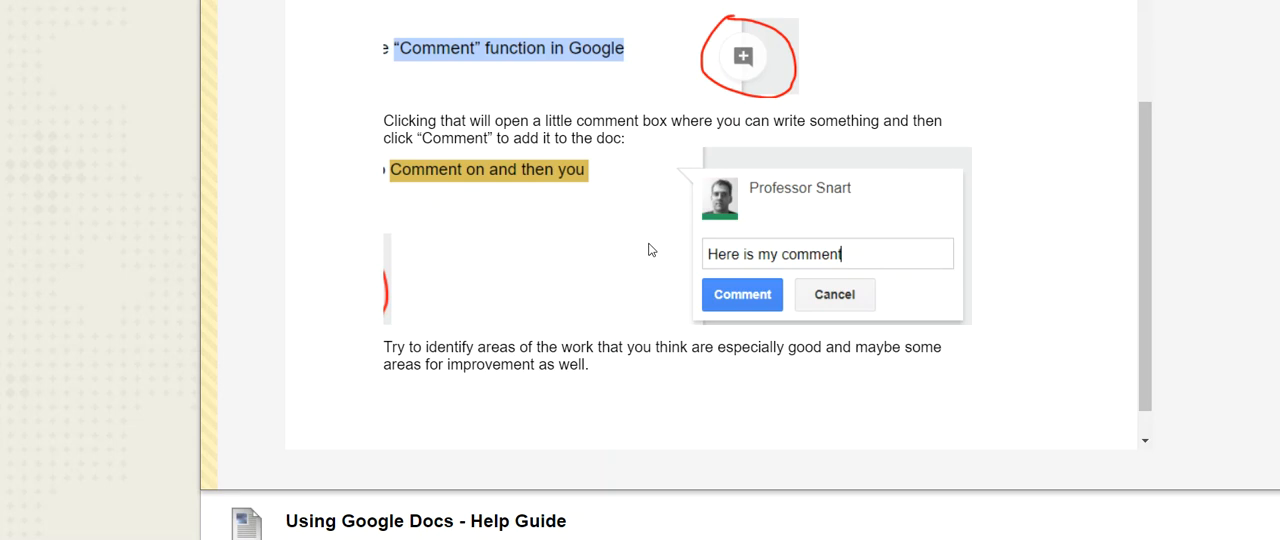
pyautogui.moveTo(628, 304)
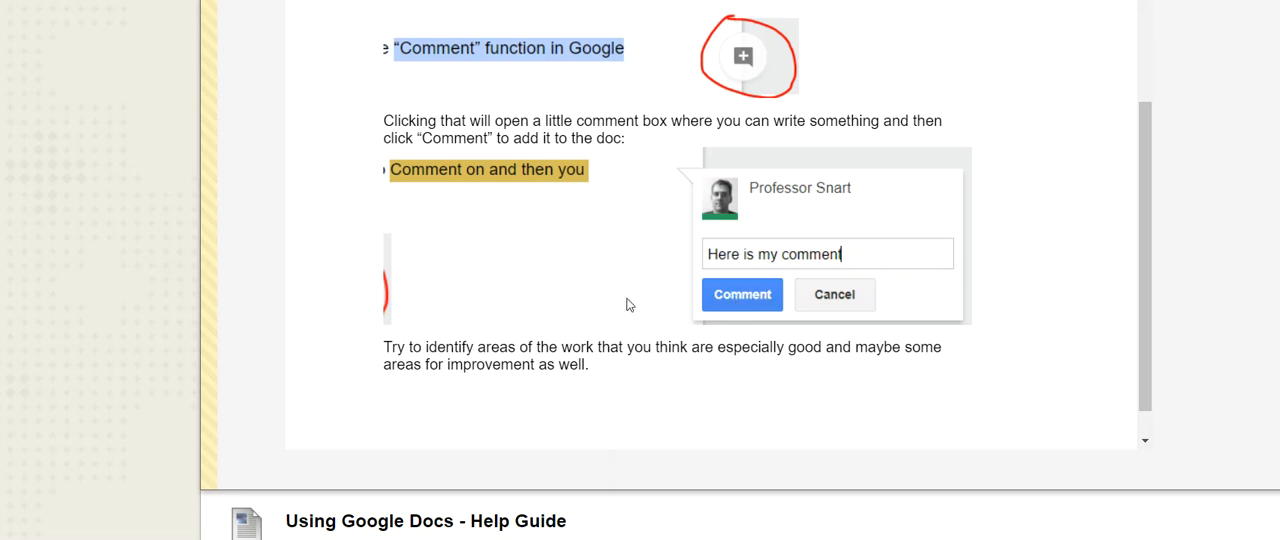
pyautogui.moveTo(600, 290)
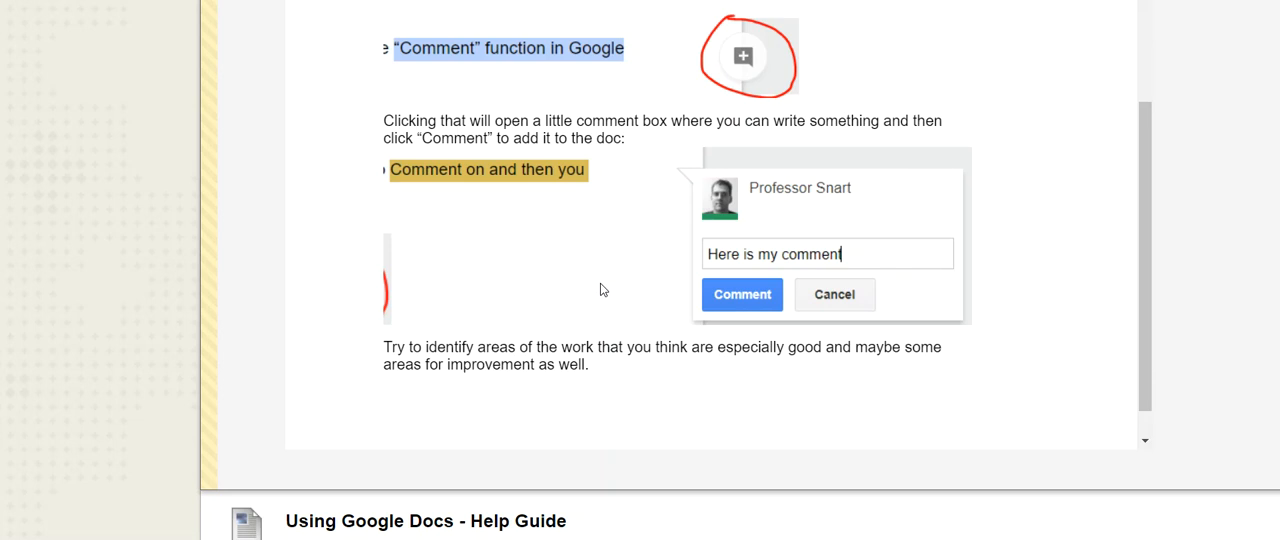
pyautogui.scroll(3)
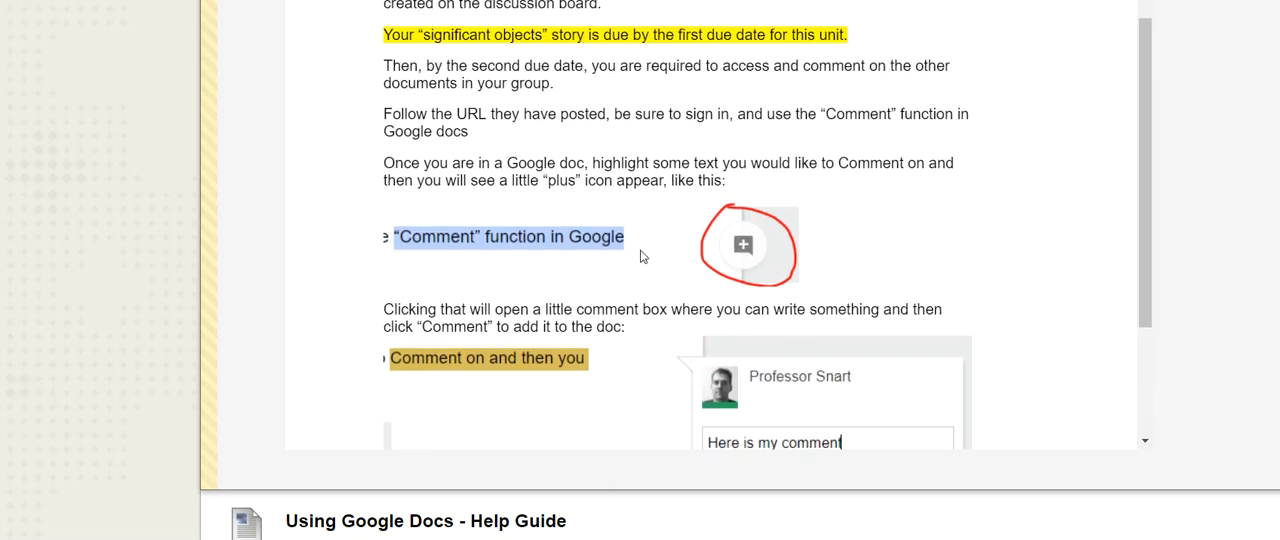
pyautogui.scroll(-3)
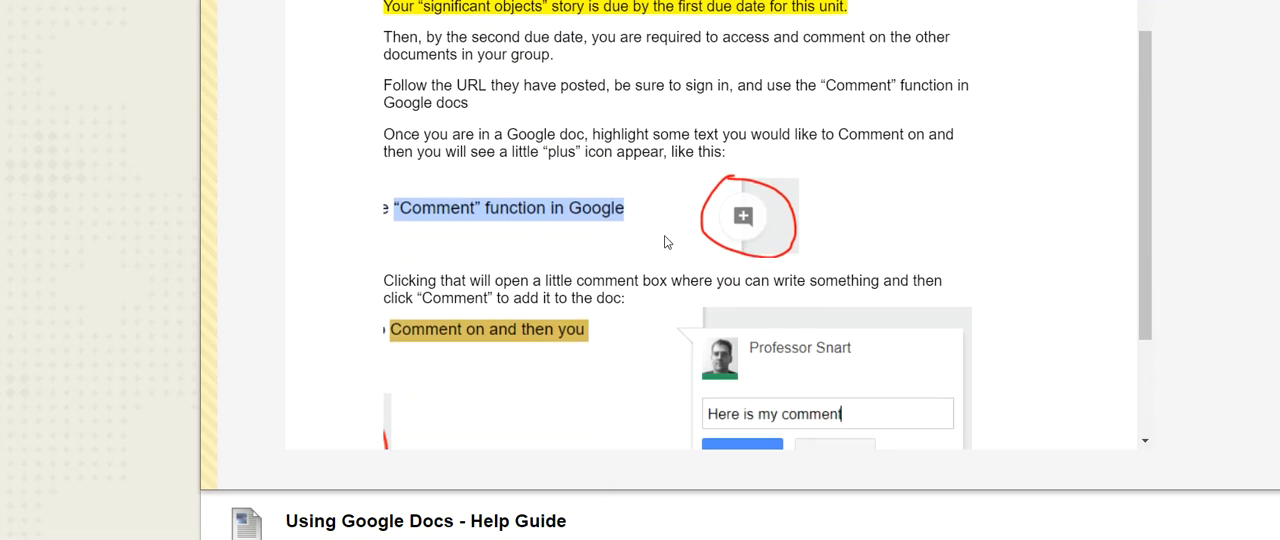
pyautogui.scroll(-3)
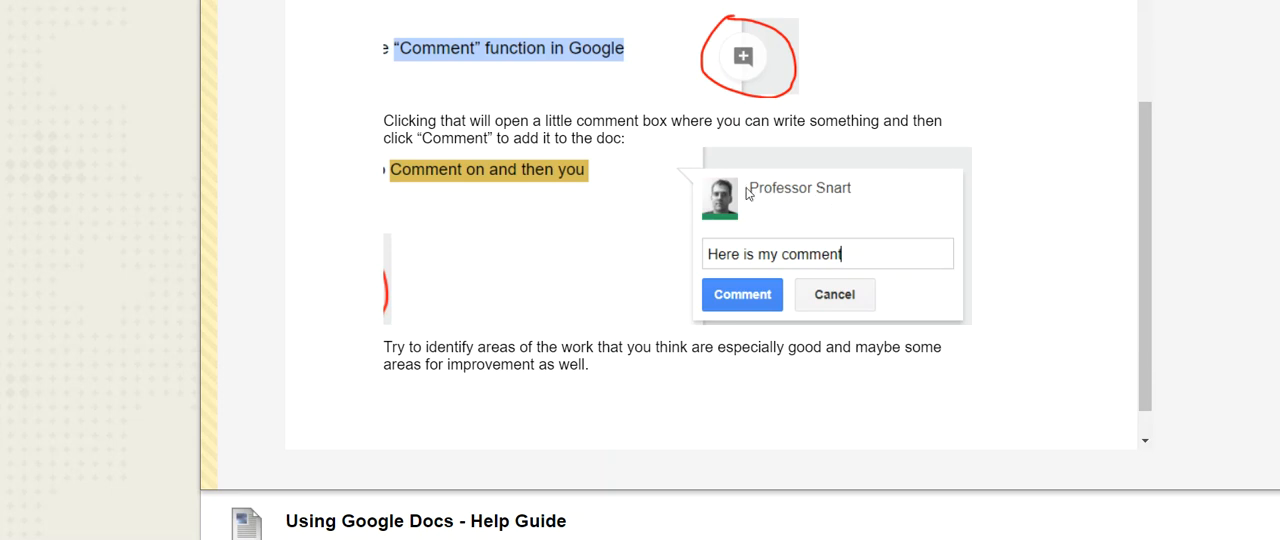
pyautogui.moveTo(730, 210)
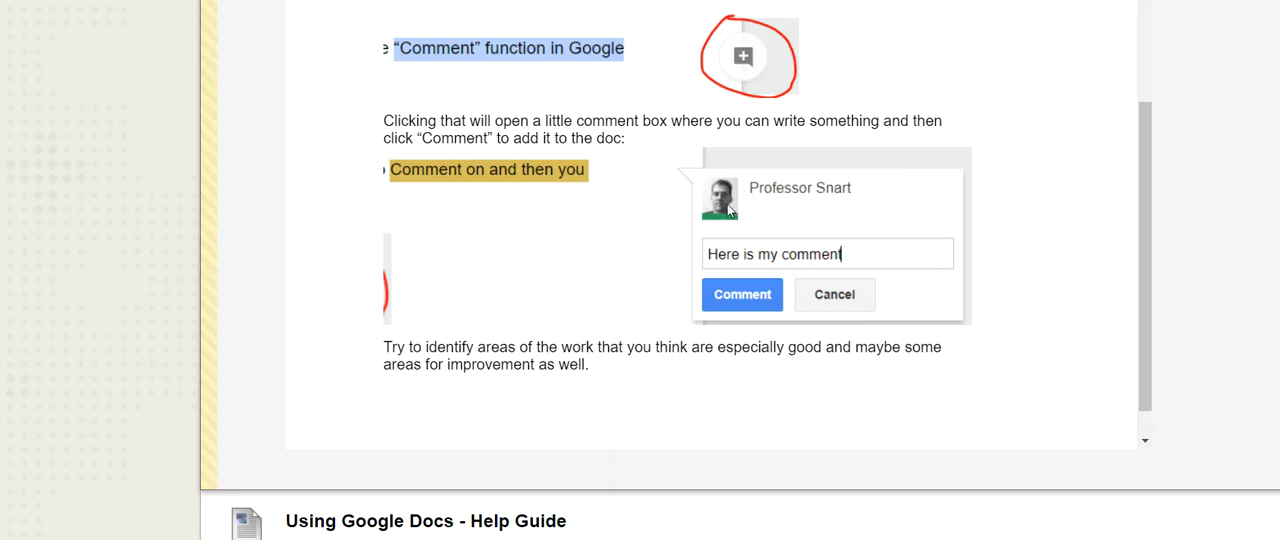
pyautogui.moveTo(590, 288)
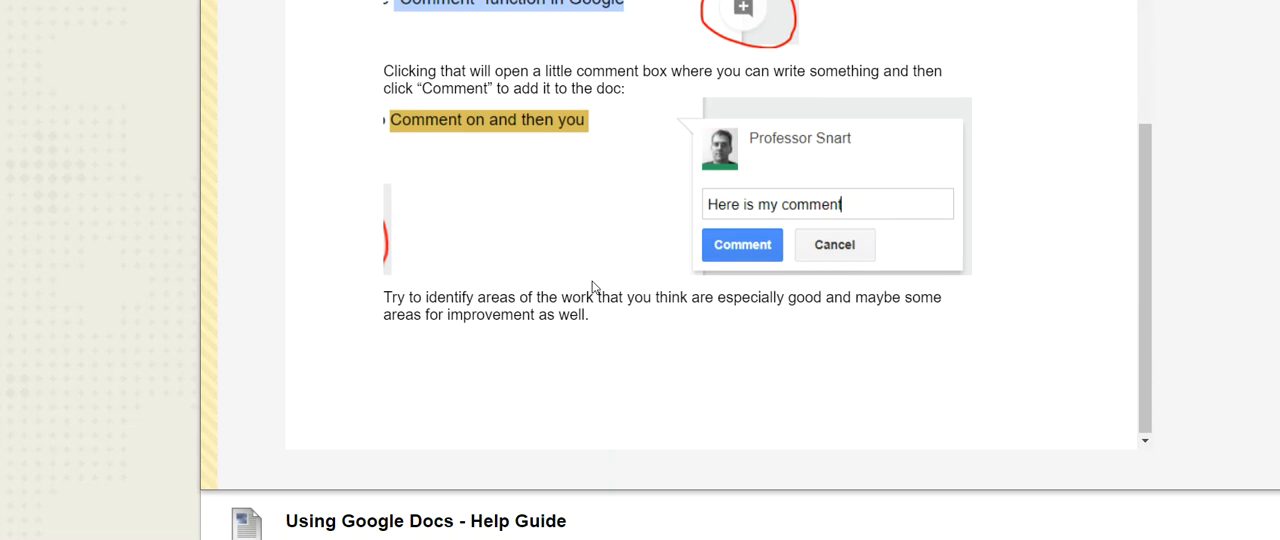
pyautogui.moveTo(760, 148)
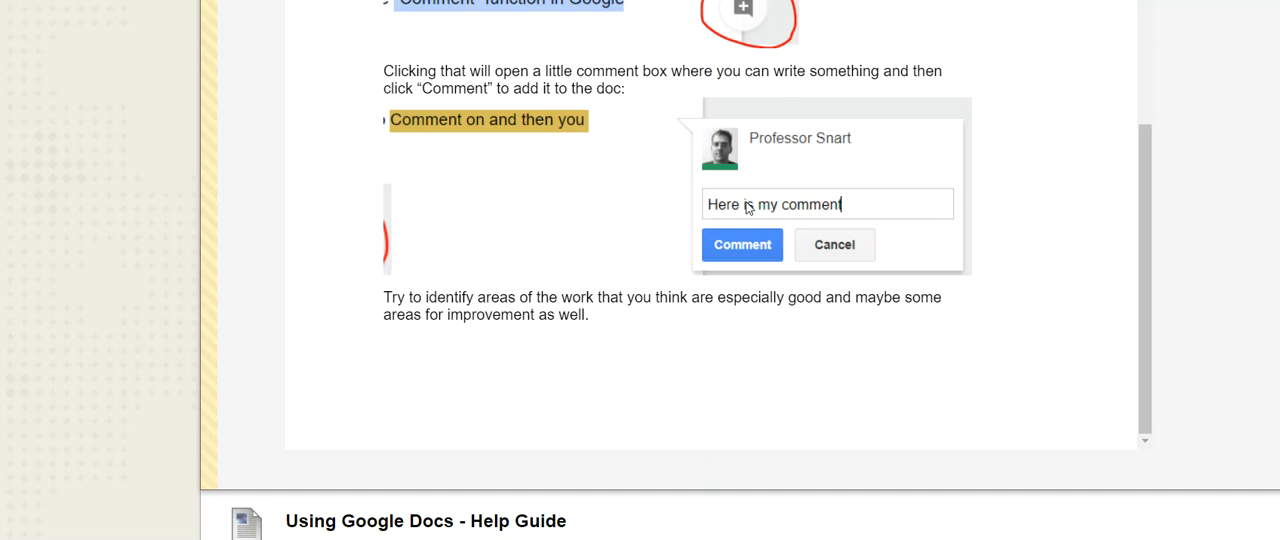
pyautogui.moveTo(718, 208)
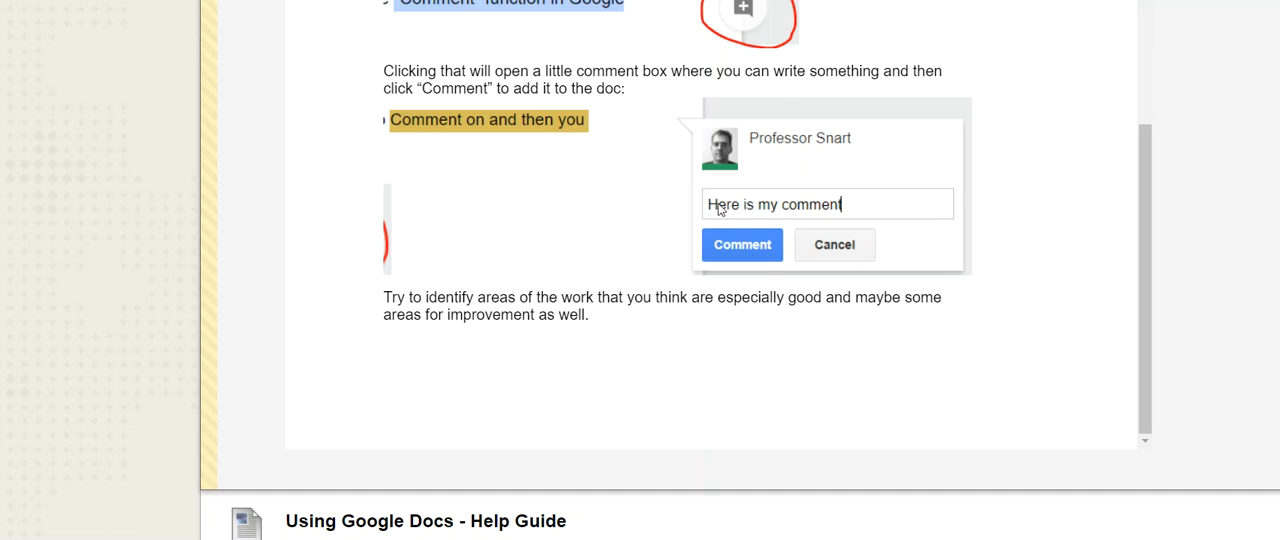
pyautogui.moveTo(848, 210)
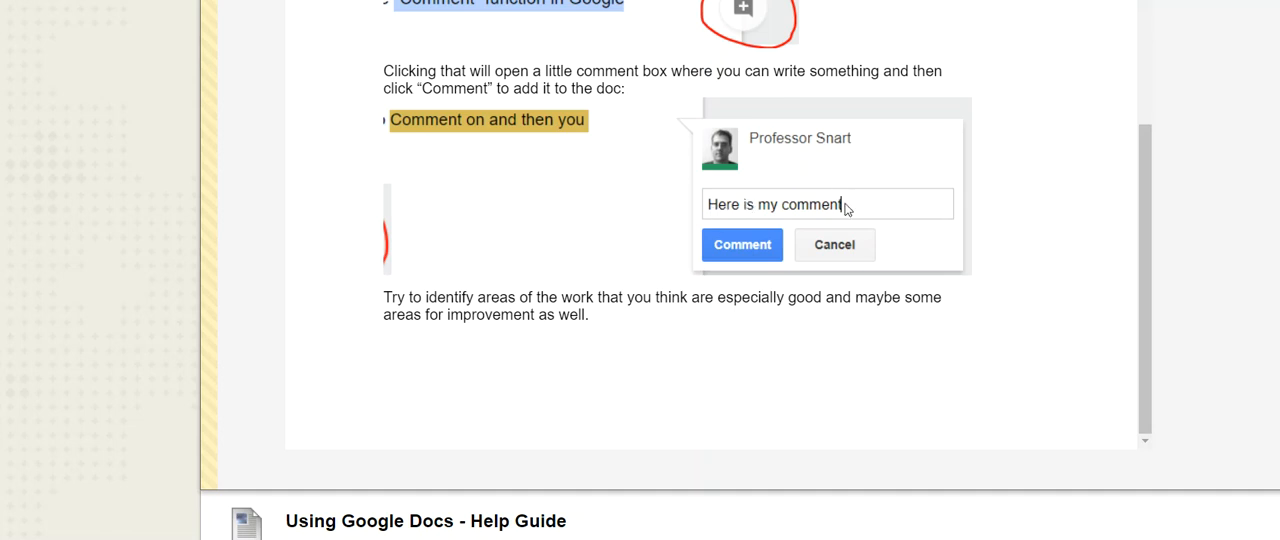
pyautogui.moveTo(870, 216)
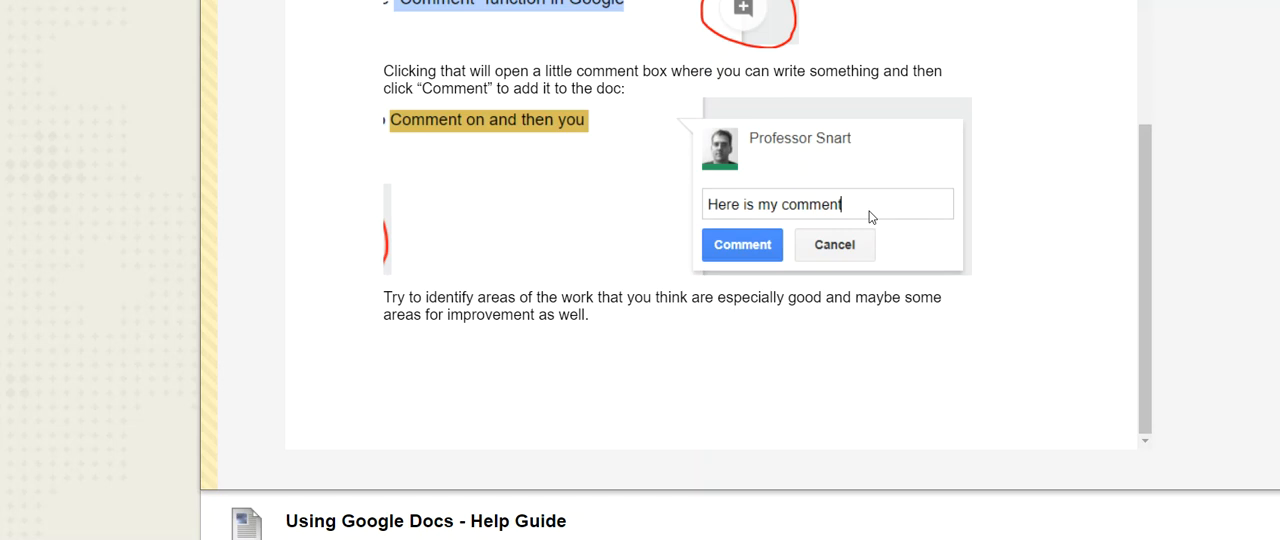
pyautogui.moveTo(738, 170)
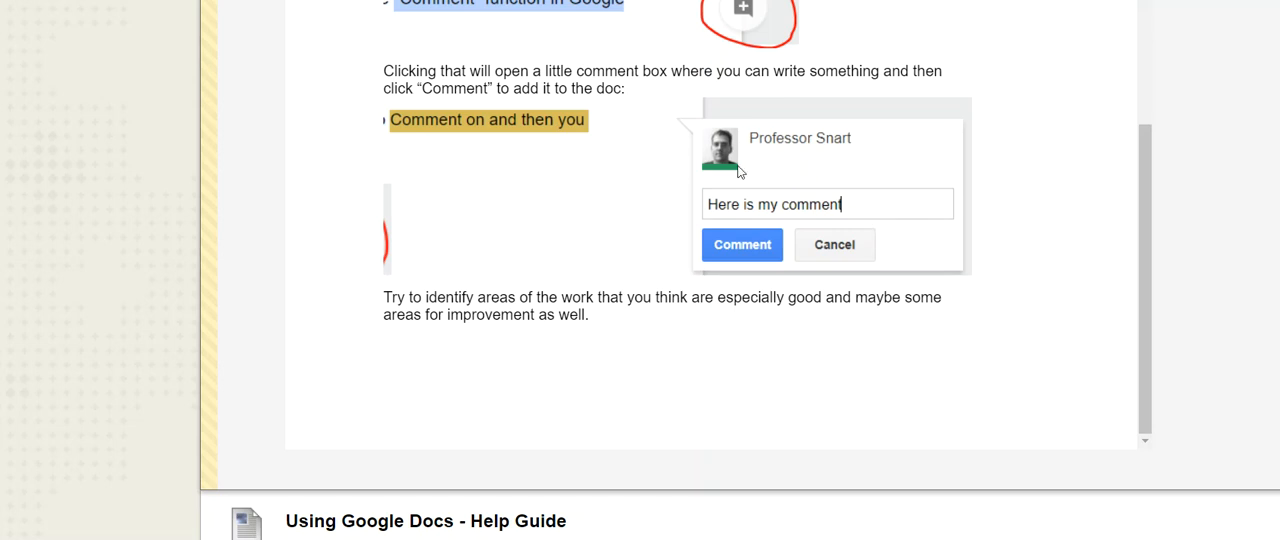
pyautogui.moveTo(680, 188)
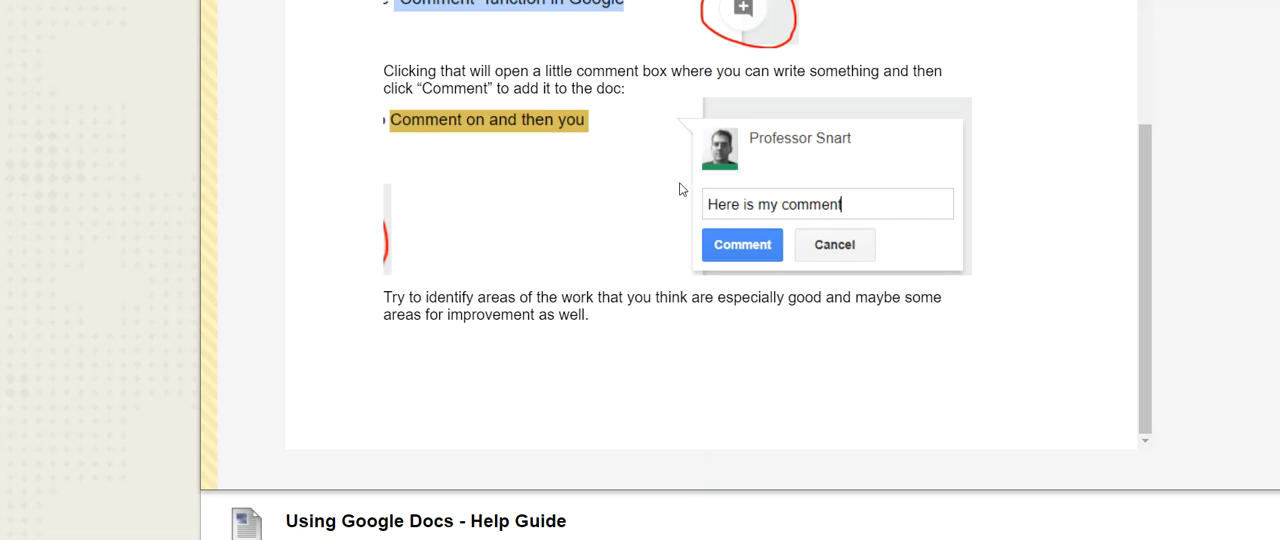
# Step: Scroll through the Using Google Docs help guide's creating, sharing and URL-pasting steps
pyautogui.scroll(-3)
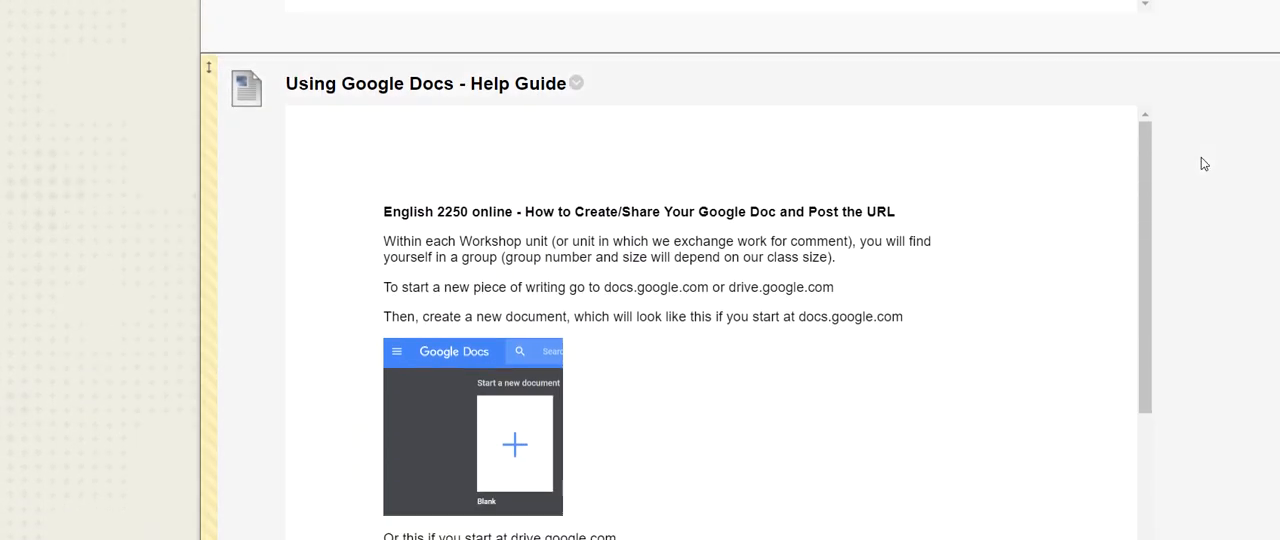
pyautogui.scroll(-3)
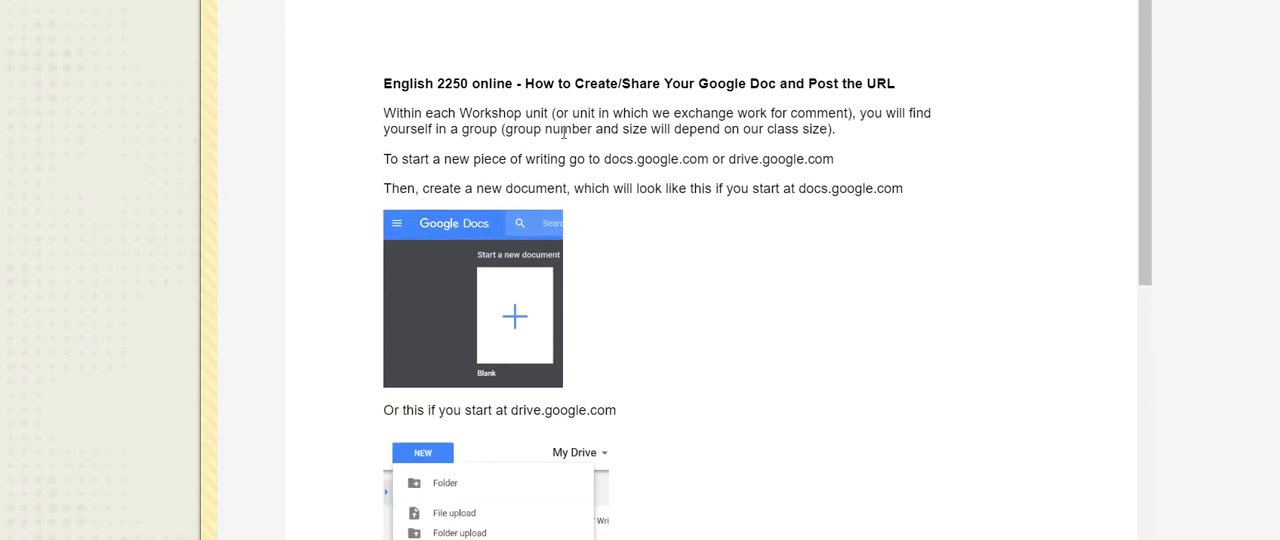
pyautogui.scroll(-3)
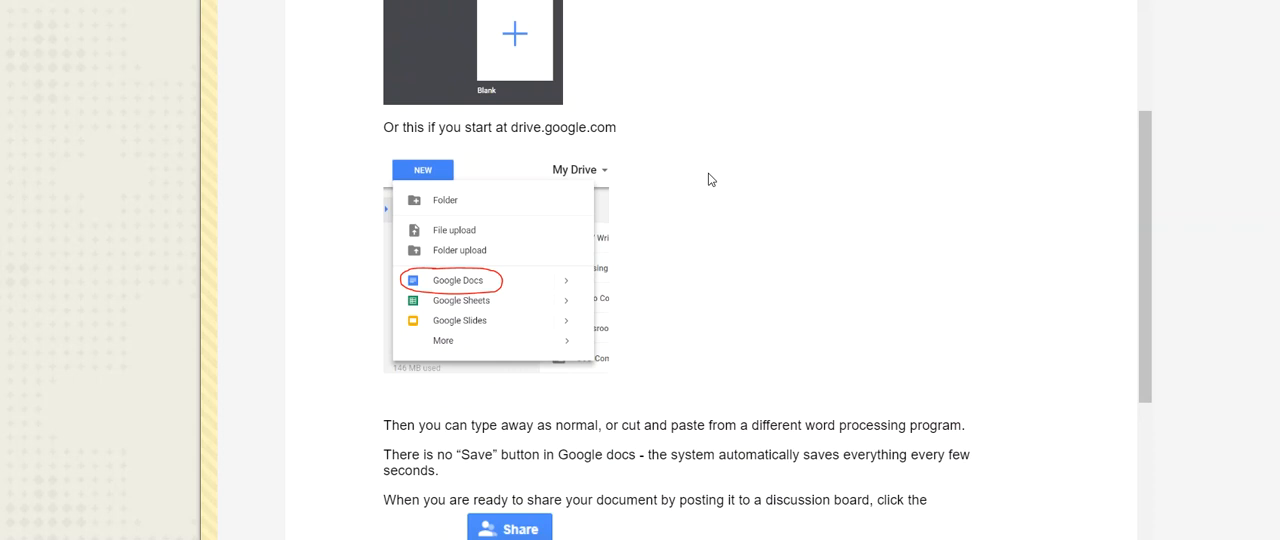
pyautogui.scroll(-3)
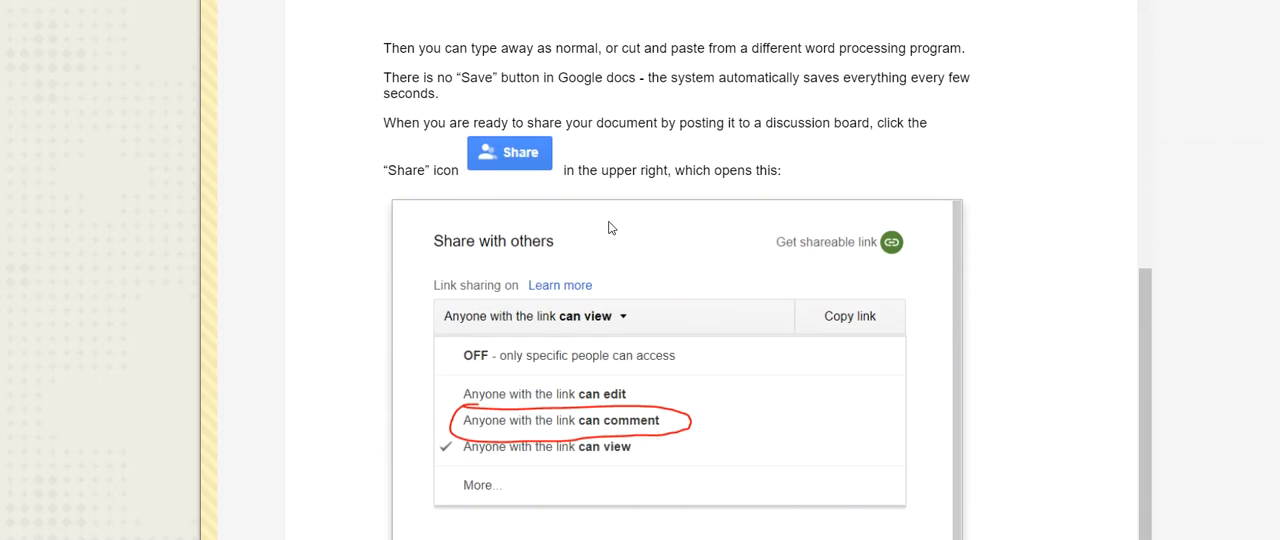
pyautogui.scroll(-3)
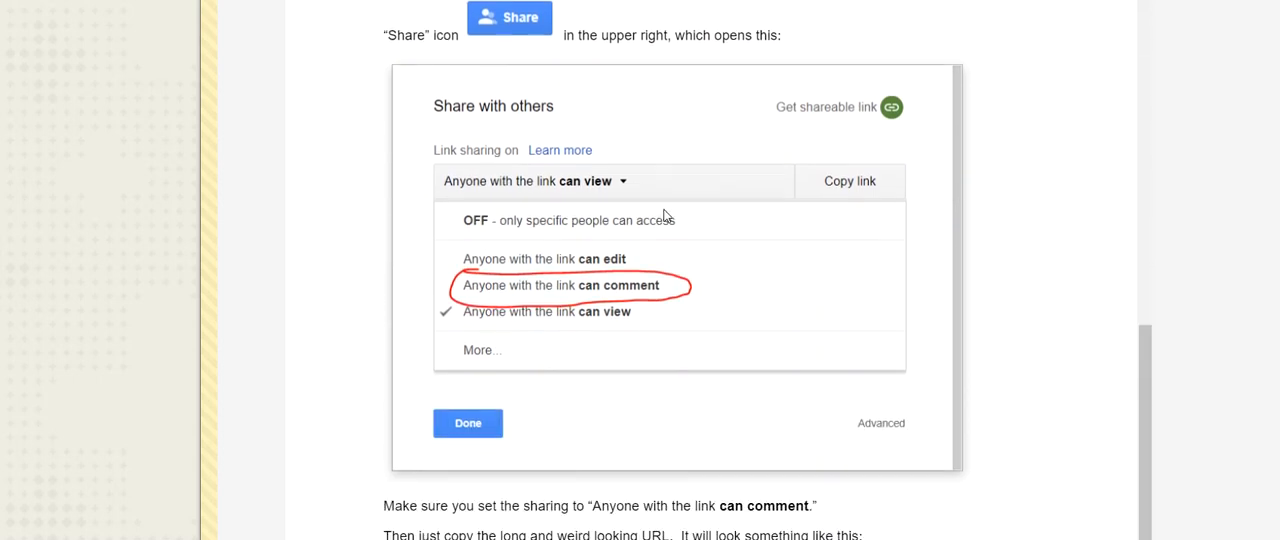
pyautogui.scroll(-3)
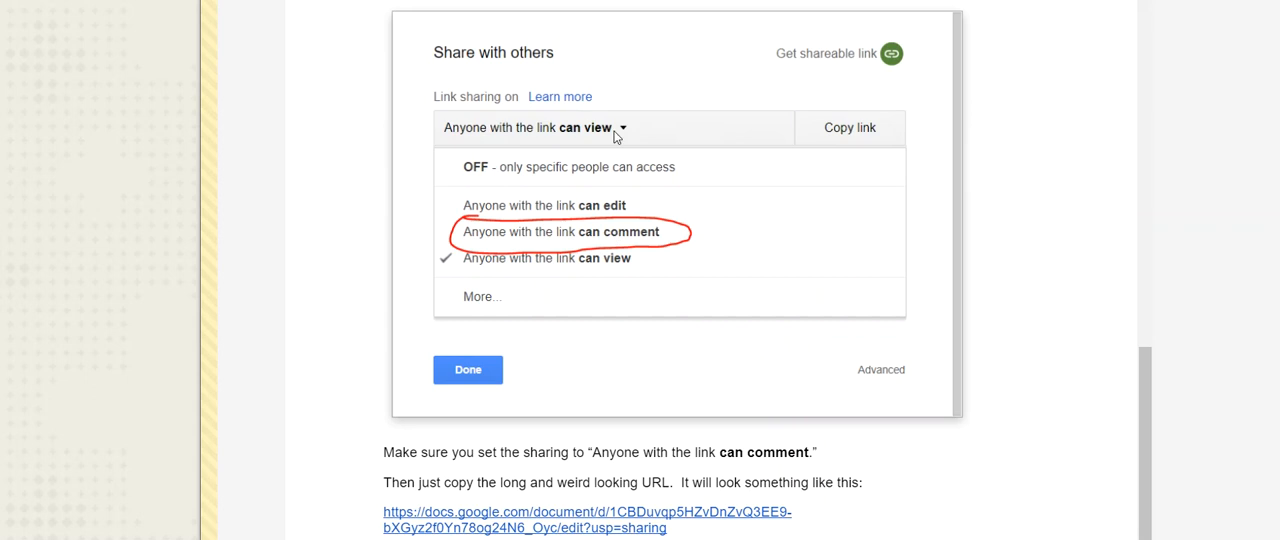
pyautogui.scroll(-3)
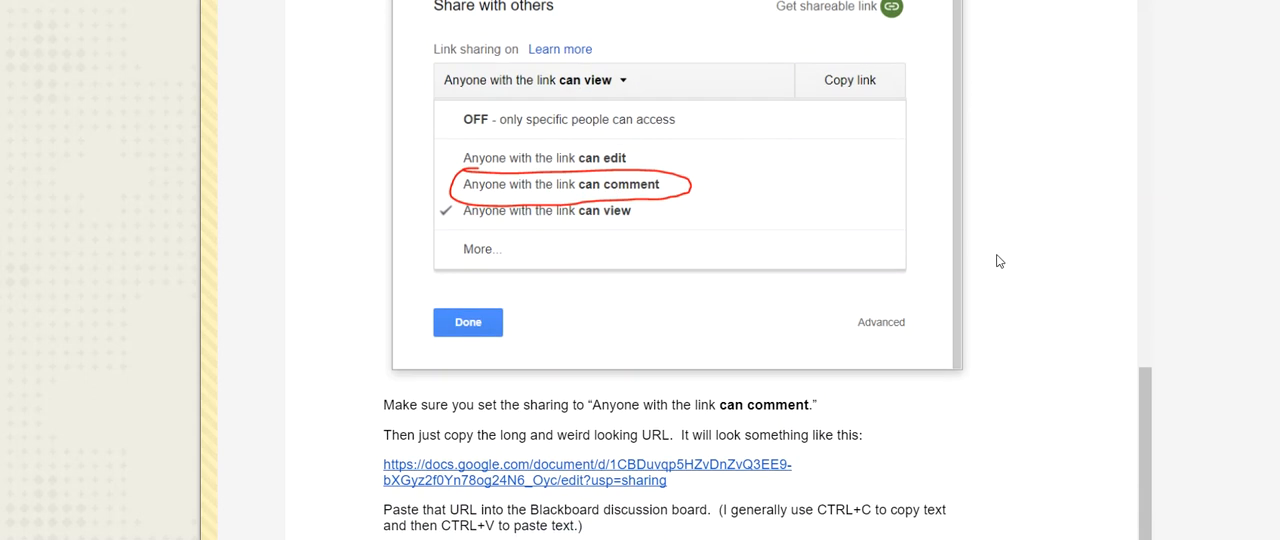
pyautogui.moveTo(992, 260)
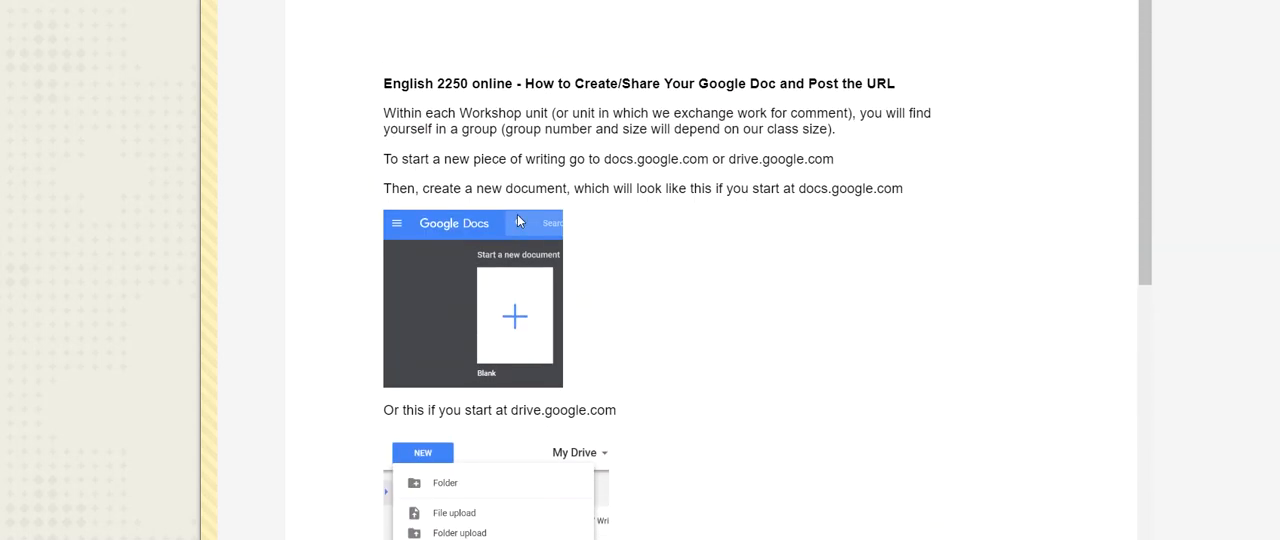
pyautogui.scroll(-3)
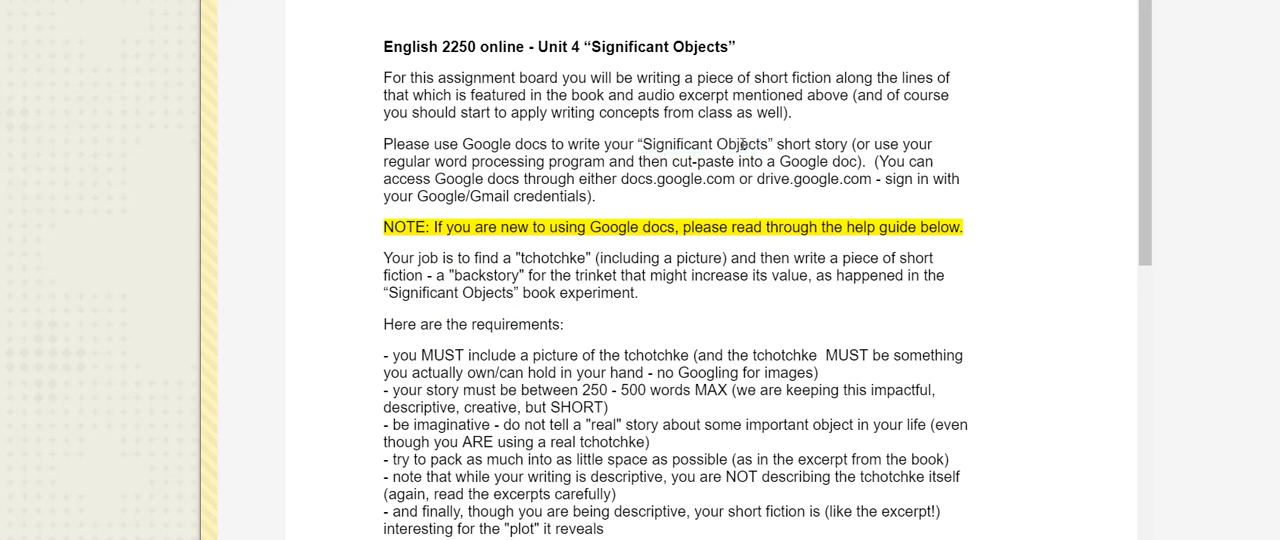
pyautogui.moveTo(890, 140)
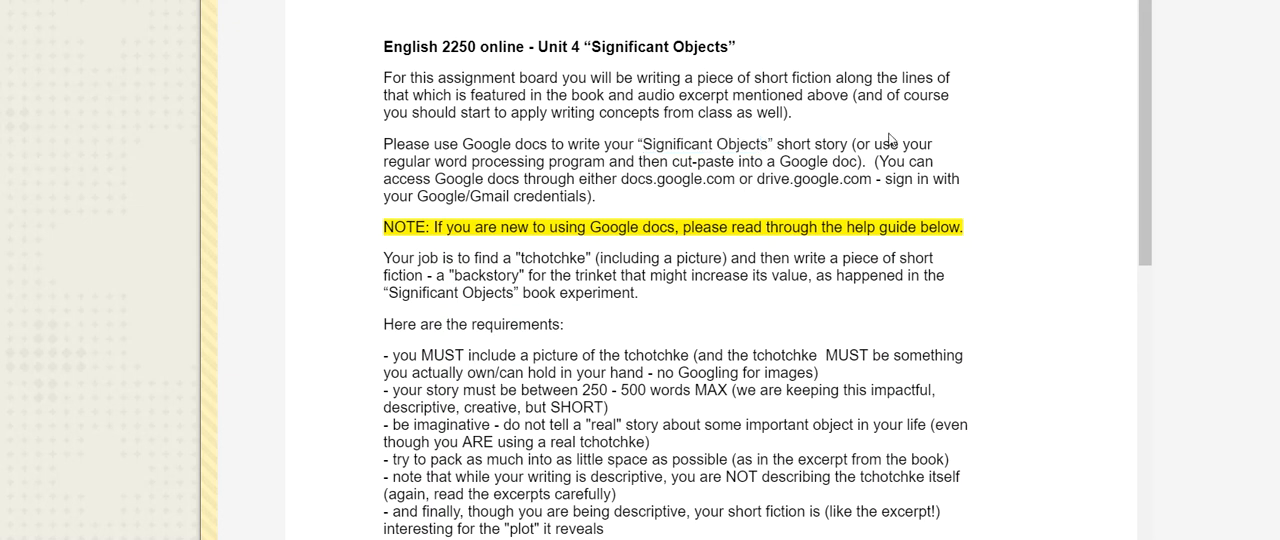
# Step: Scroll past the Google Docs comment box example to the Using Google Docs help guide link
pyautogui.scroll(-3)
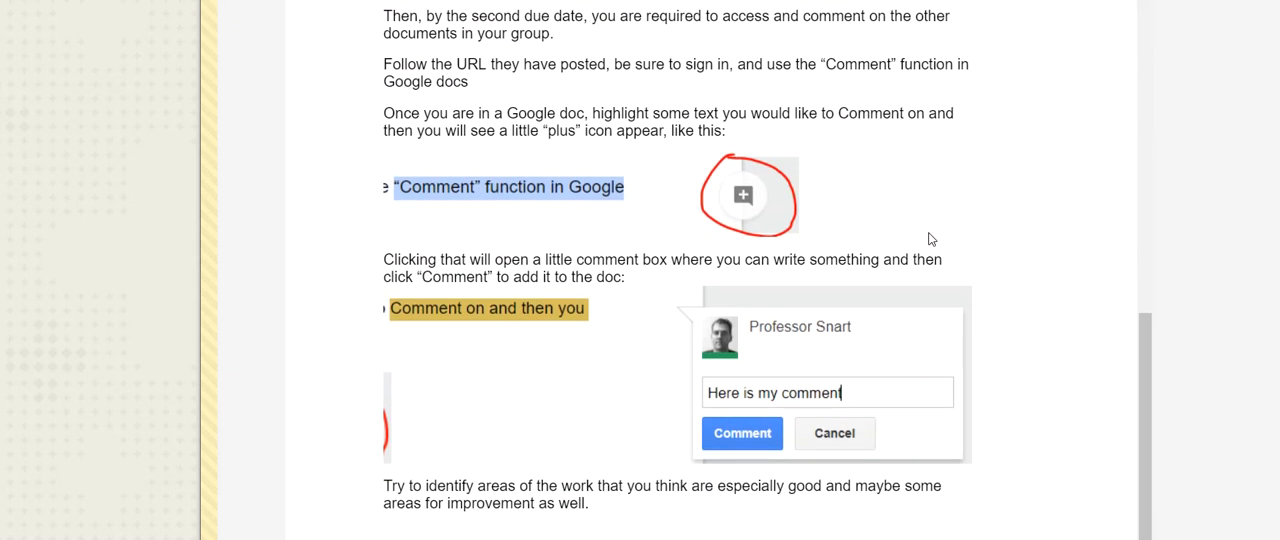
pyautogui.scroll(-3)
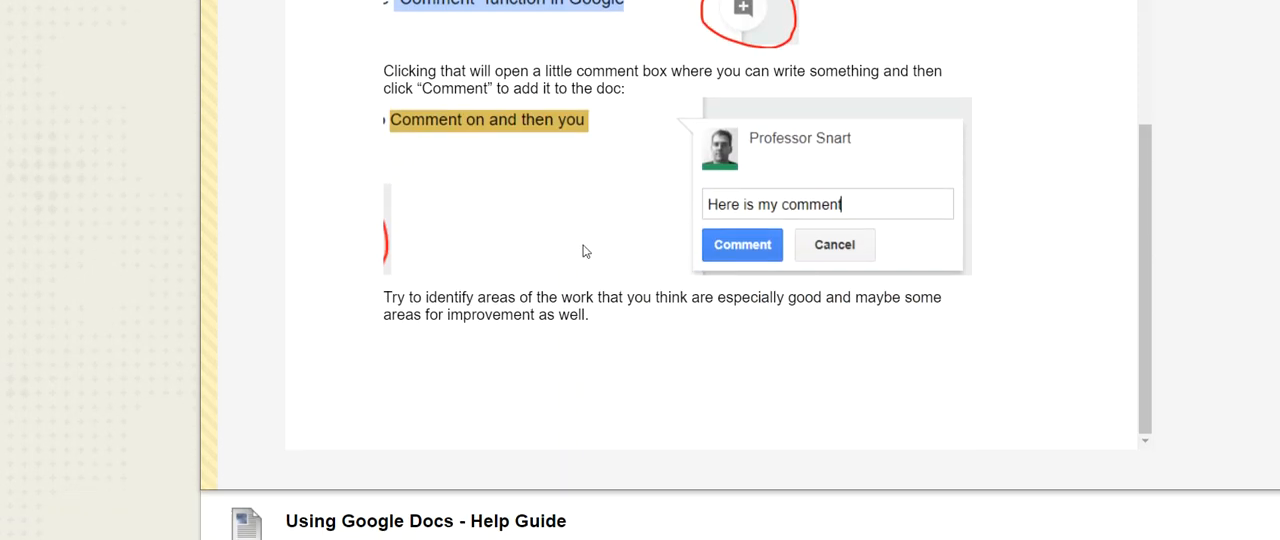
pyautogui.moveTo(600, 254)
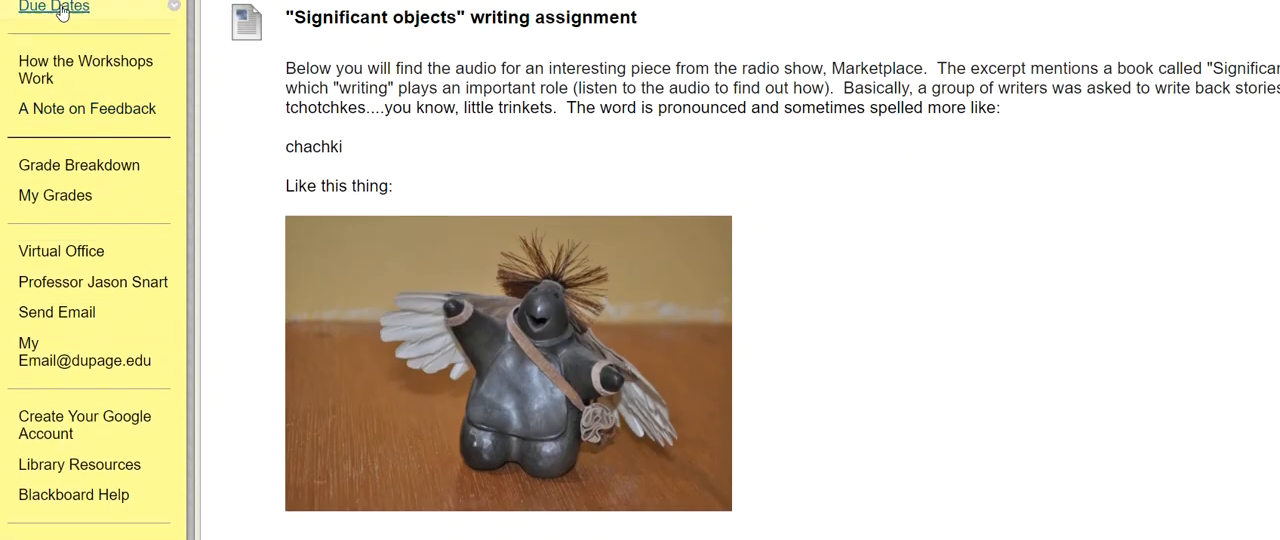
# Step: Scroll through the course unit folder list from Unit 3 down to Unit 12 Workshop (Open Genre)
pyautogui.scroll(-3)
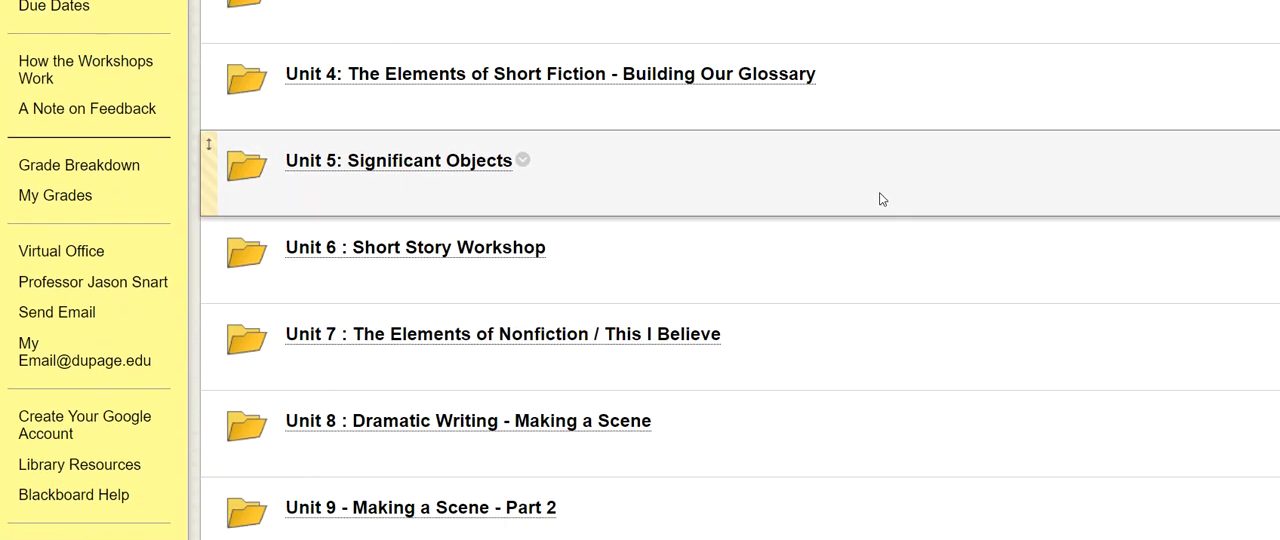
pyautogui.scroll(-3)
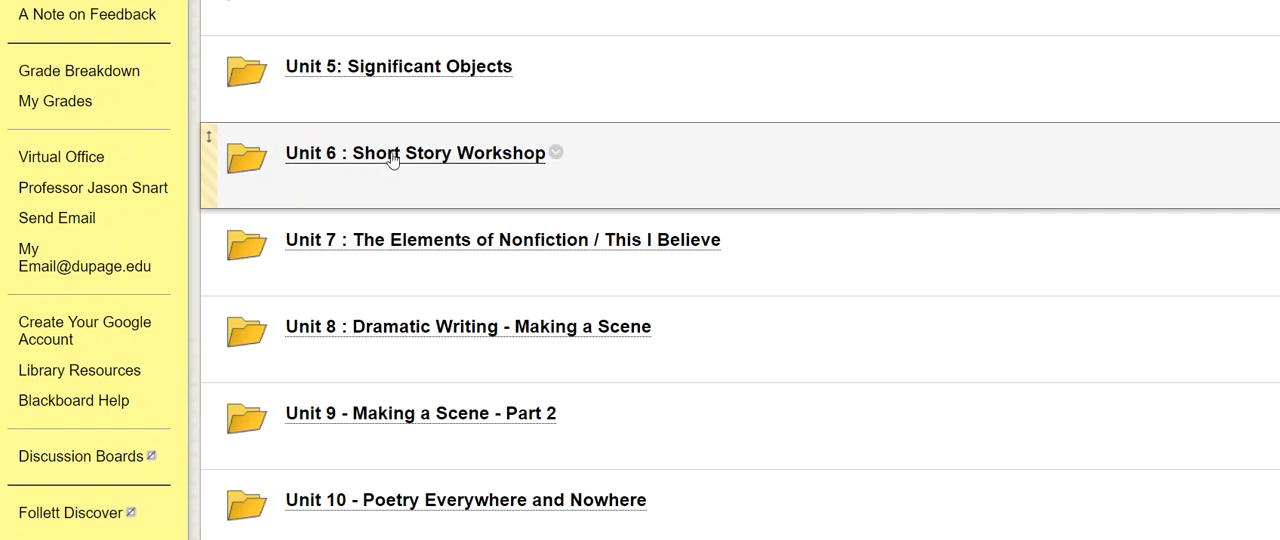
pyautogui.moveTo(408, 160)
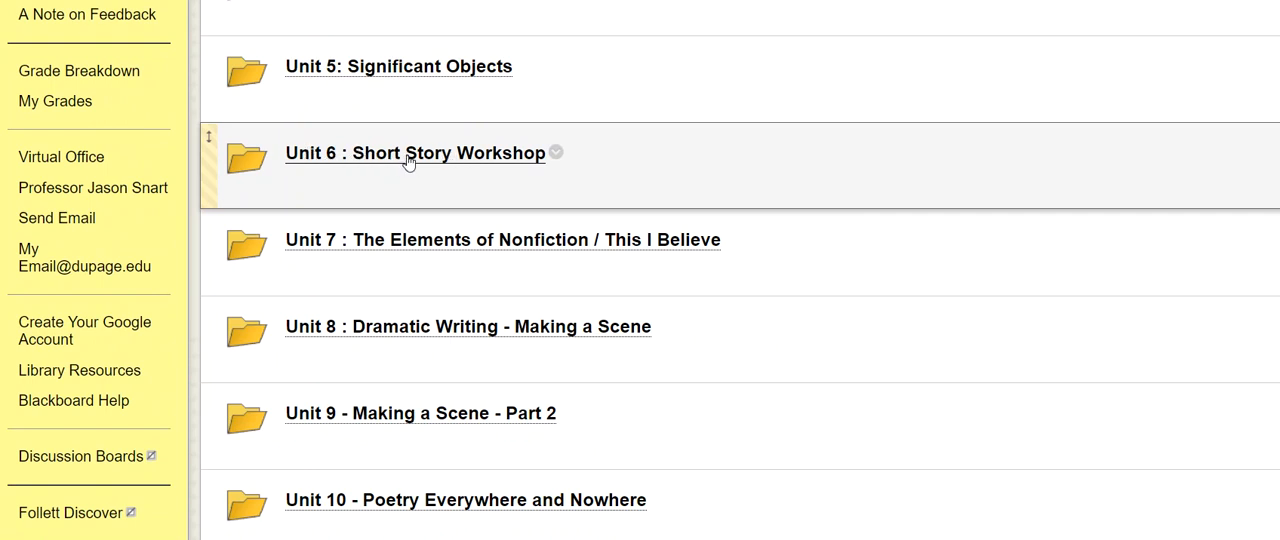
pyautogui.moveTo(384, 158)
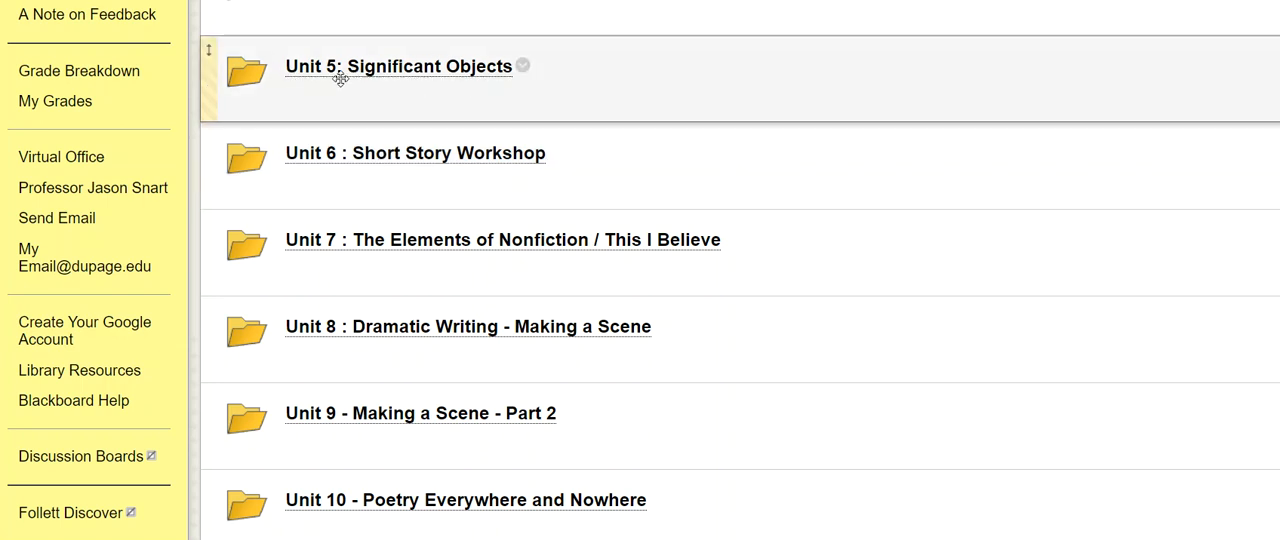
pyautogui.moveTo(398, 88)
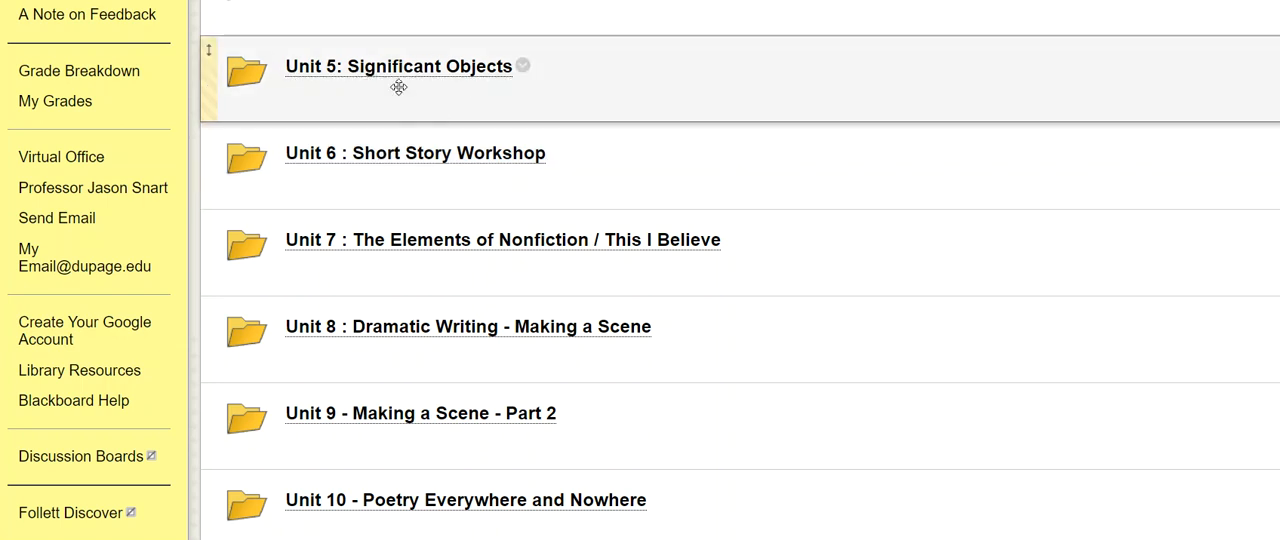
pyautogui.scroll(3)
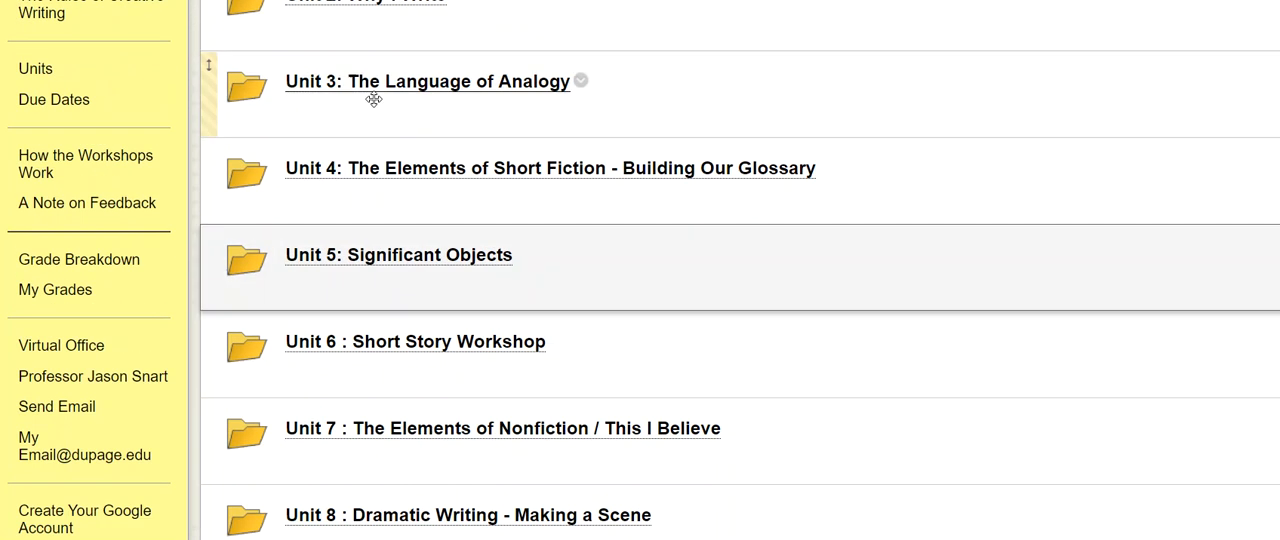
pyautogui.scroll(-3)
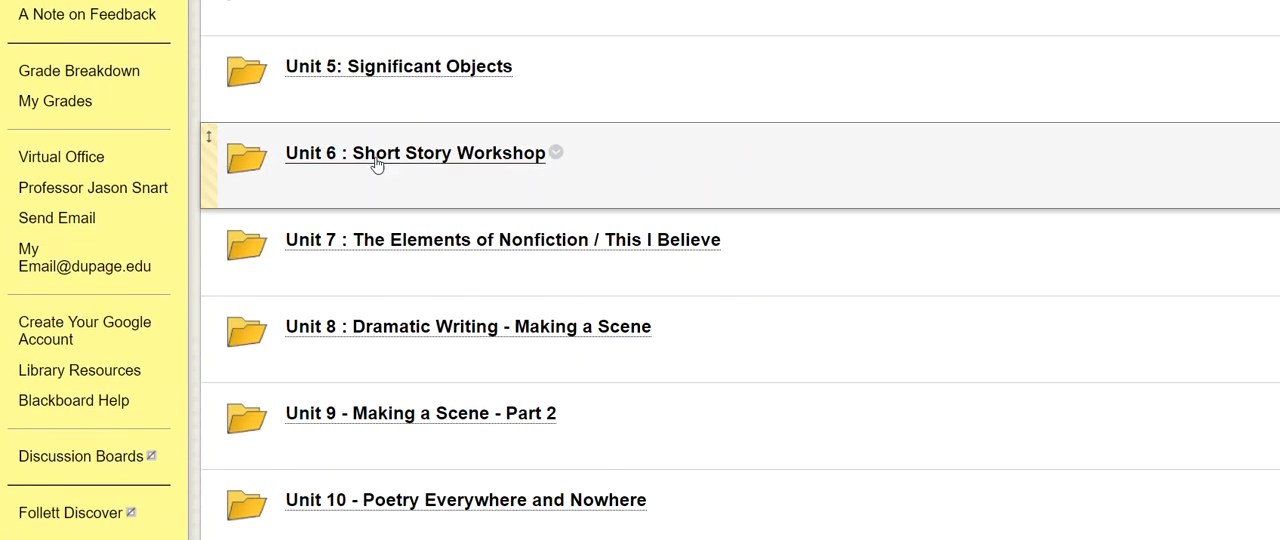
pyautogui.moveTo(444, 160)
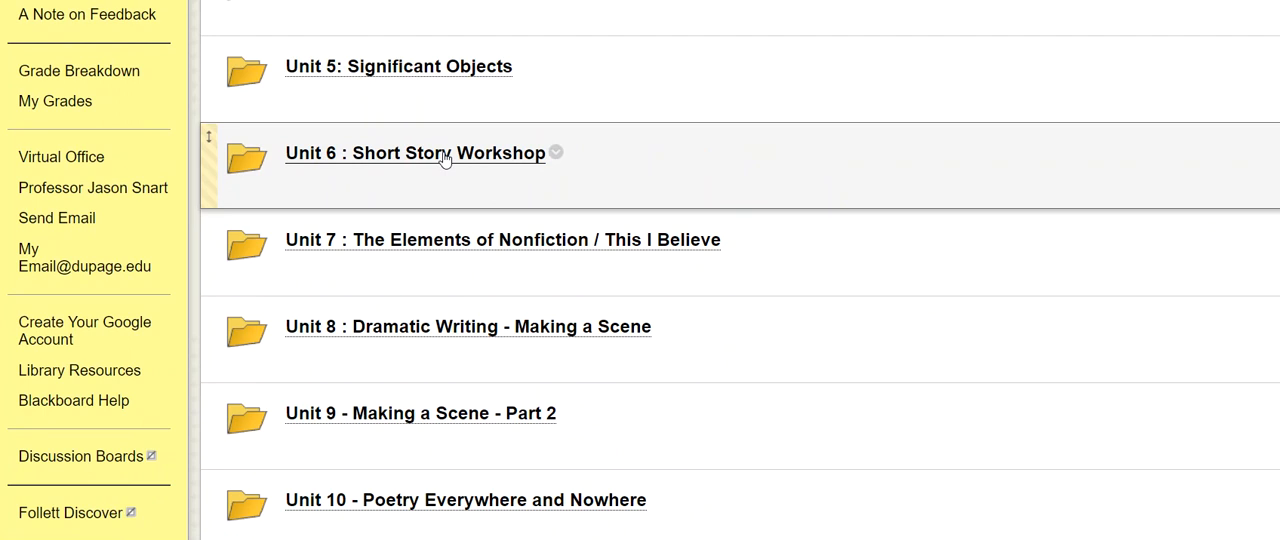
pyautogui.moveTo(420, 160)
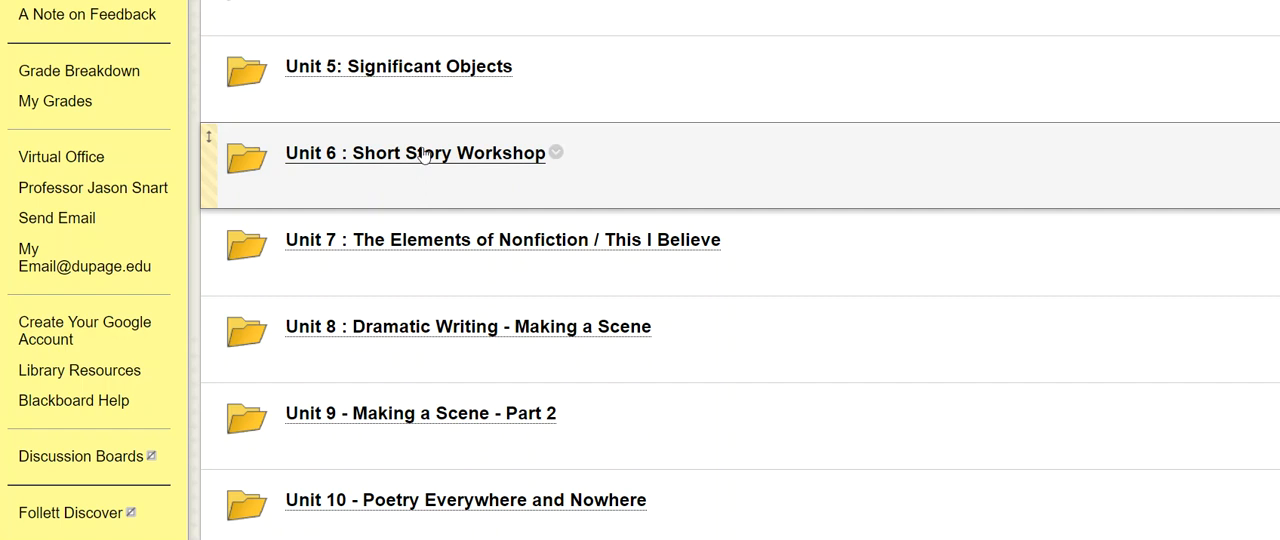
pyautogui.moveTo(584, 190)
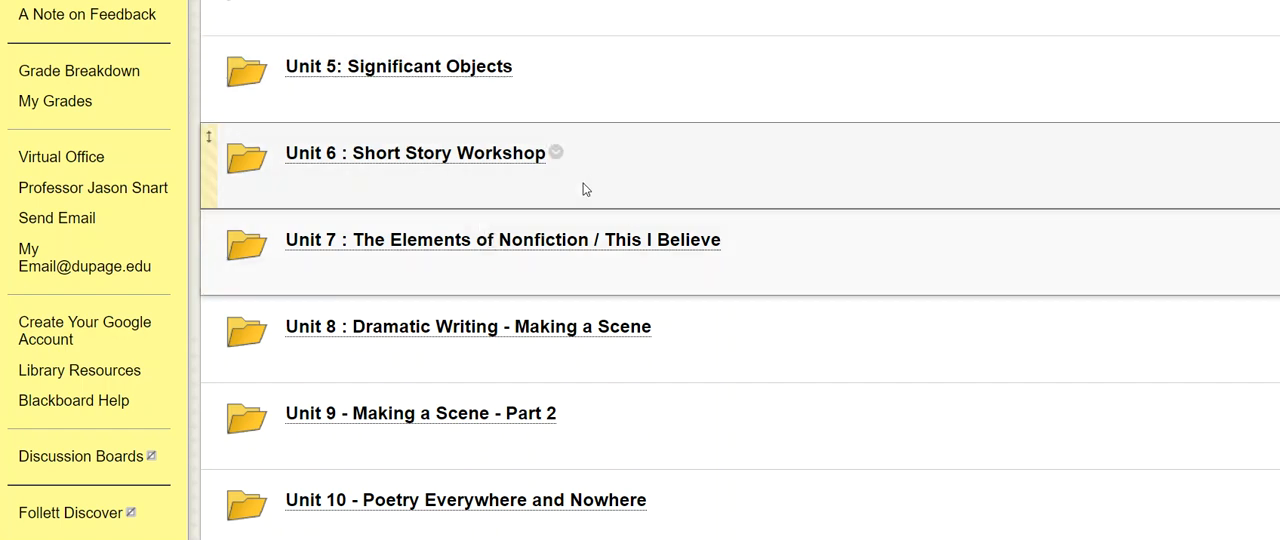
pyautogui.scroll(-3)
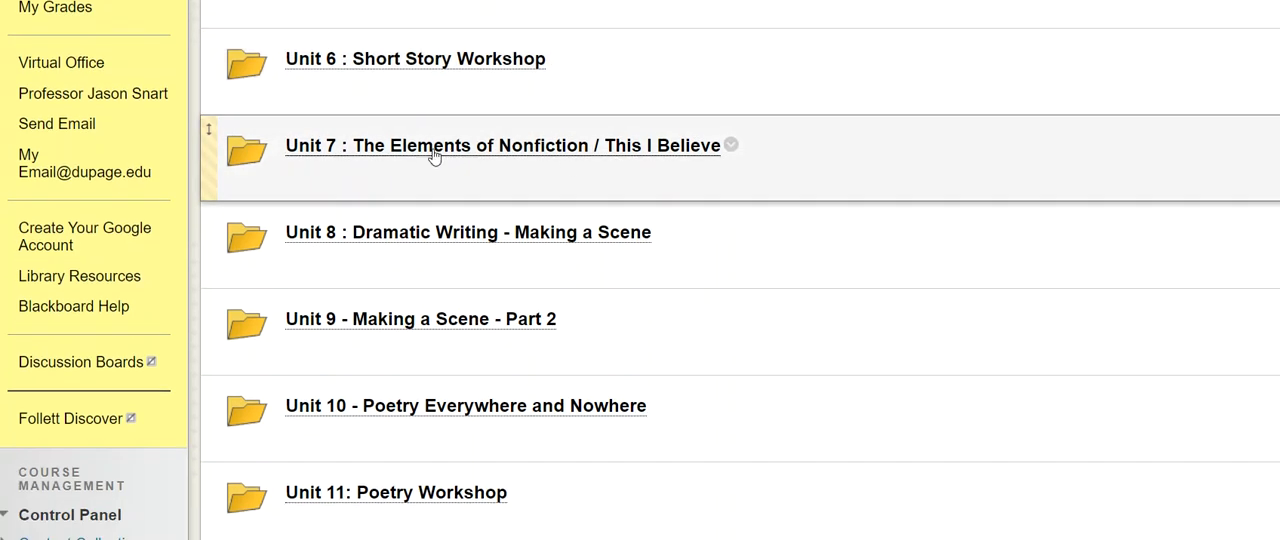
pyautogui.moveTo(504, 154)
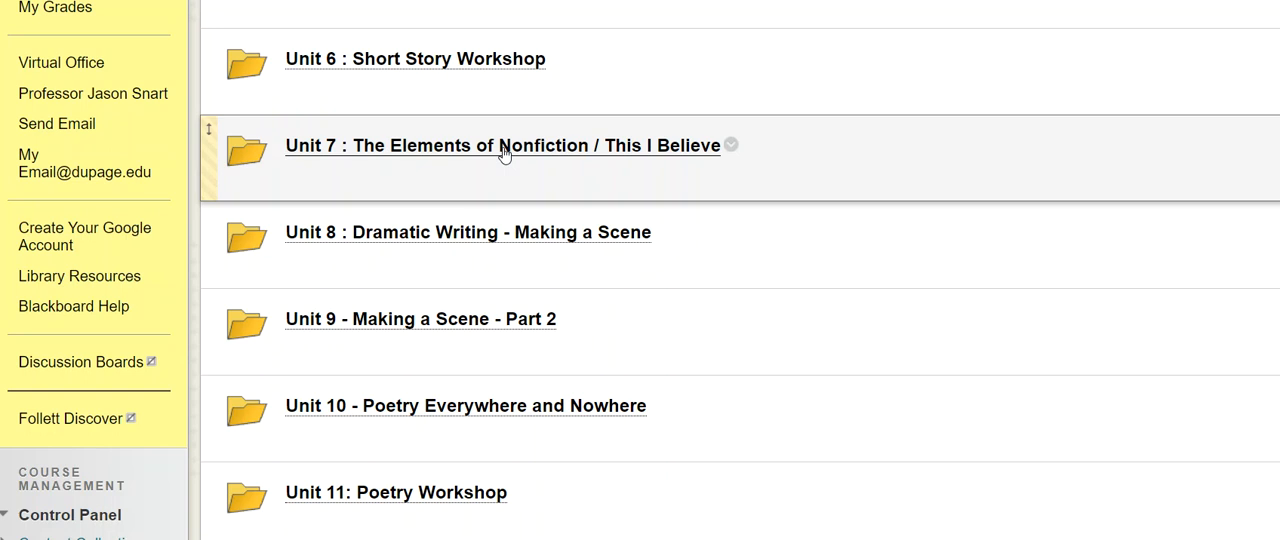
pyautogui.scroll(-3)
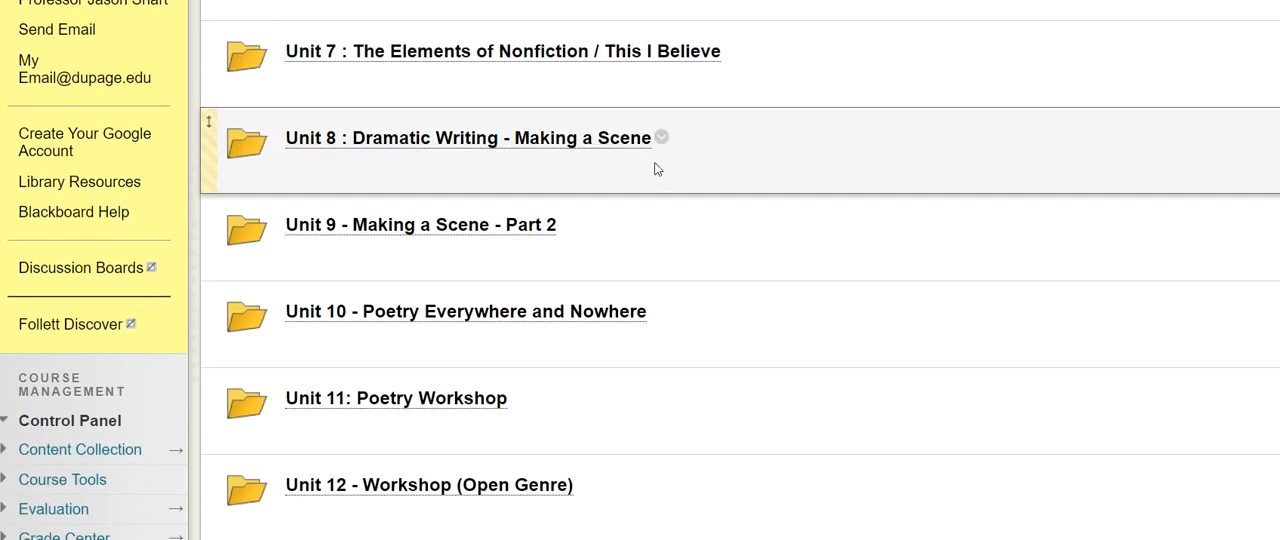
pyautogui.scroll(-3)
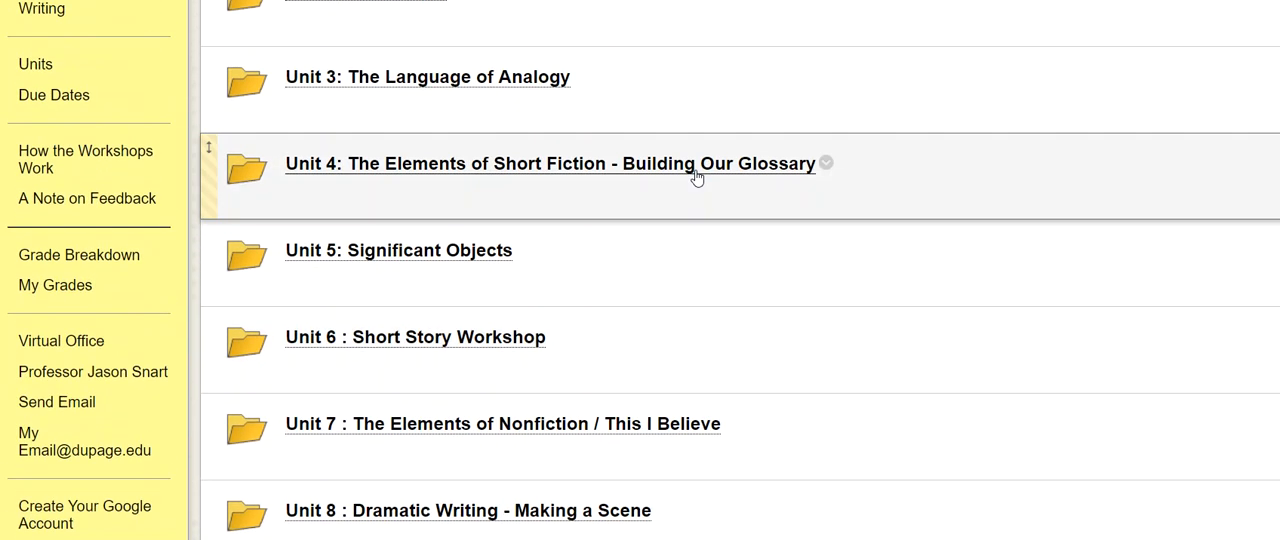
pyautogui.moveTo(728, 172)
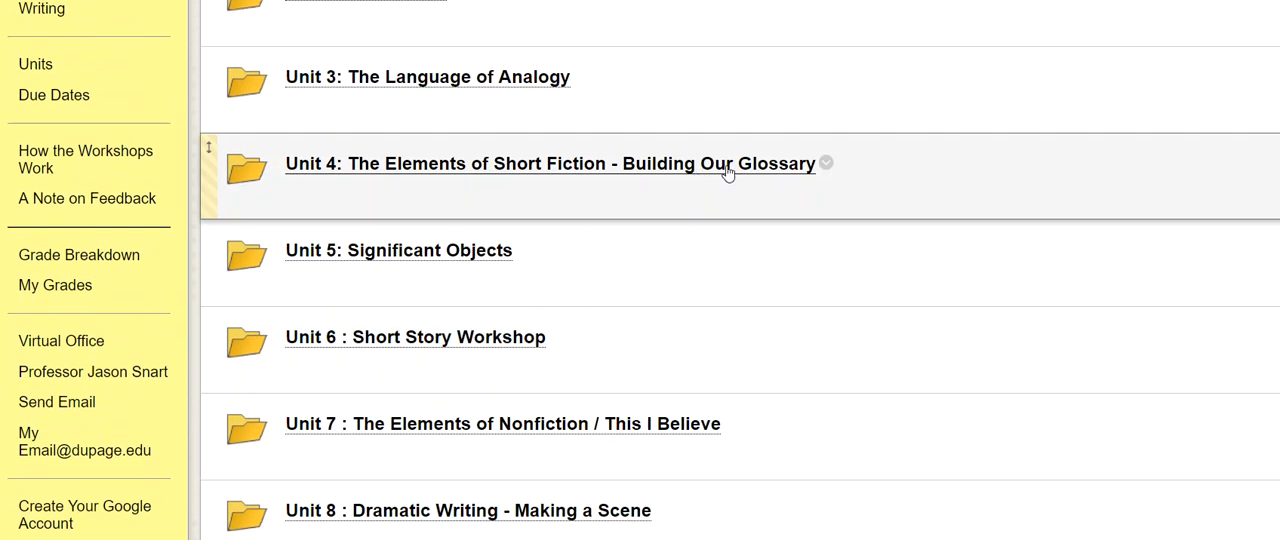
pyautogui.moveTo(884, 208)
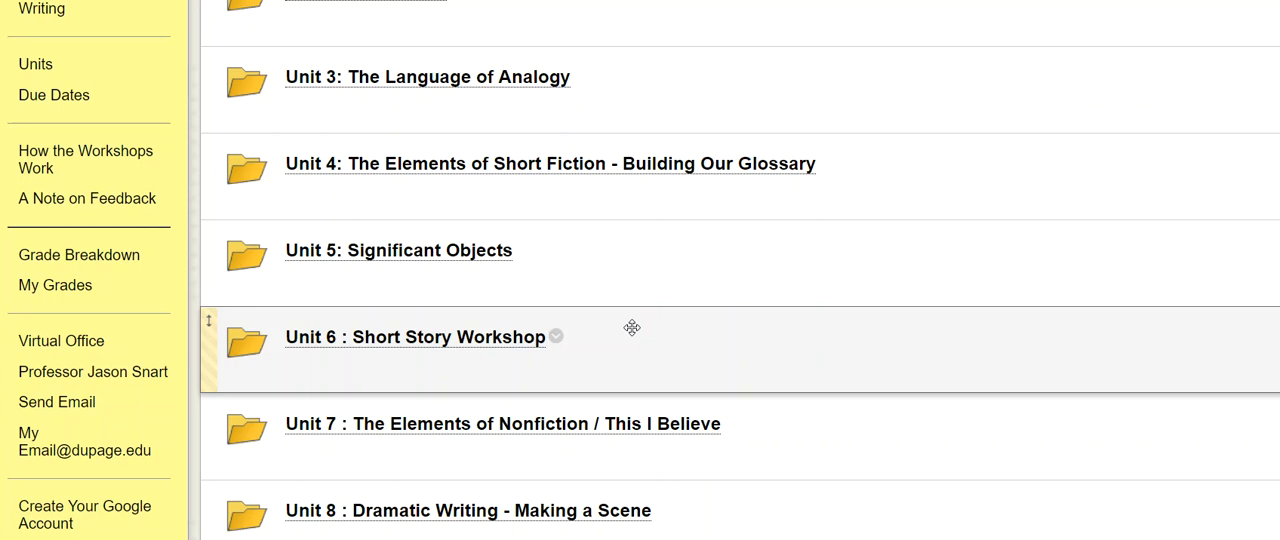
pyautogui.scroll(-3)
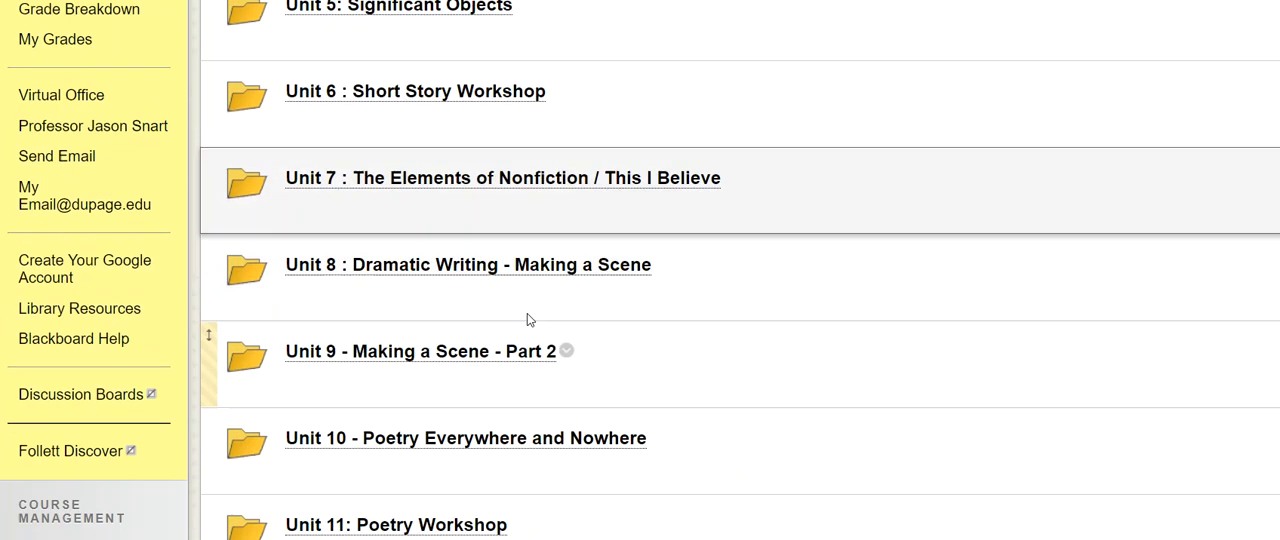
pyautogui.scroll(-3)
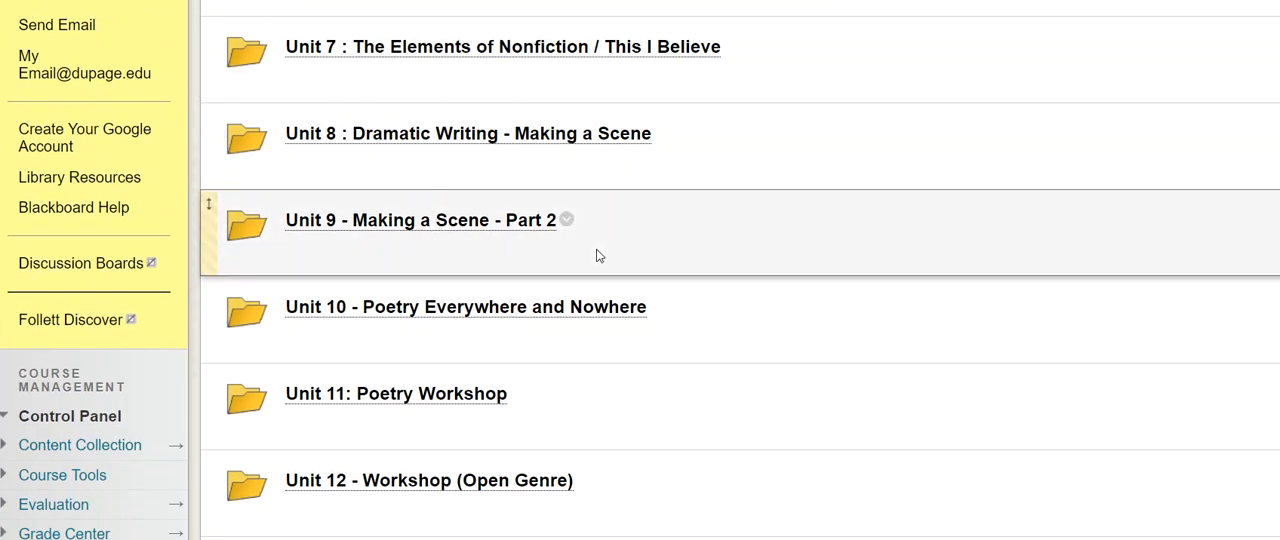
pyautogui.scroll(-3)
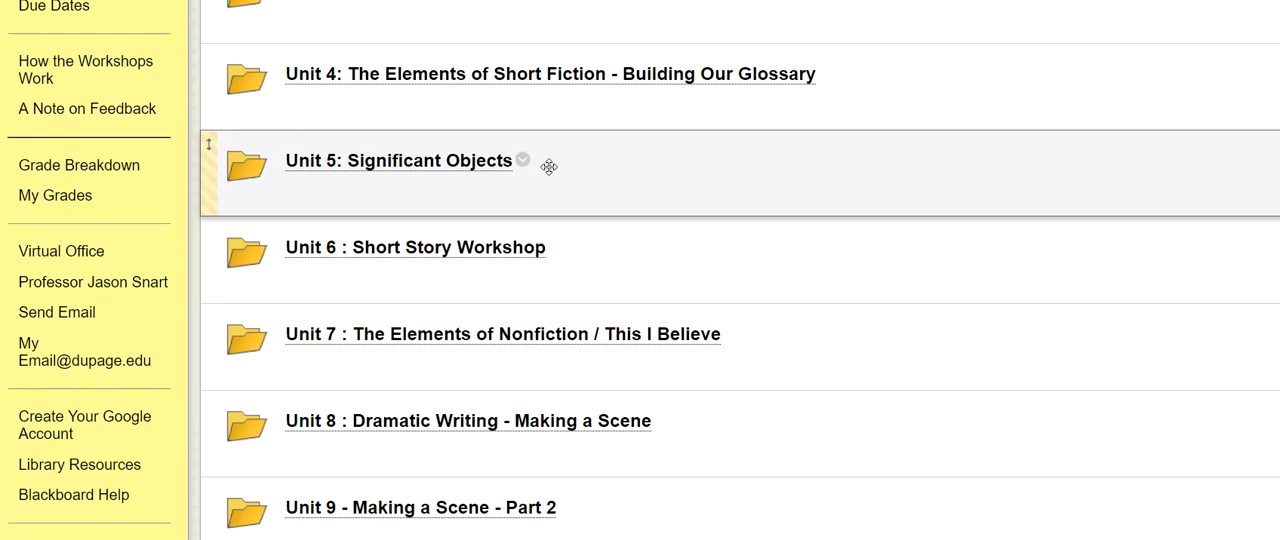
pyautogui.moveTo(722, 176)
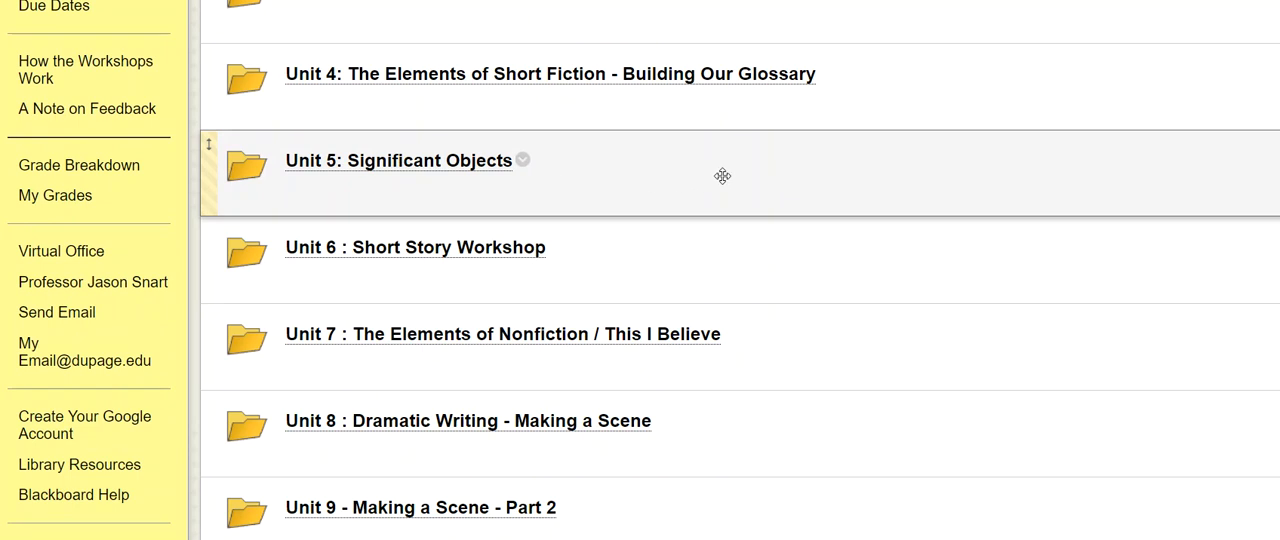
pyautogui.scroll(-3)
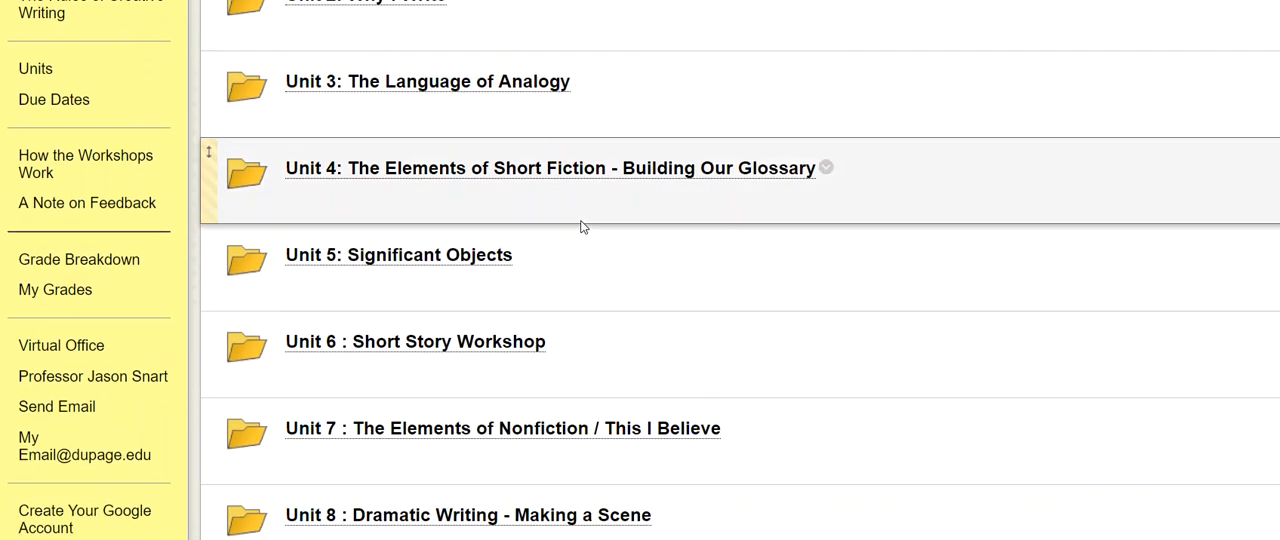
pyautogui.scroll(-3)
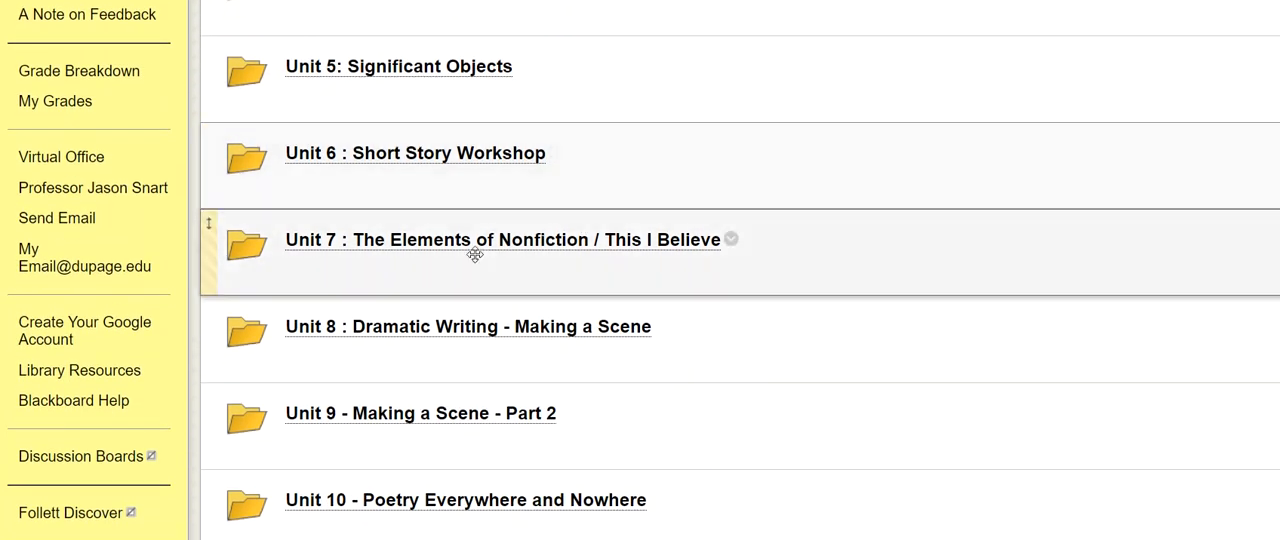
pyautogui.moveTo(434, 168)
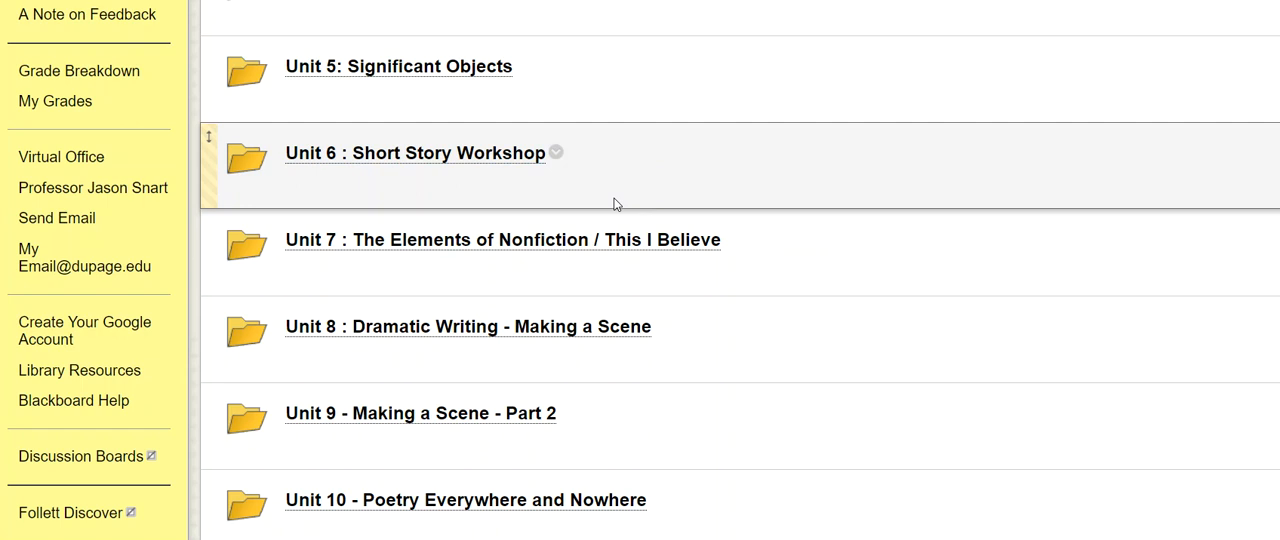
pyautogui.moveTo(614, 204)
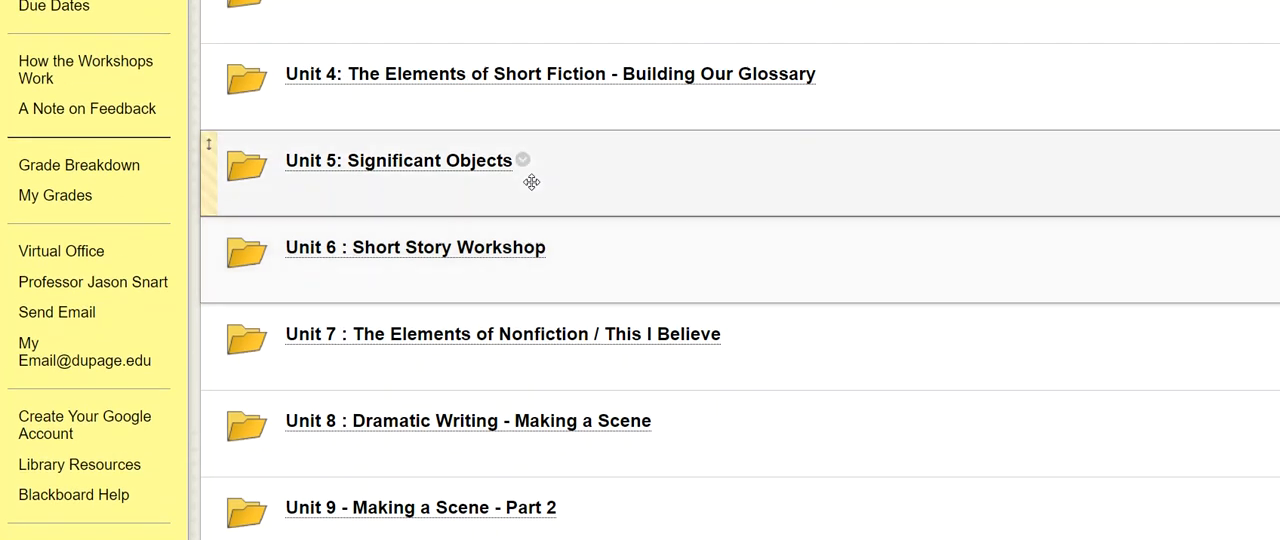
pyautogui.scroll(-3)
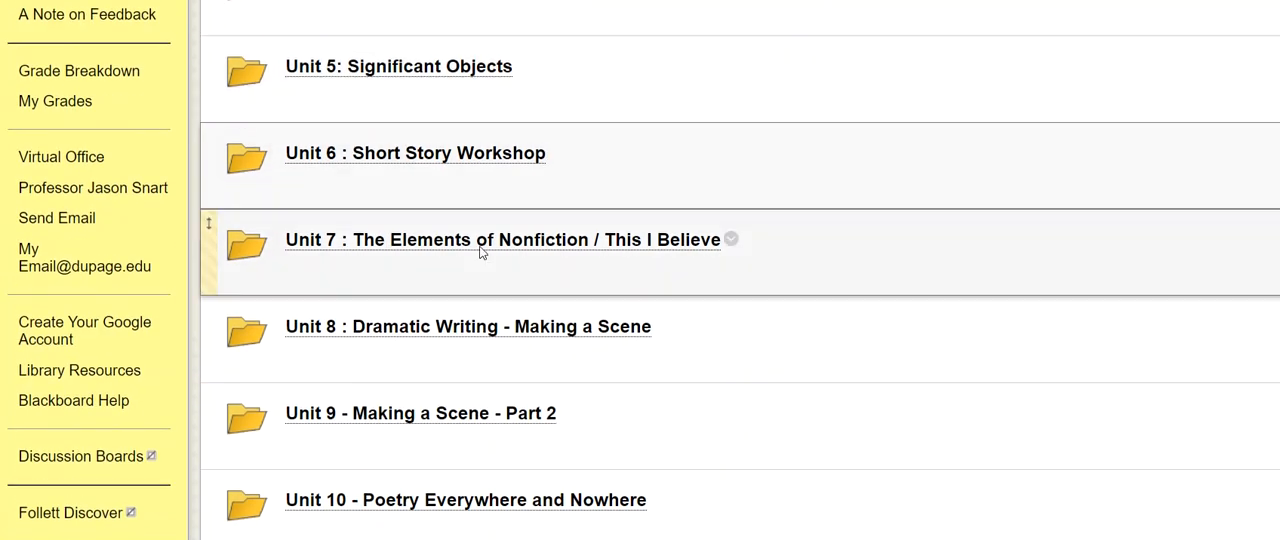